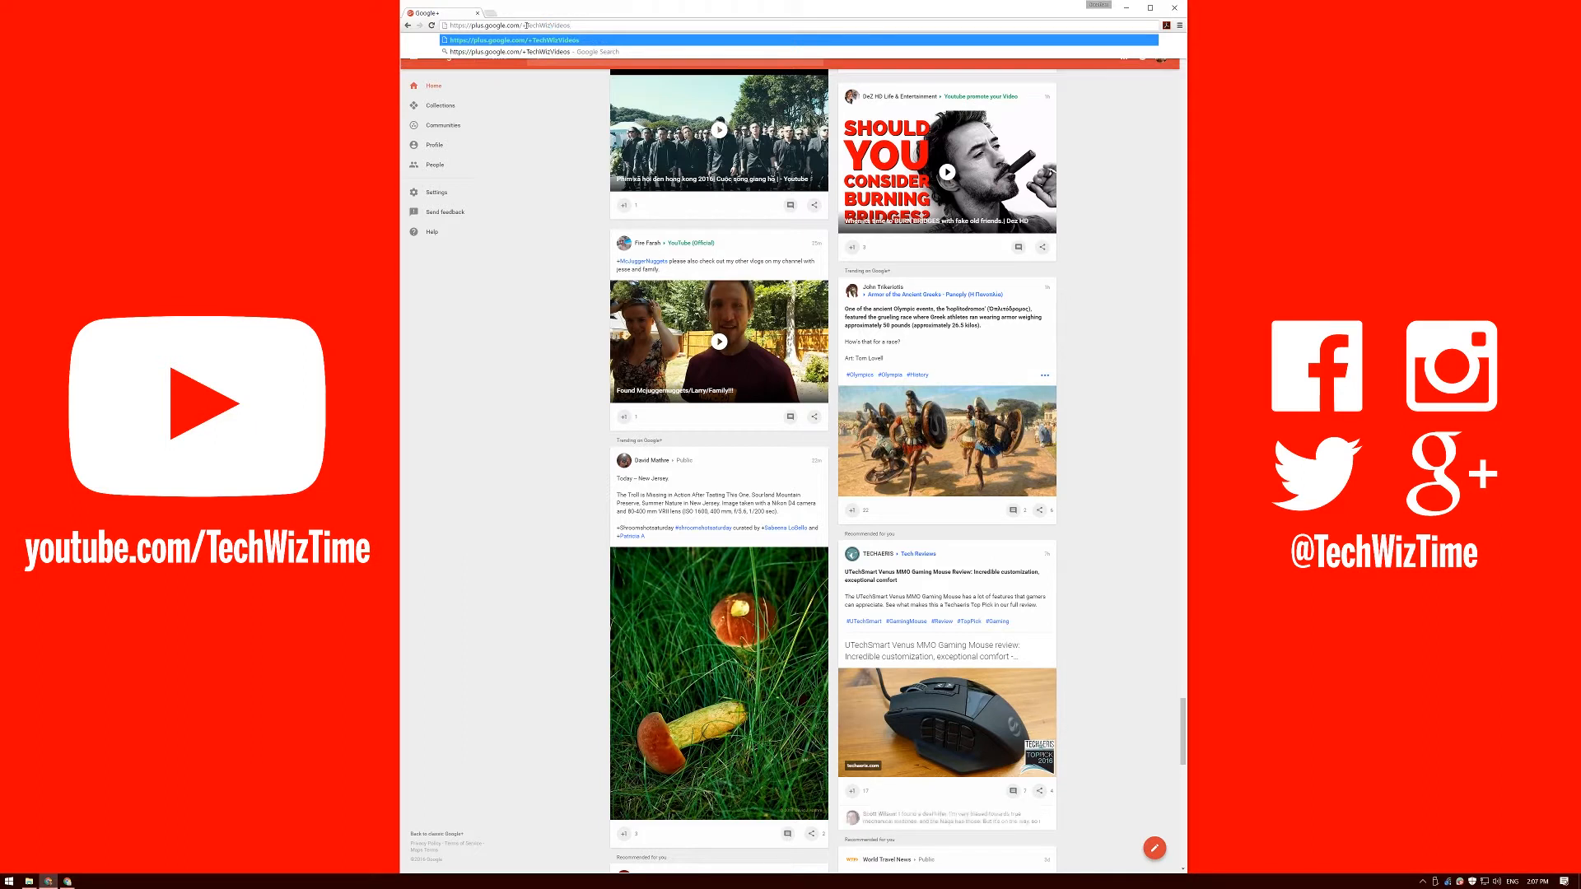
Load plus.google.com/+TechWizVideos to see whether the Google+ address already exists
key(Enter)
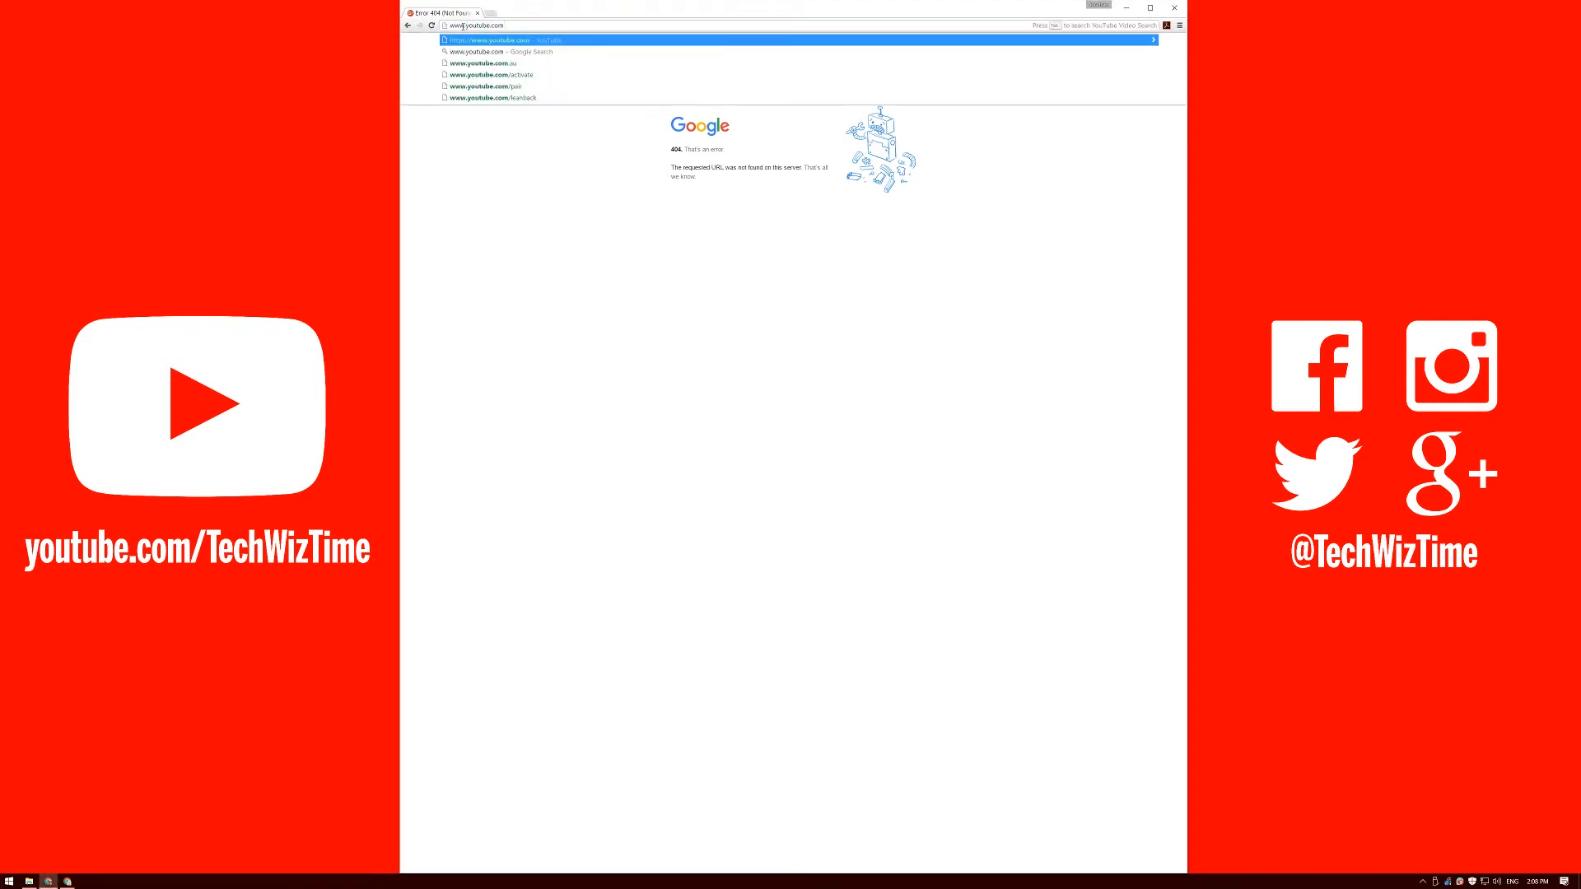
text(/TechWi)
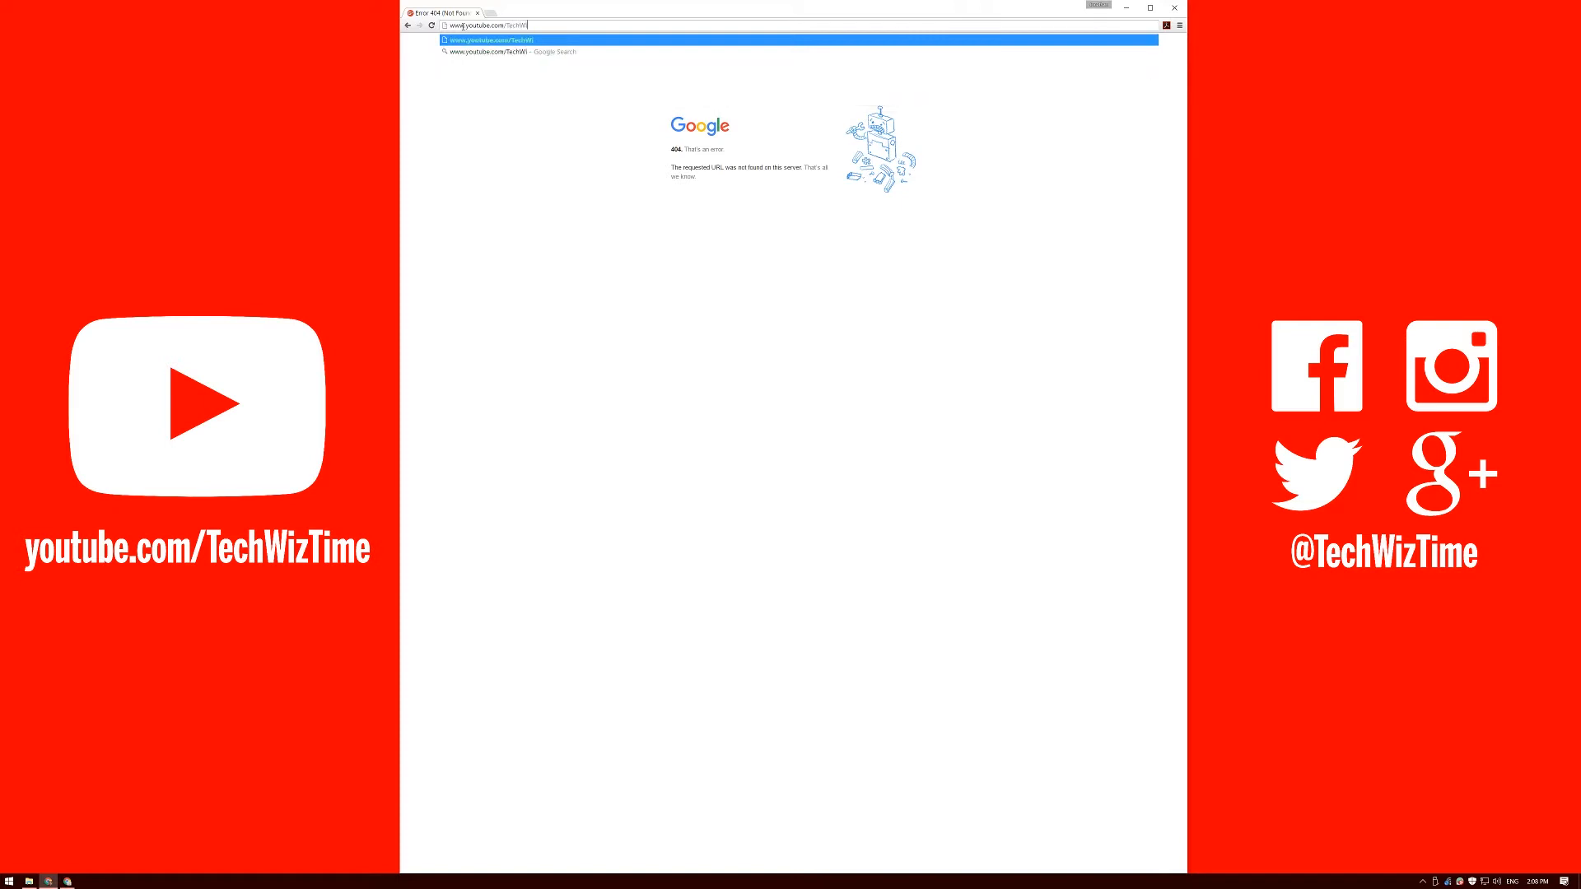
text(Videos)
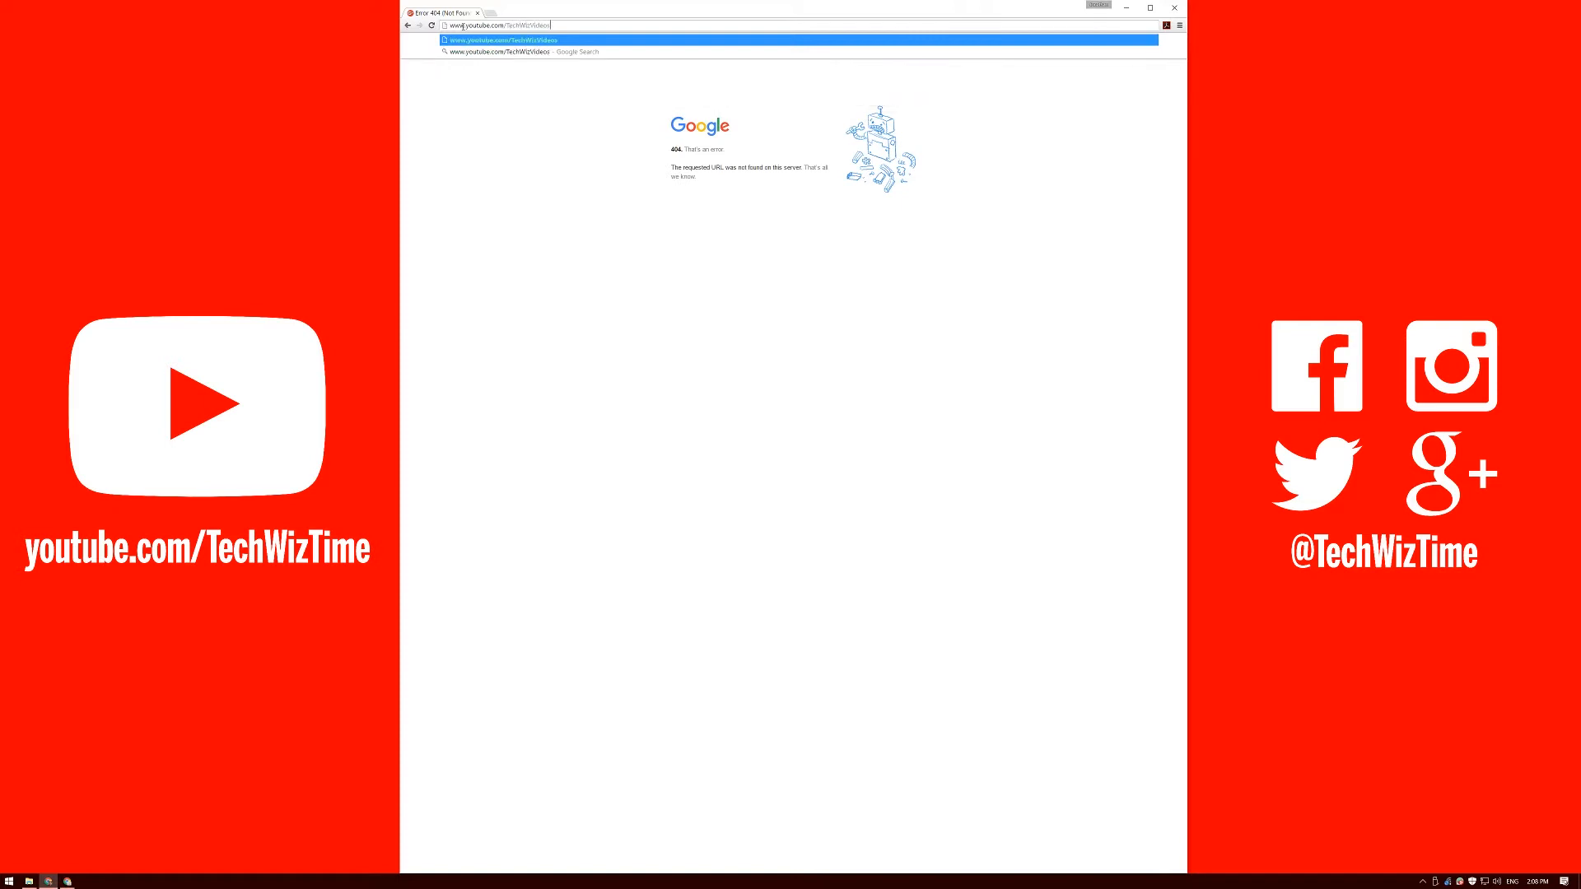
key(enter)
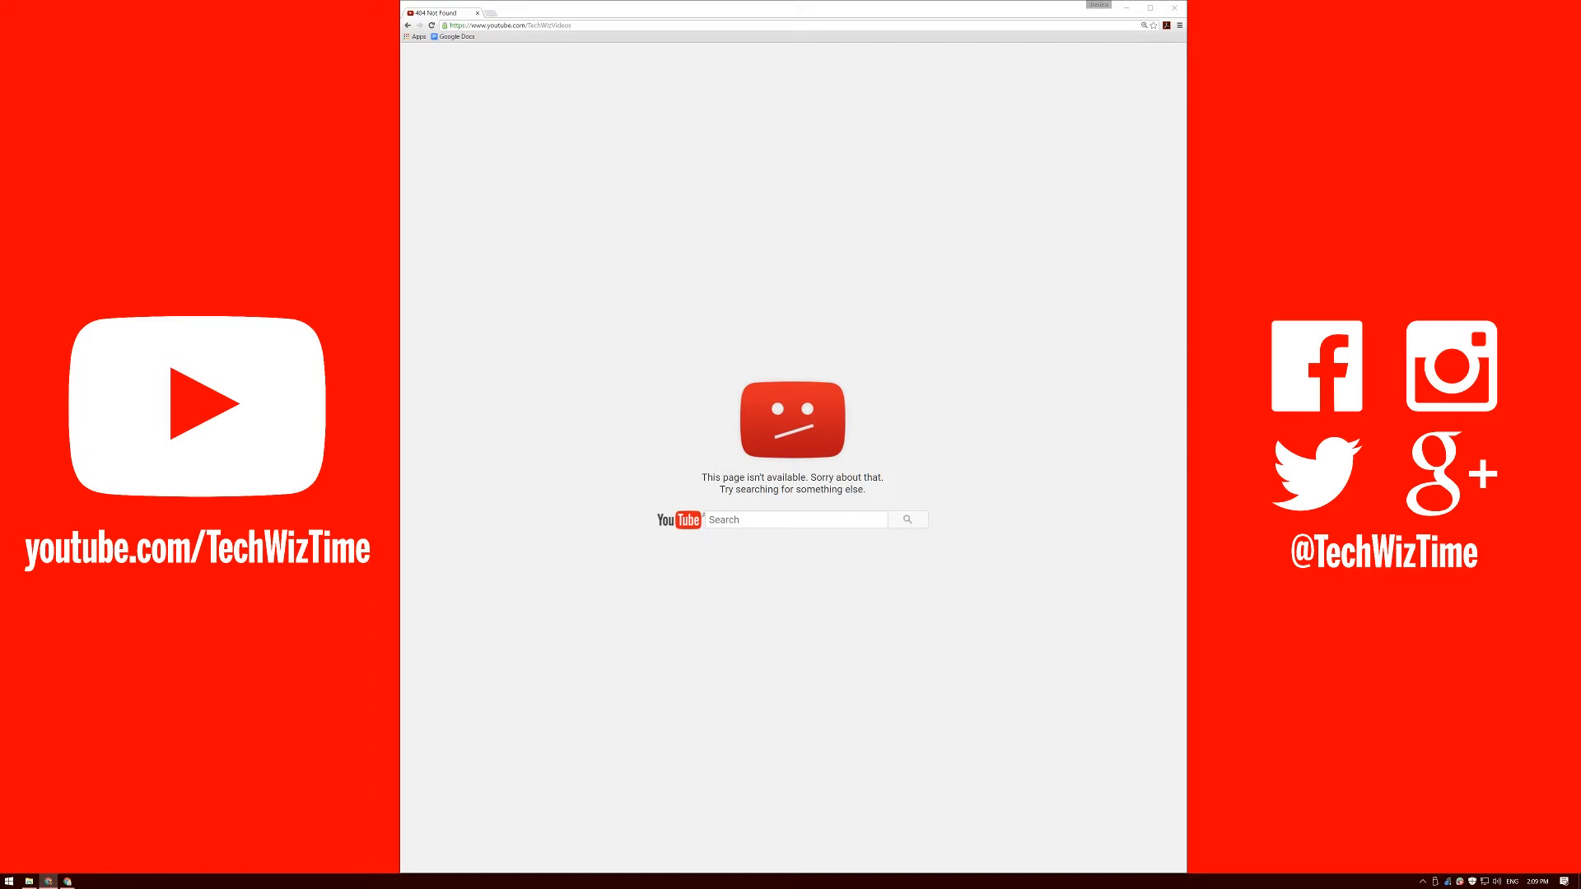
click(507, 25)
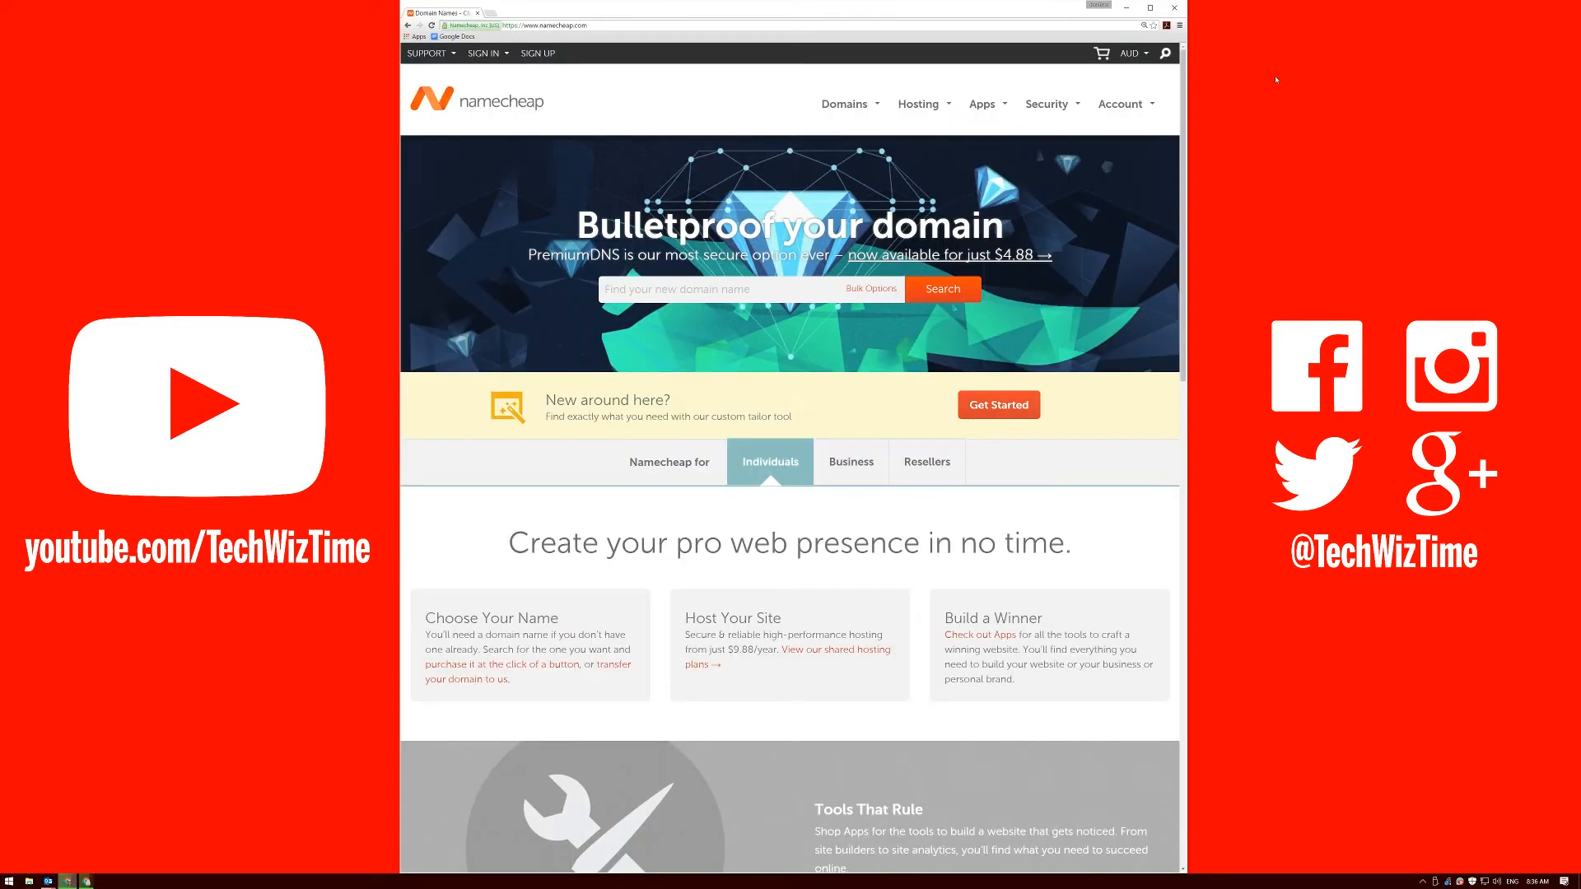
click(843, 104)
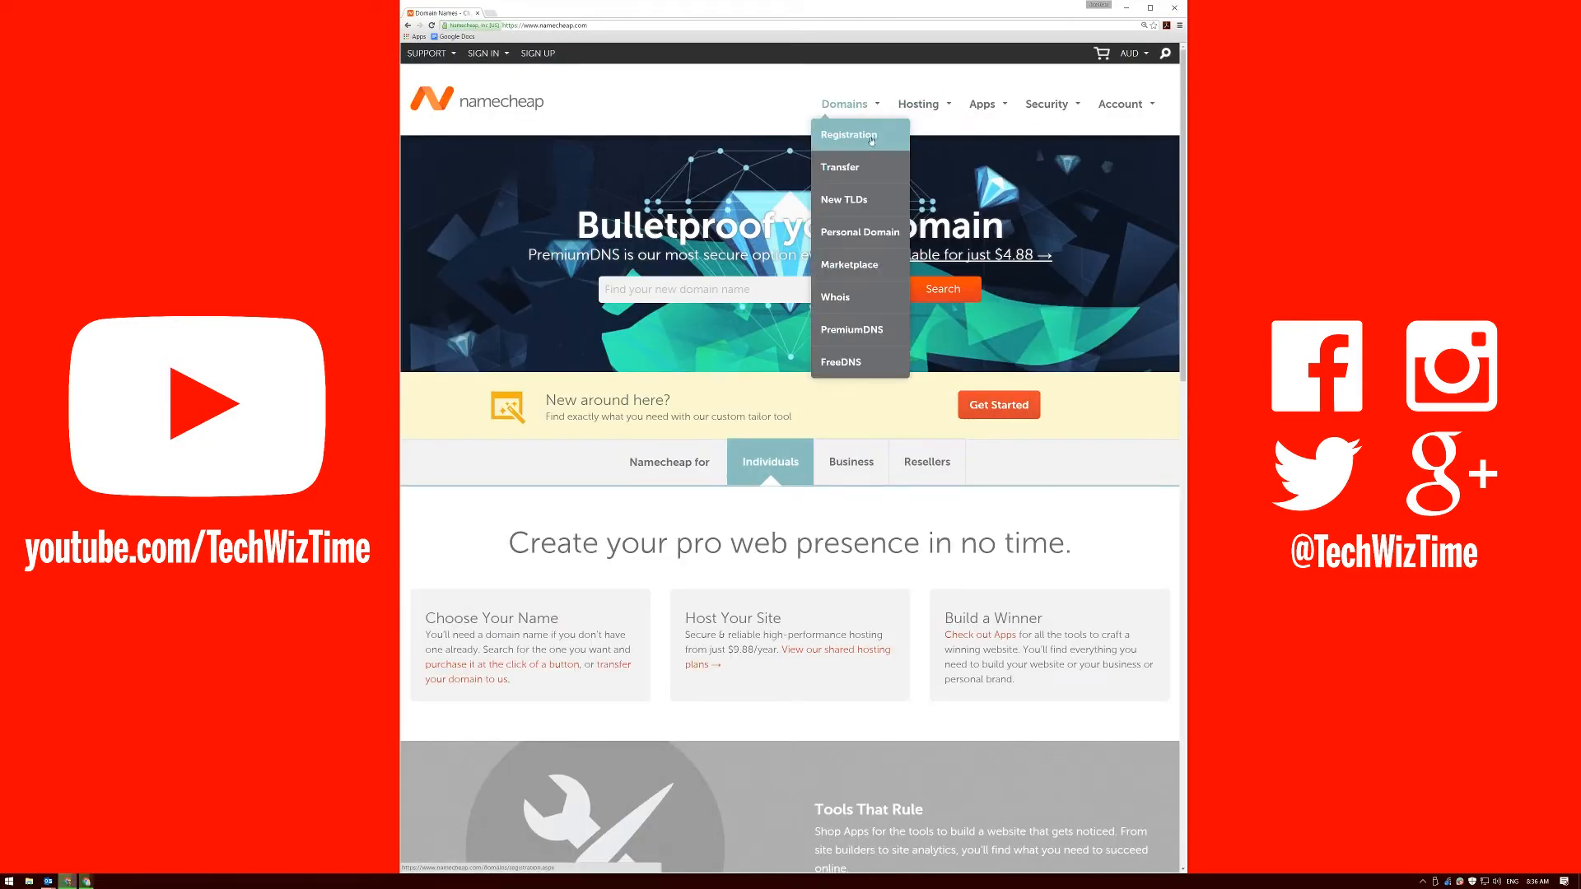
click(849, 134)
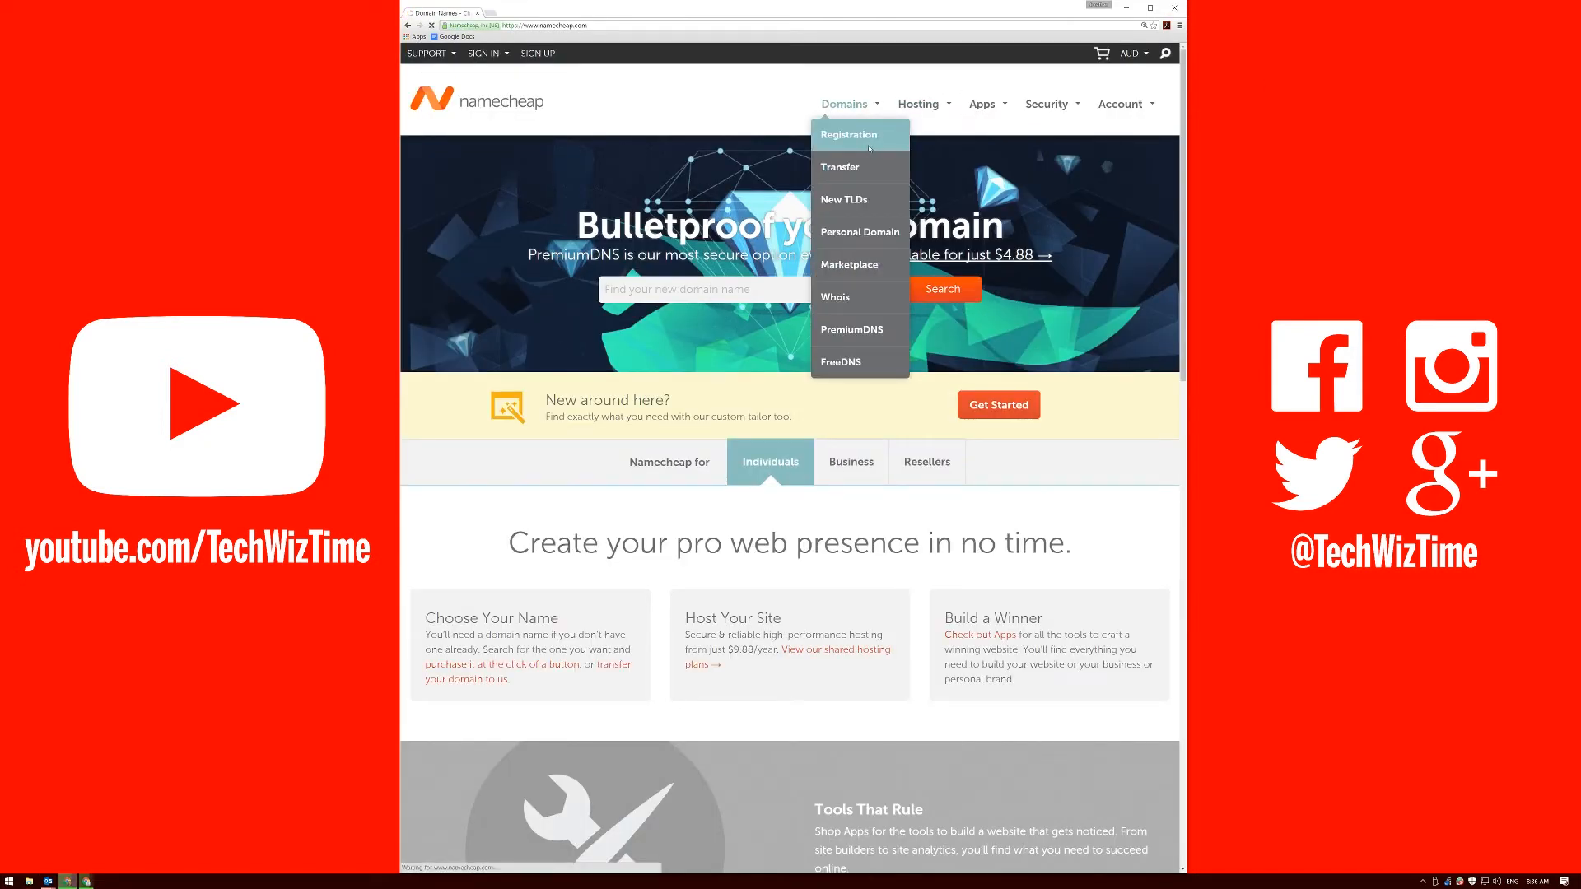
click(848, 135)
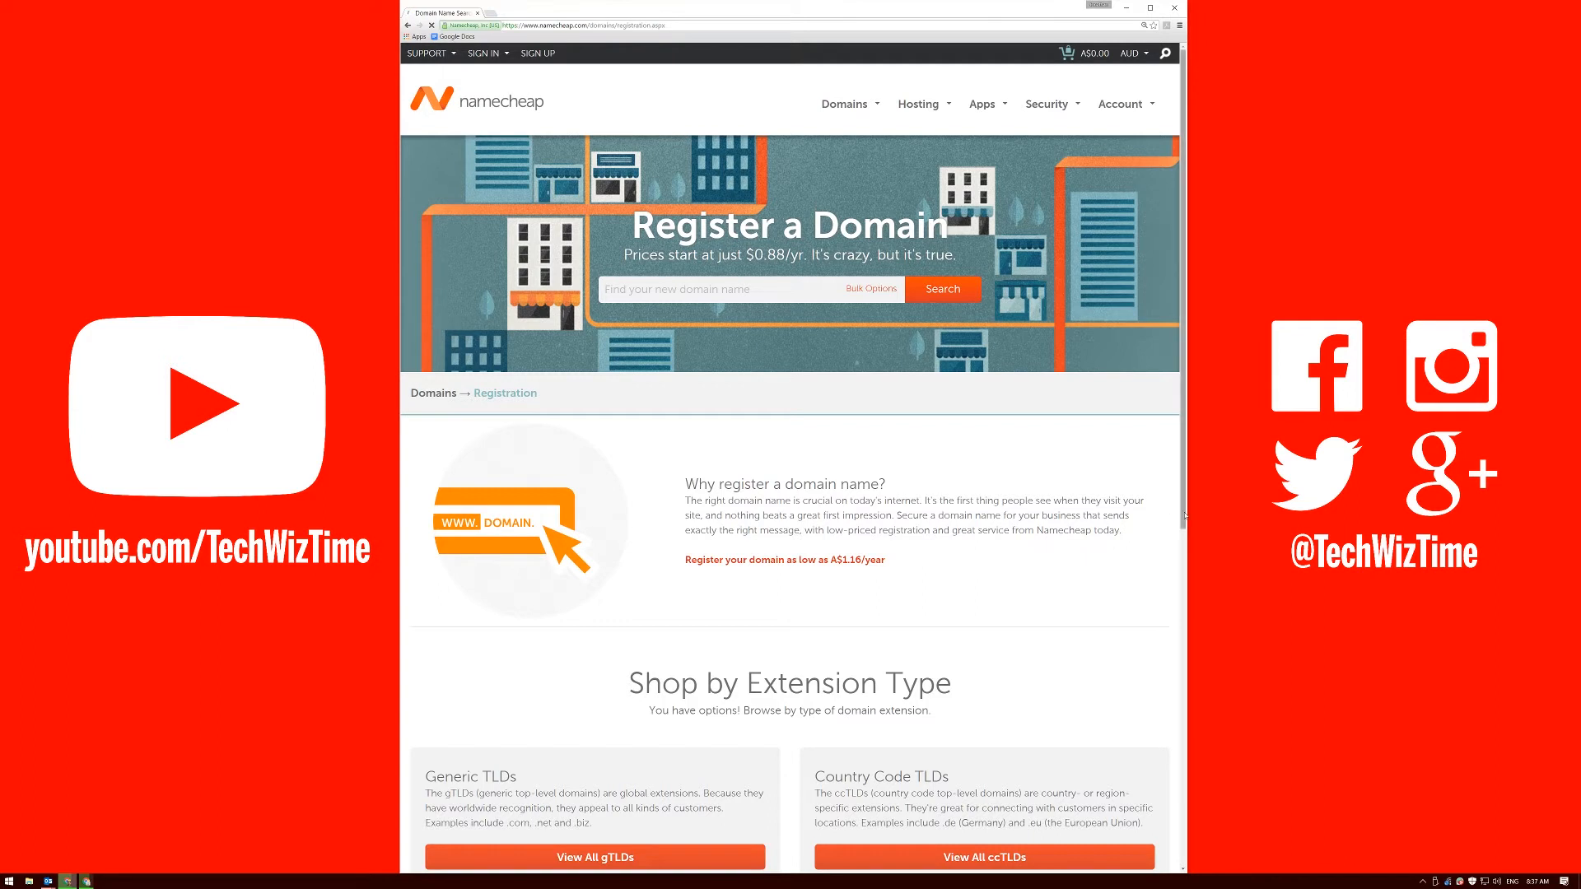
scroll(down, 3)
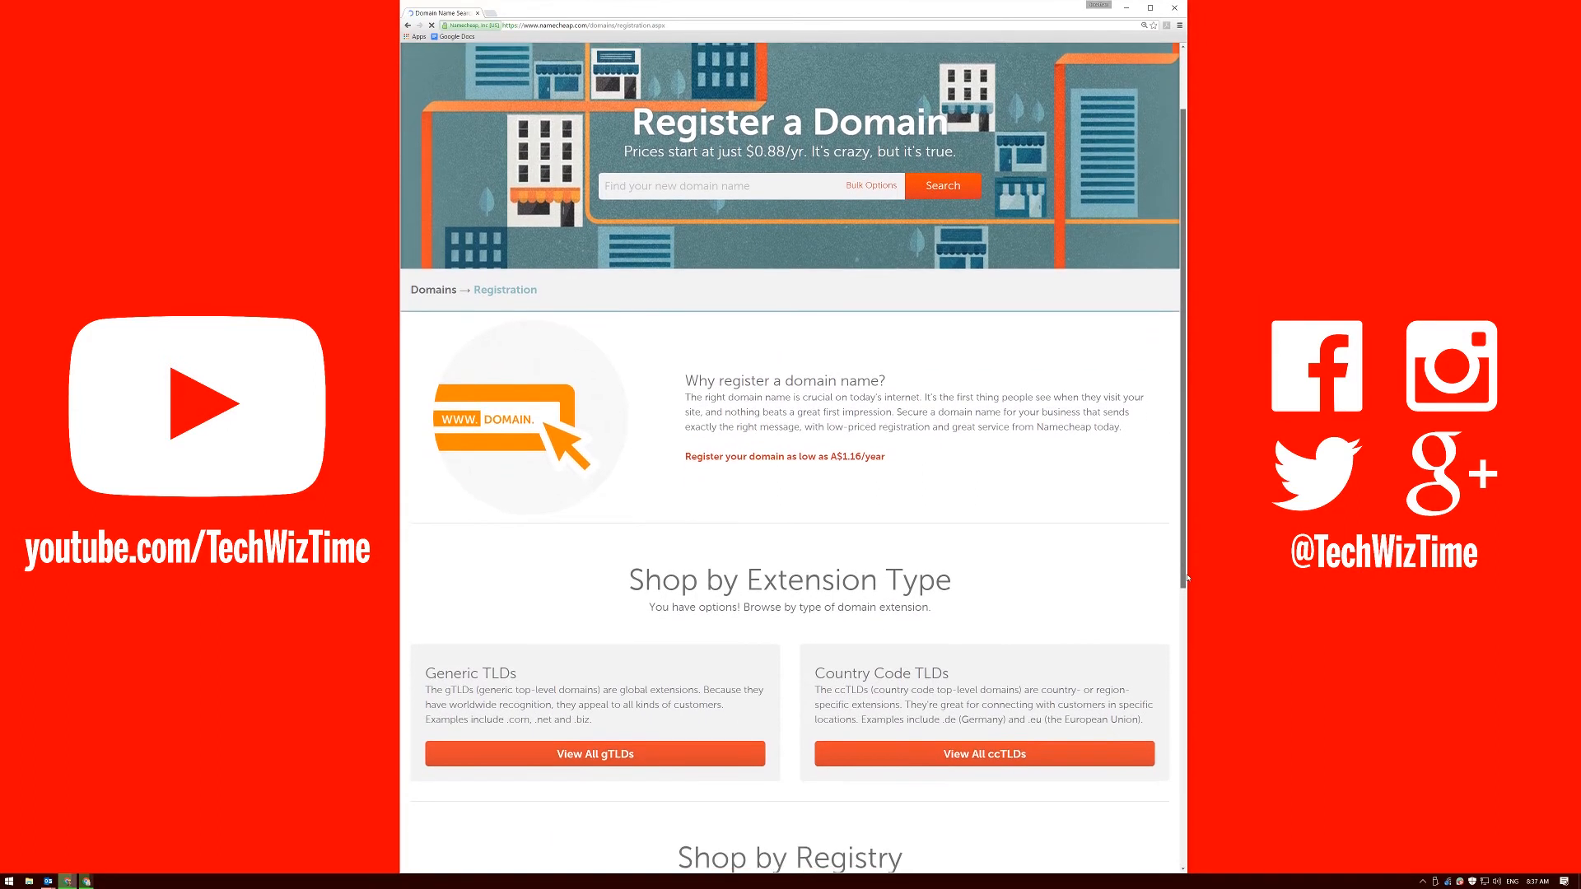
scroll(down, 3)
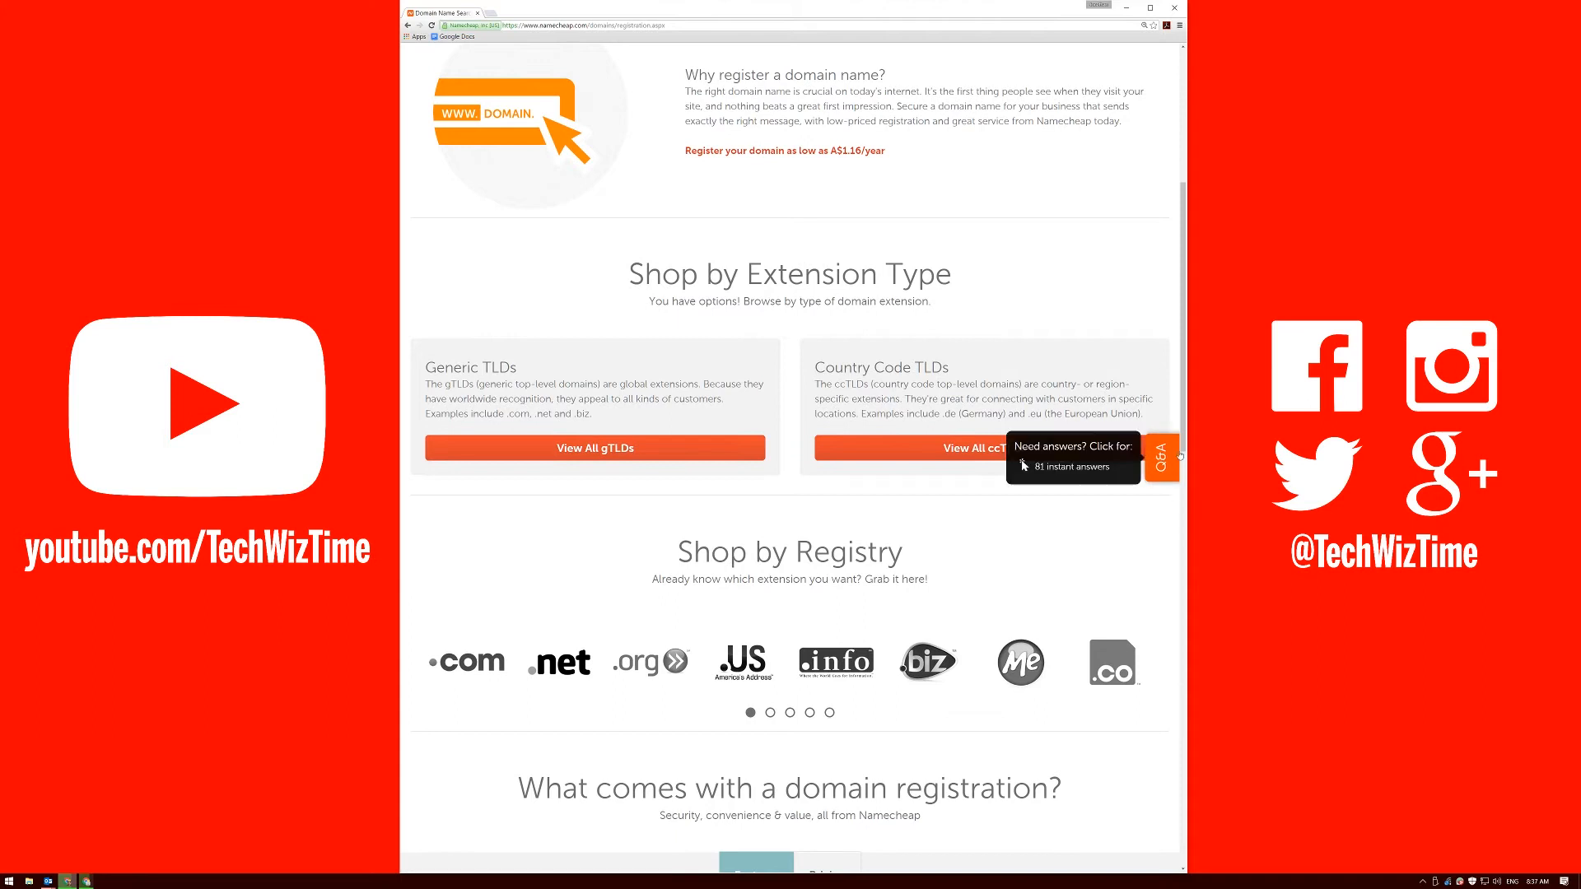
scroll(down, 3)
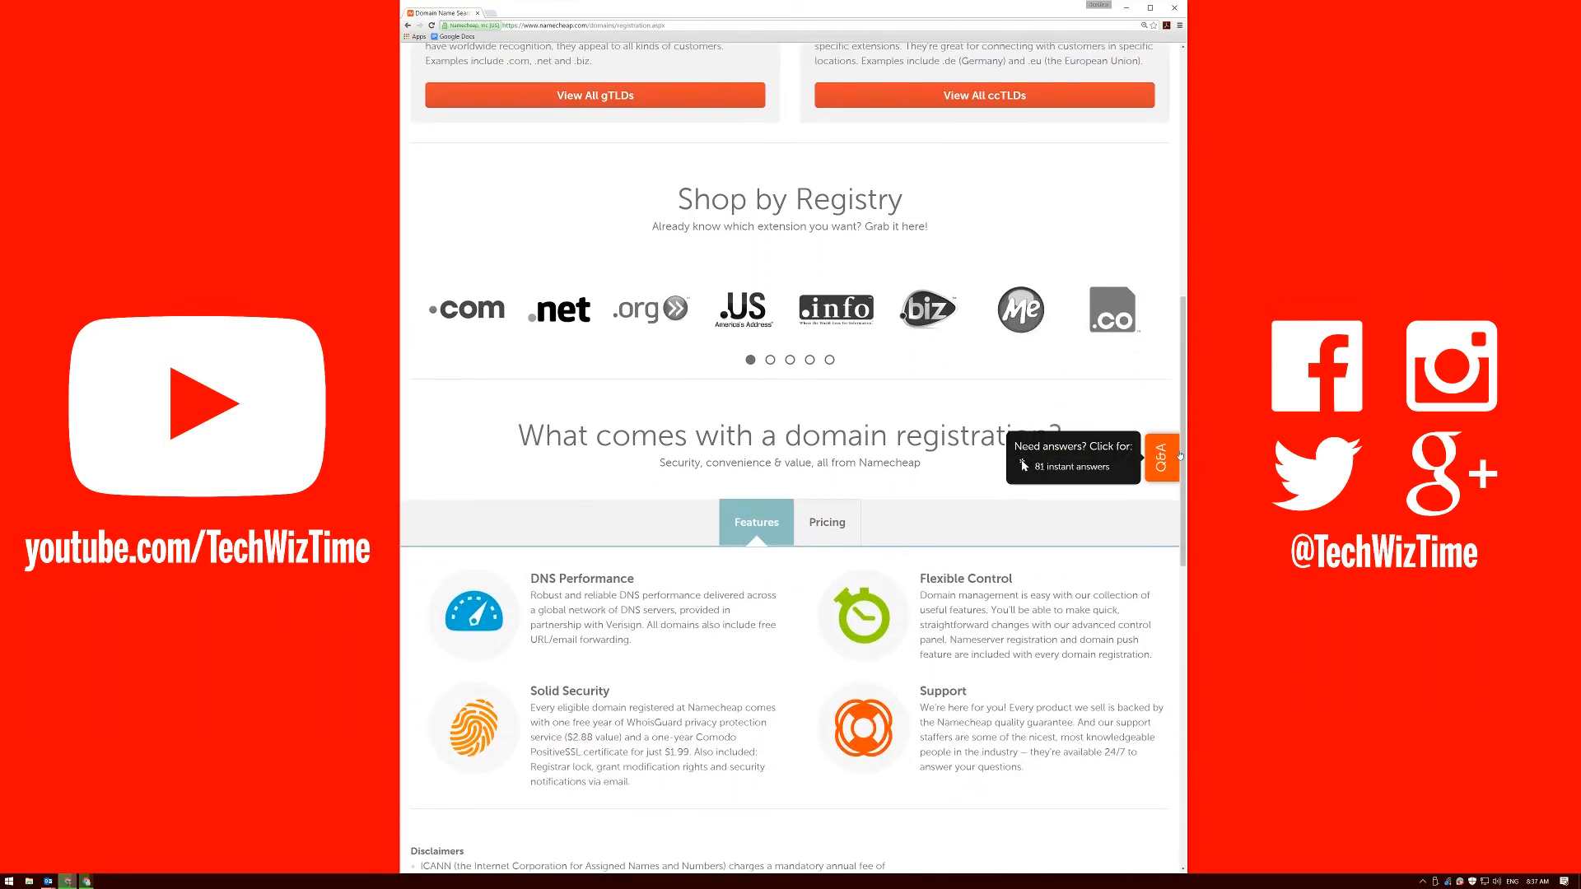
scroll(down, 3)
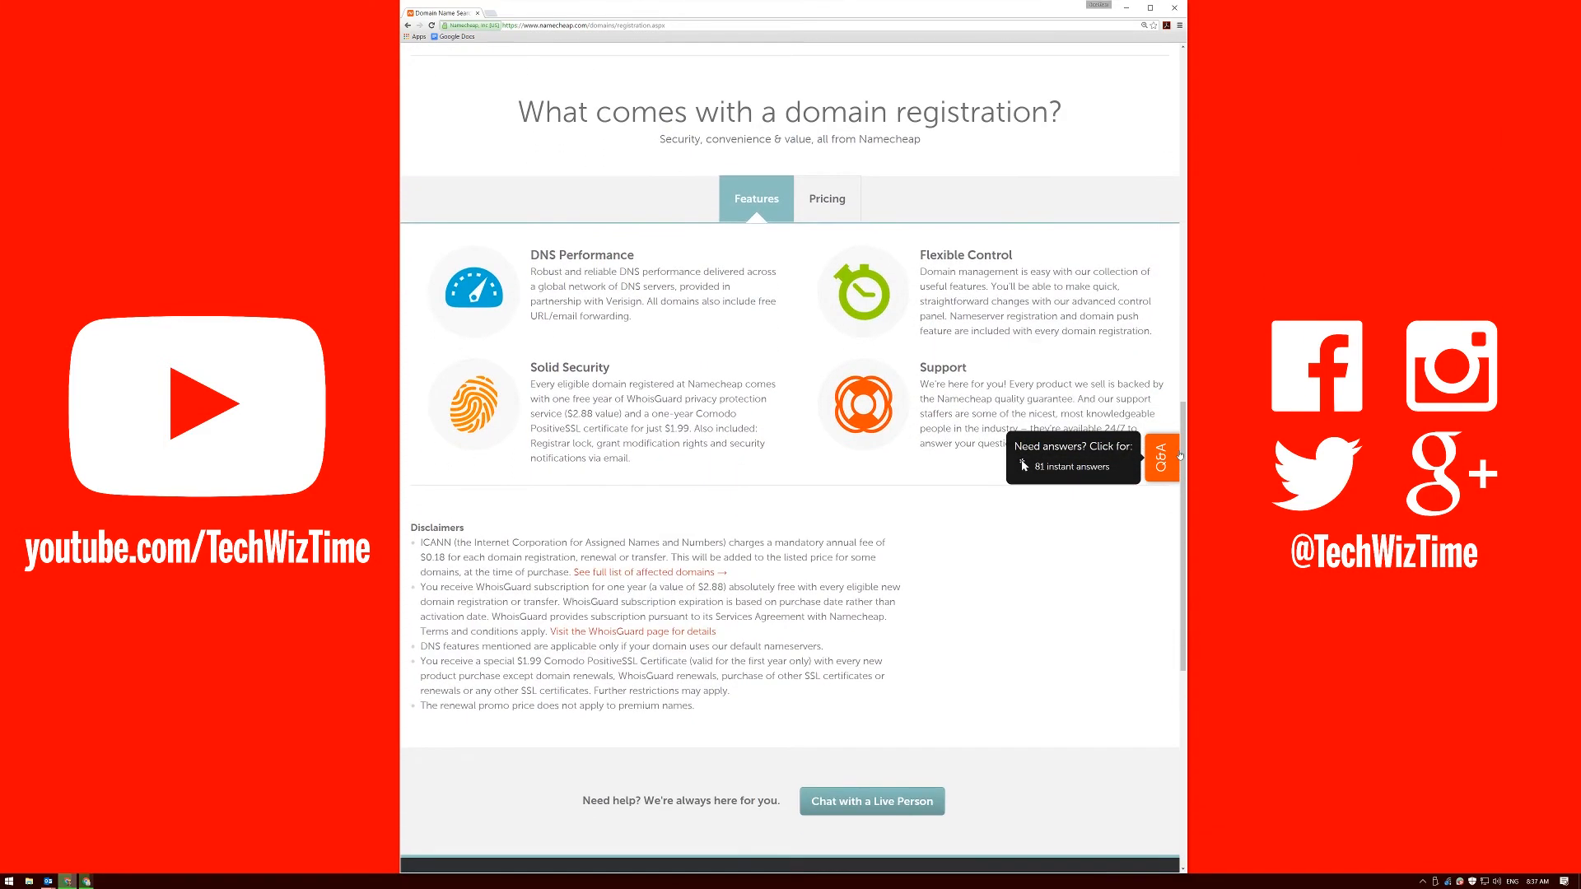
scroll(down, 3)
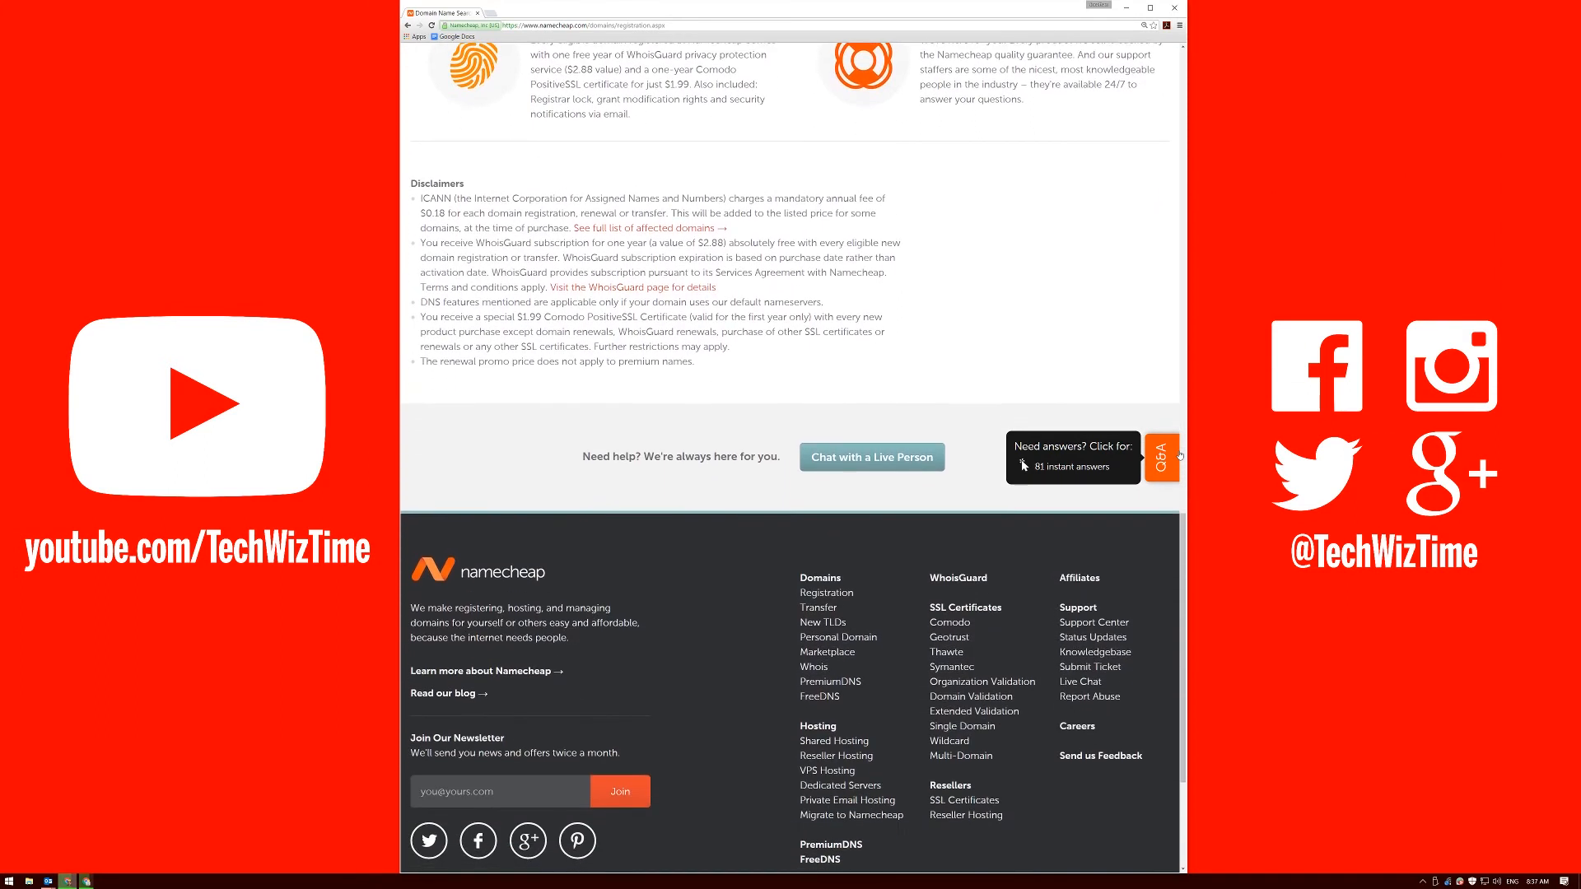
scroll(down, 3)
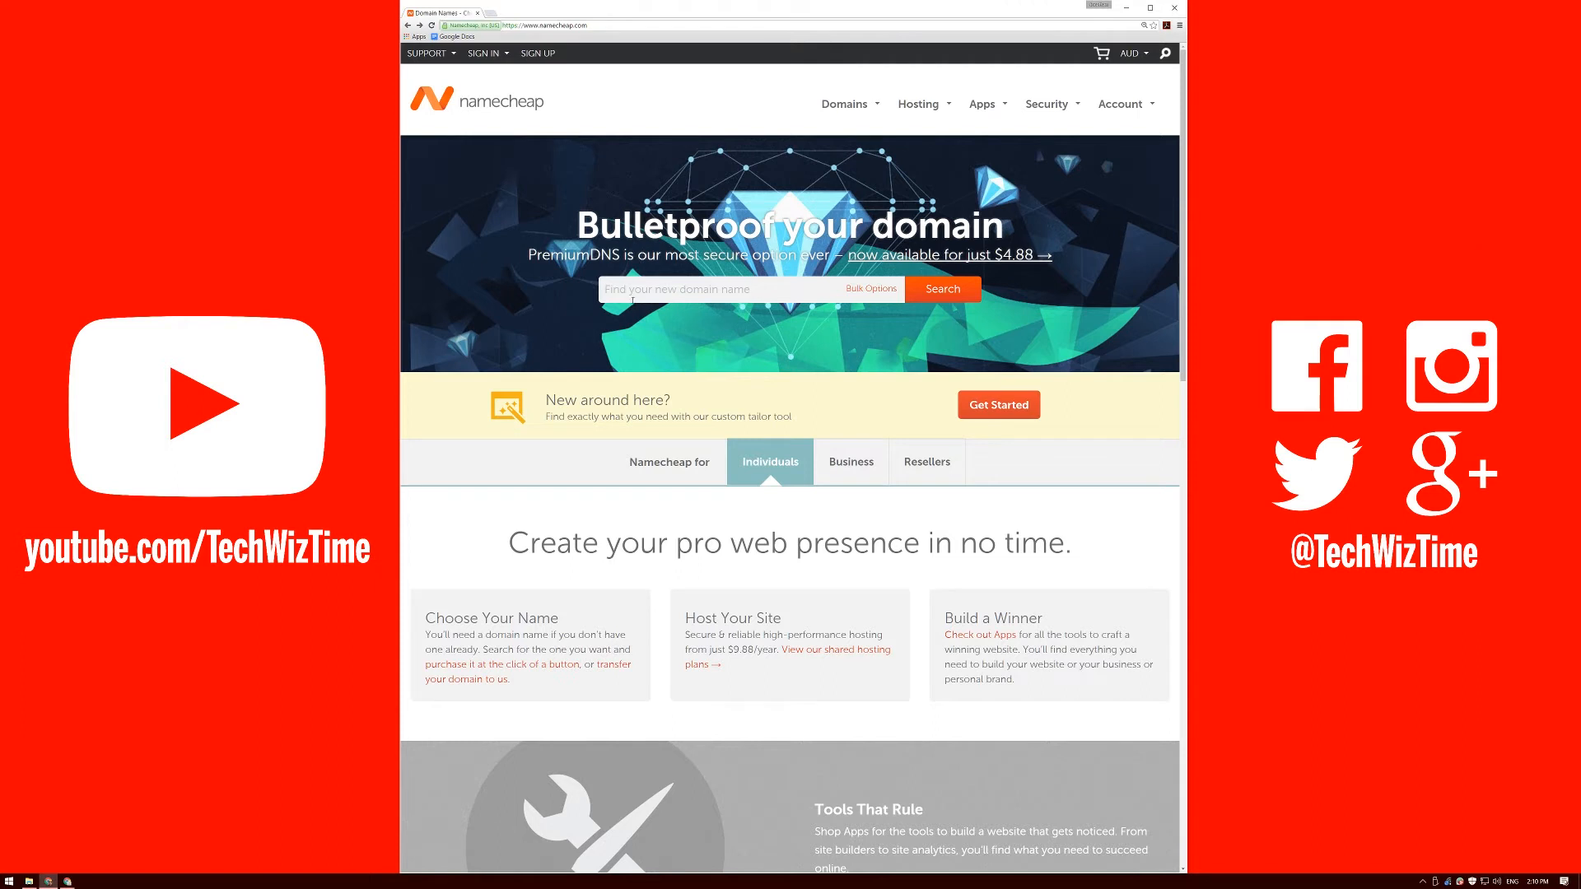
Search Namecheap for techwizvideos.com to check the domain's availability
text(techwiz)
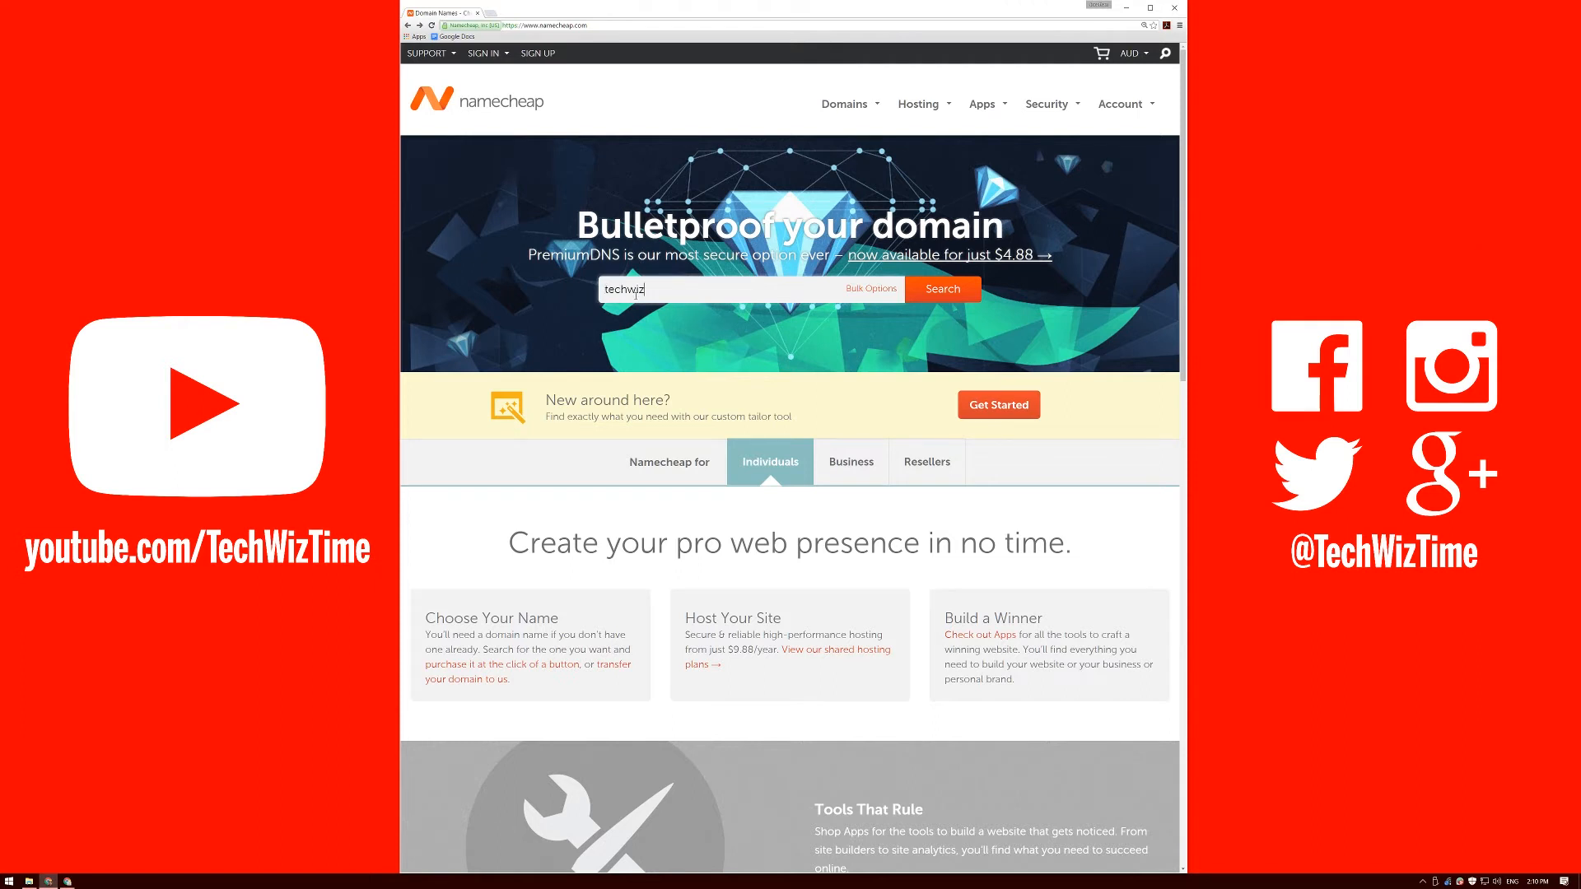
text(videos.com)
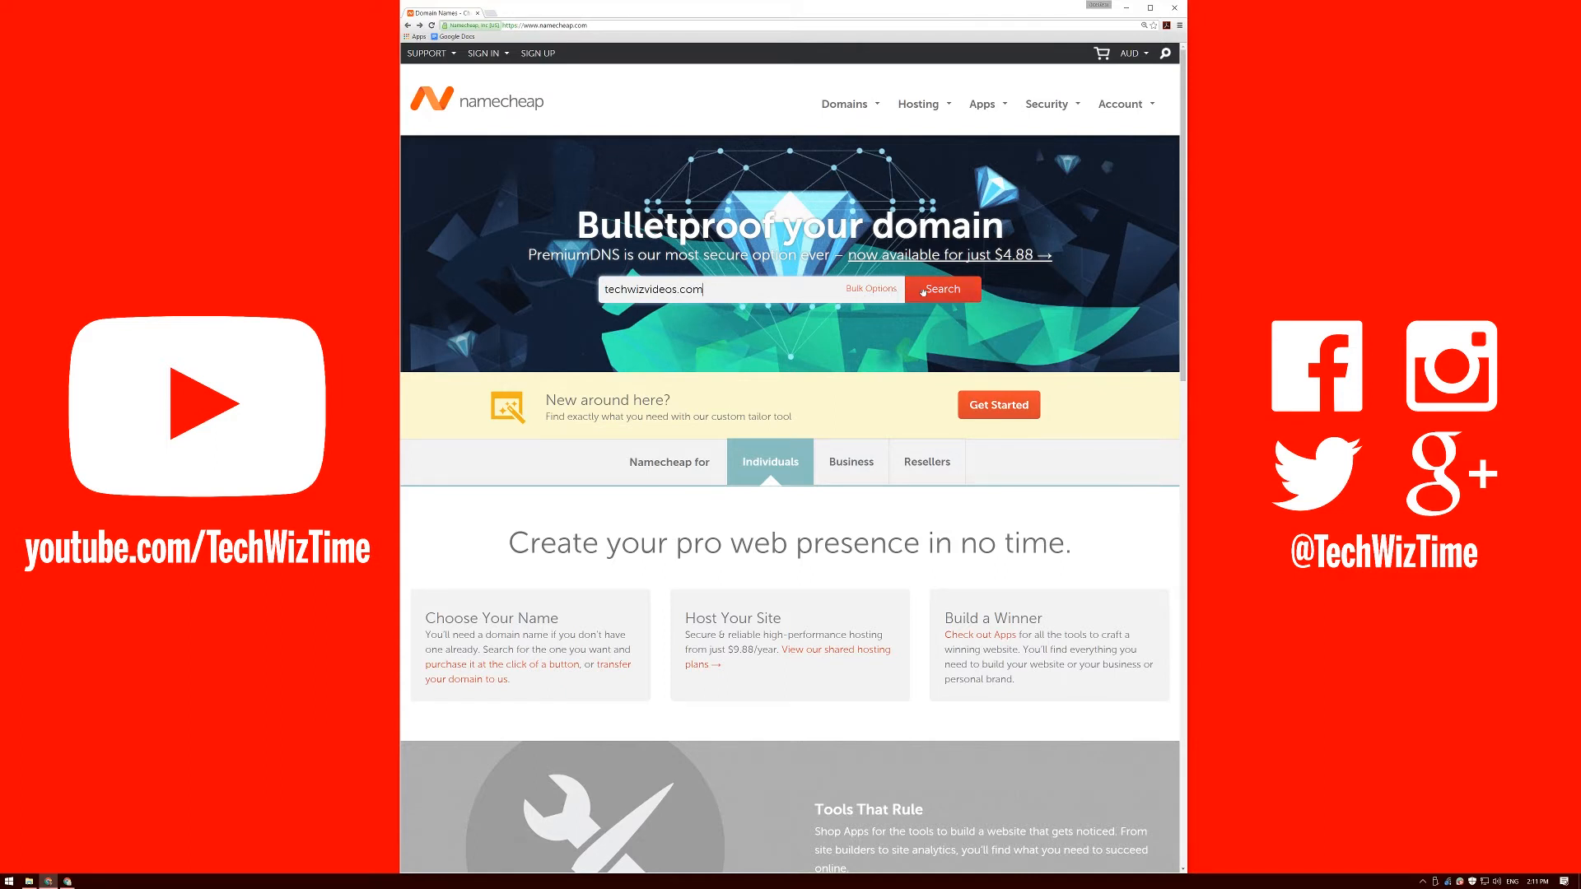
click(940, 289)
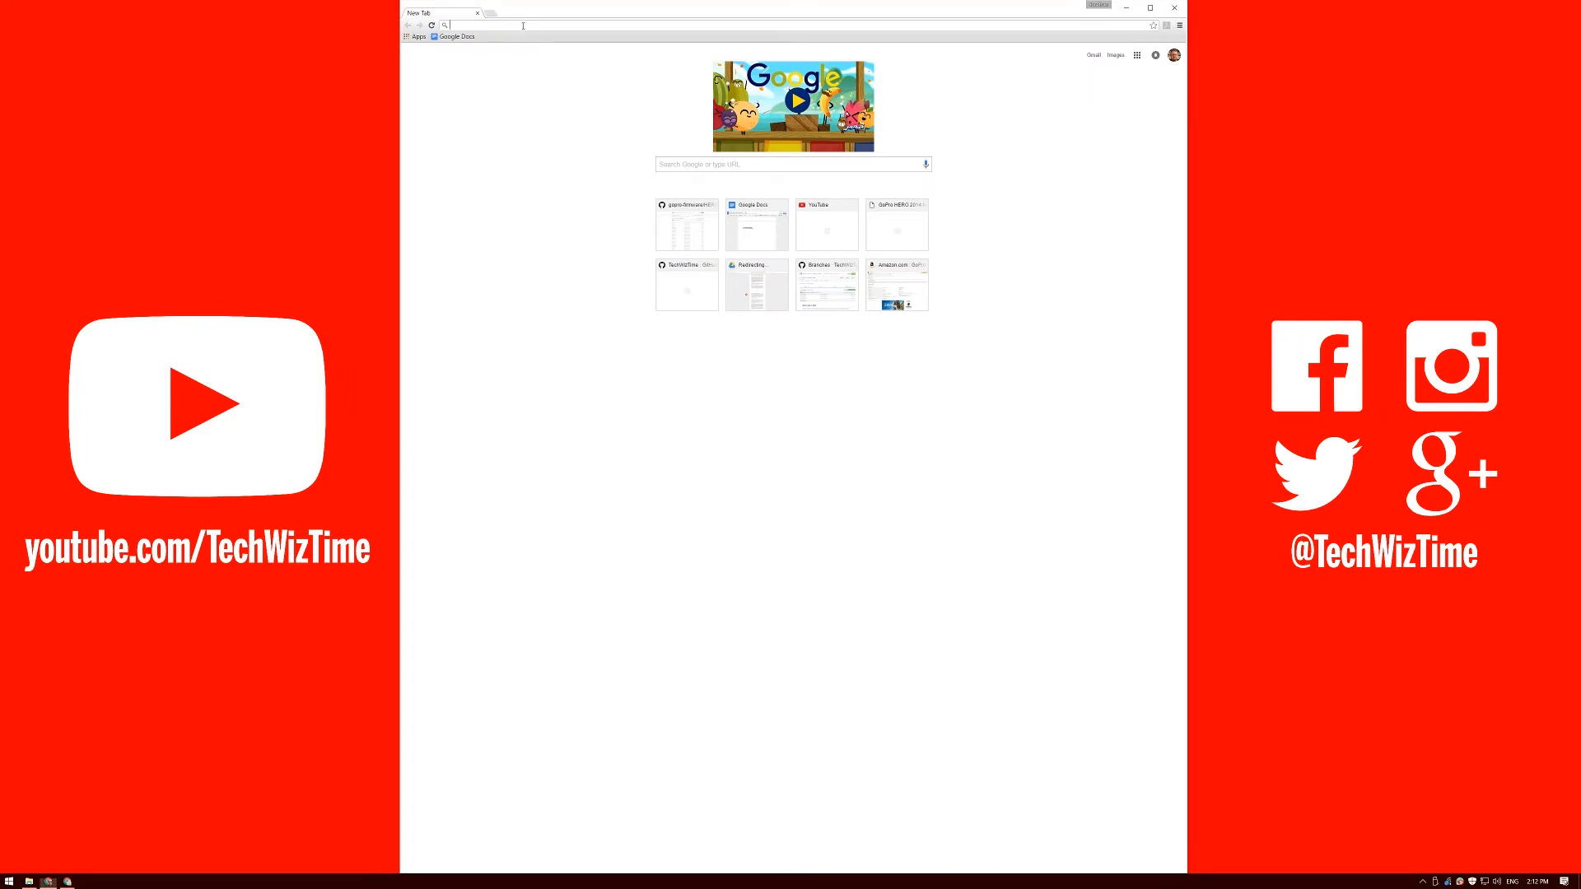
Go to business.google.com and start adding a new brand page from the list
text(business.google.com)
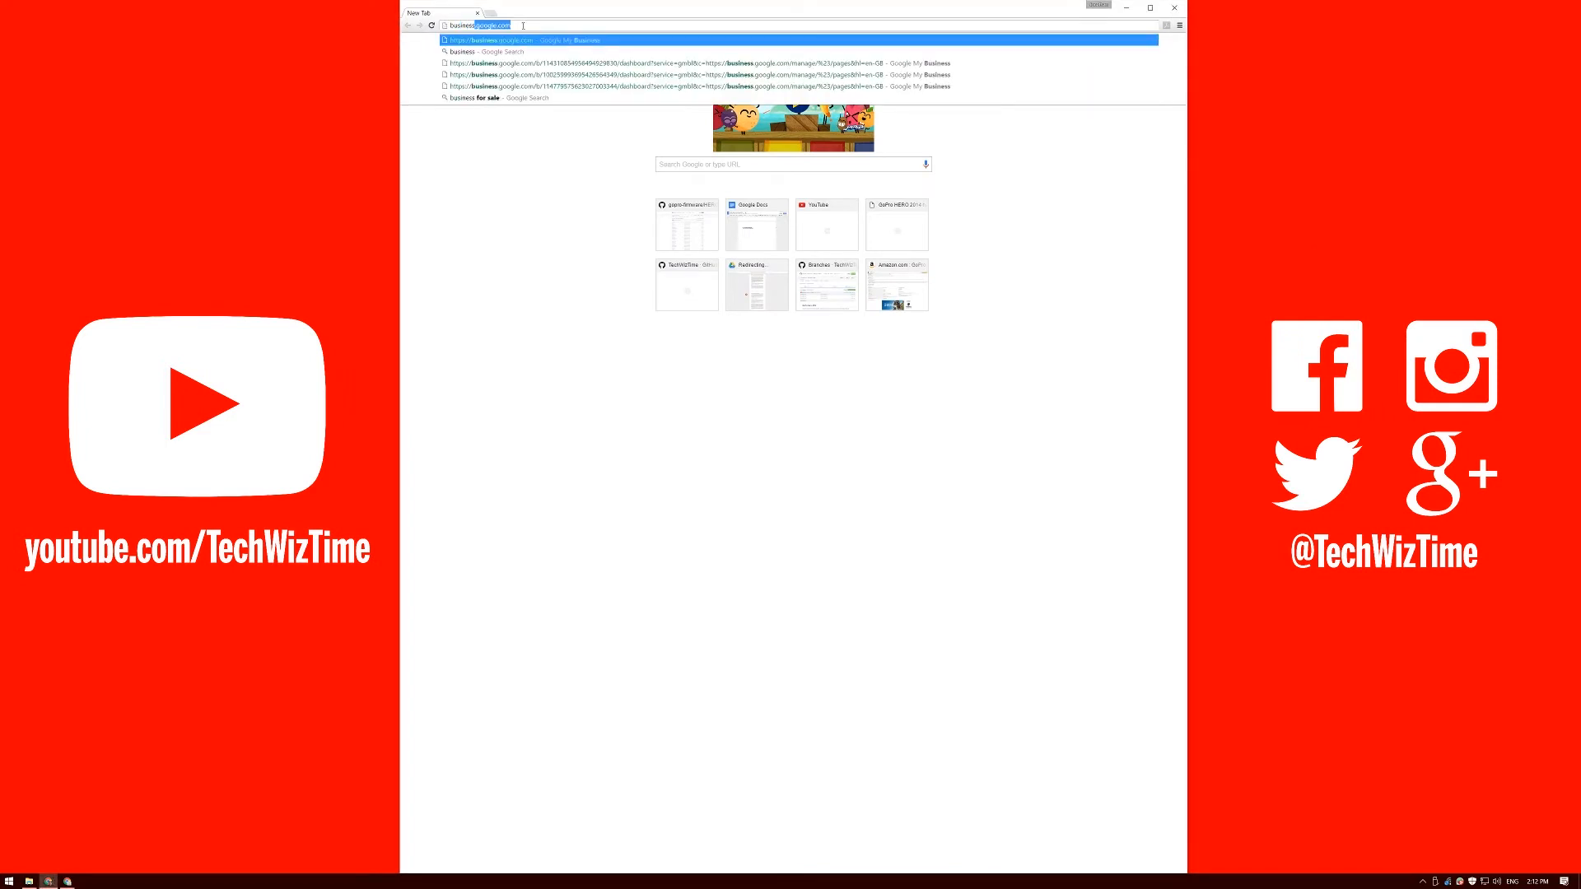
key(Backspace)
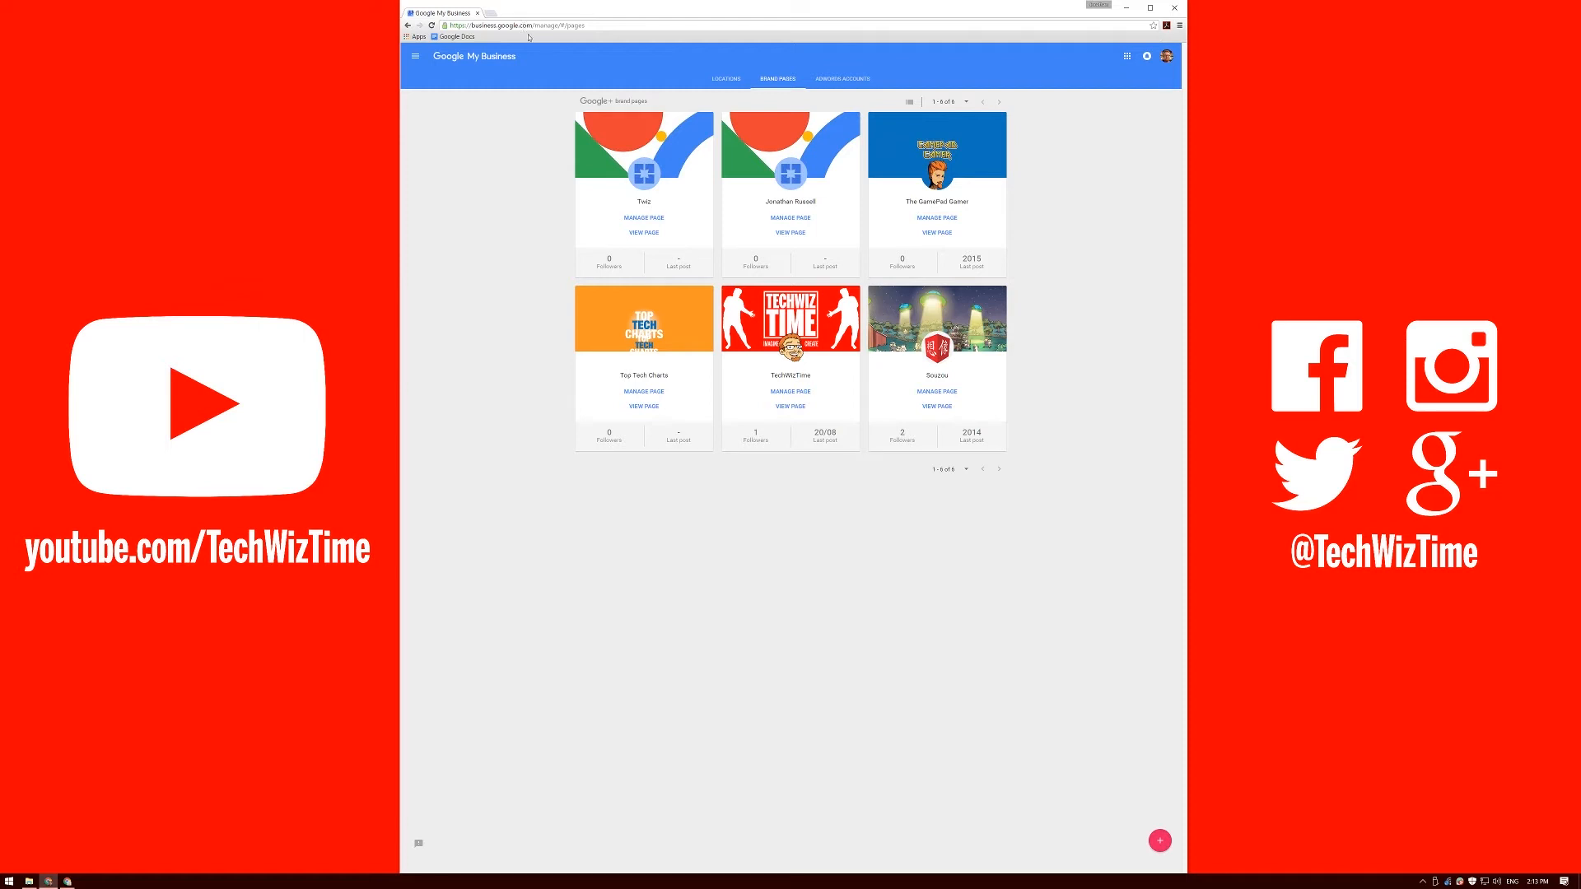
mouse_move(1159, 840)
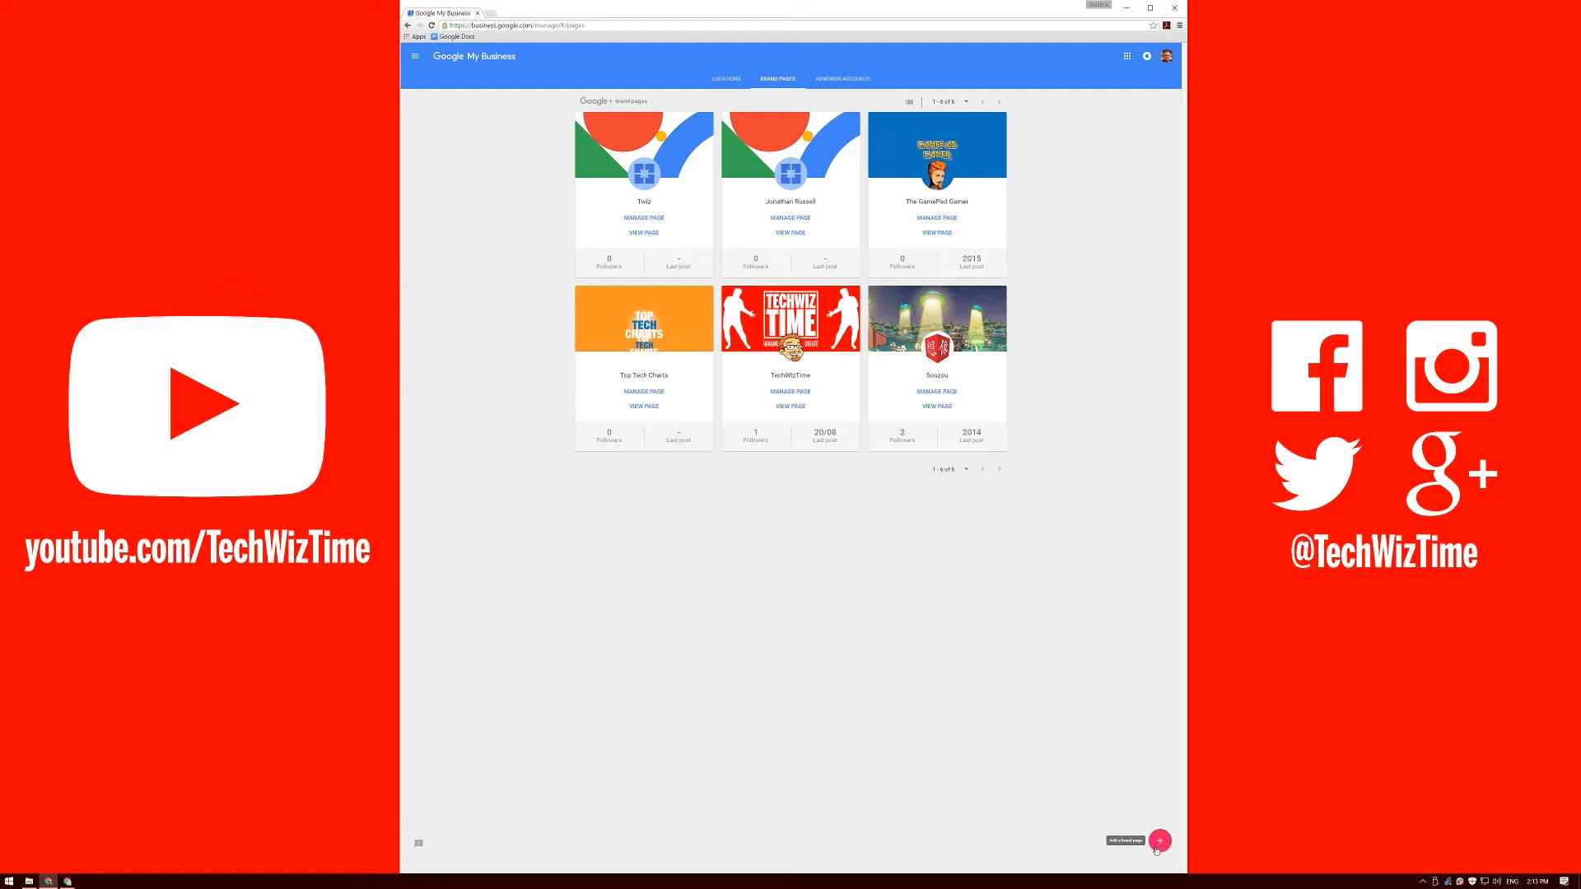
click(1158, 840)
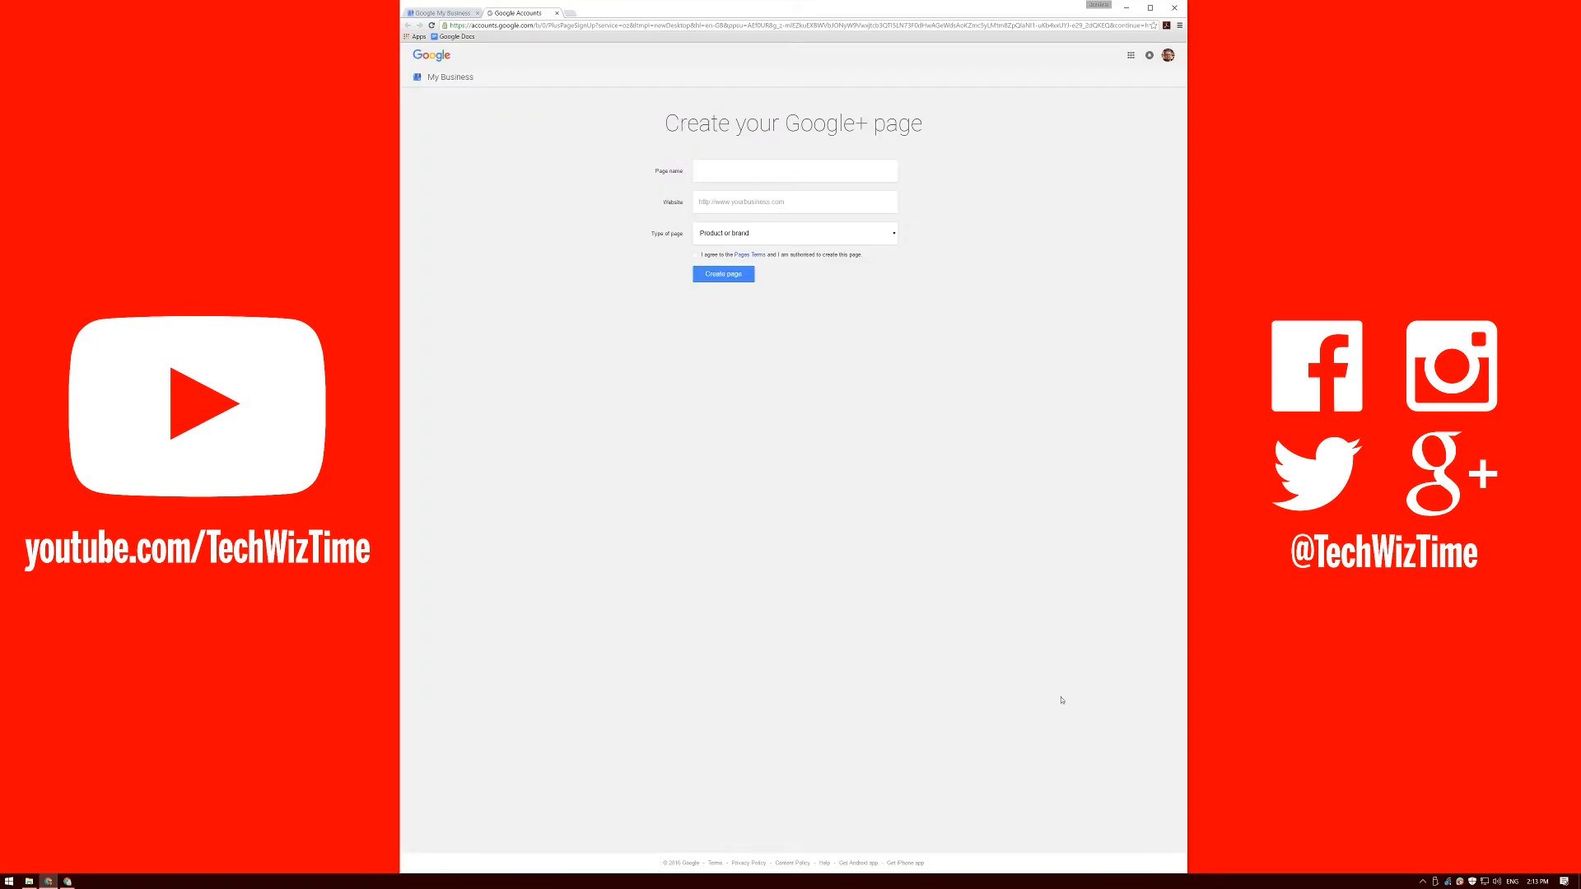
text(1)
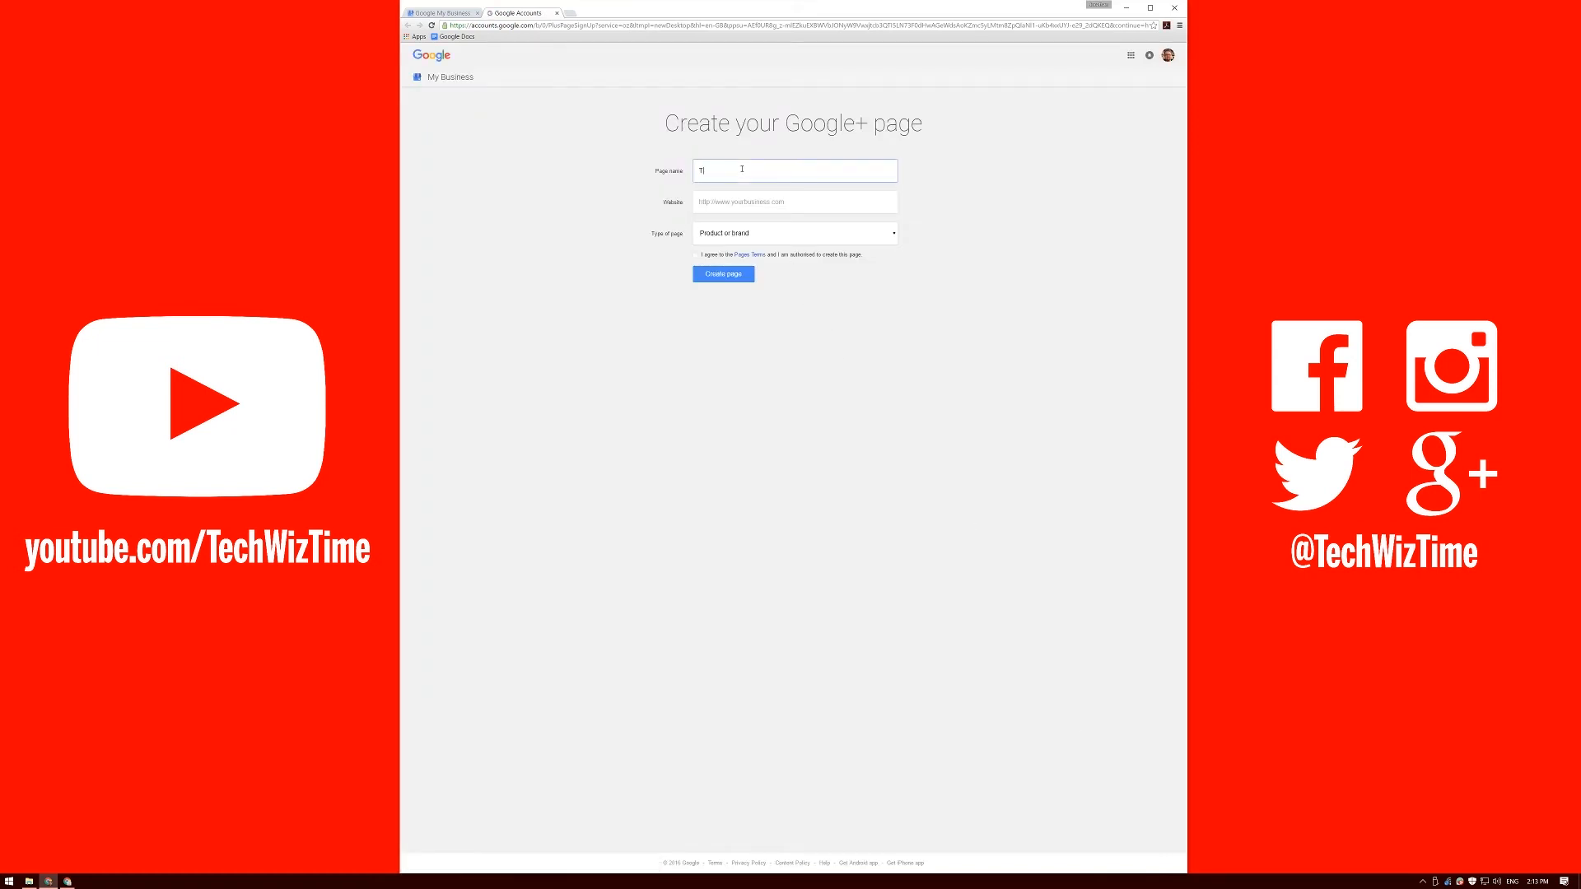
text(TechWizM)
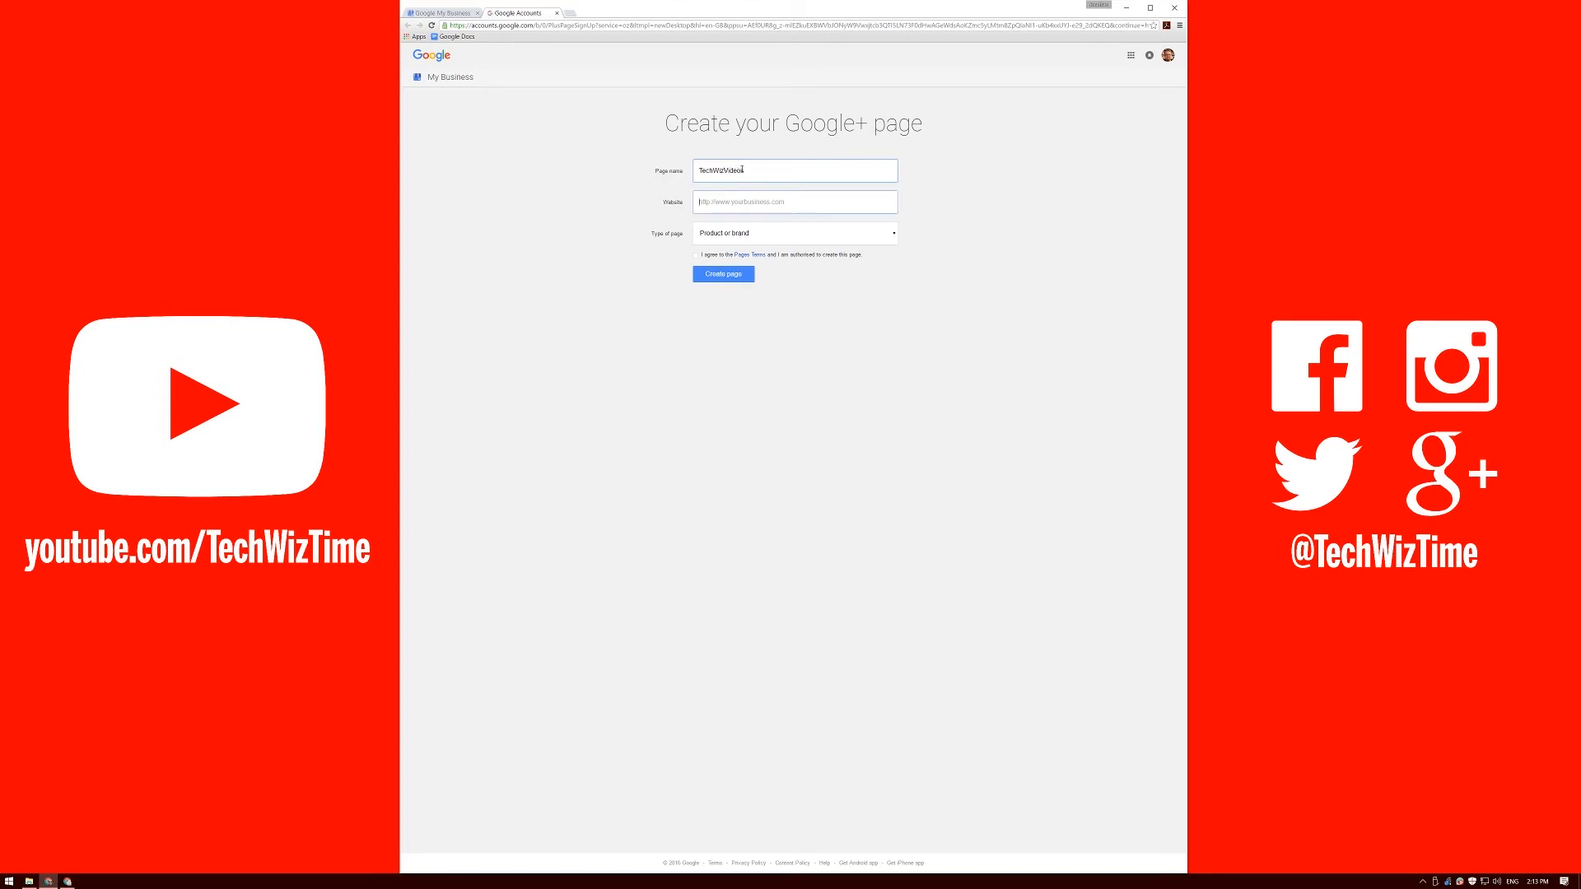
text(http://www.techwizvideos)
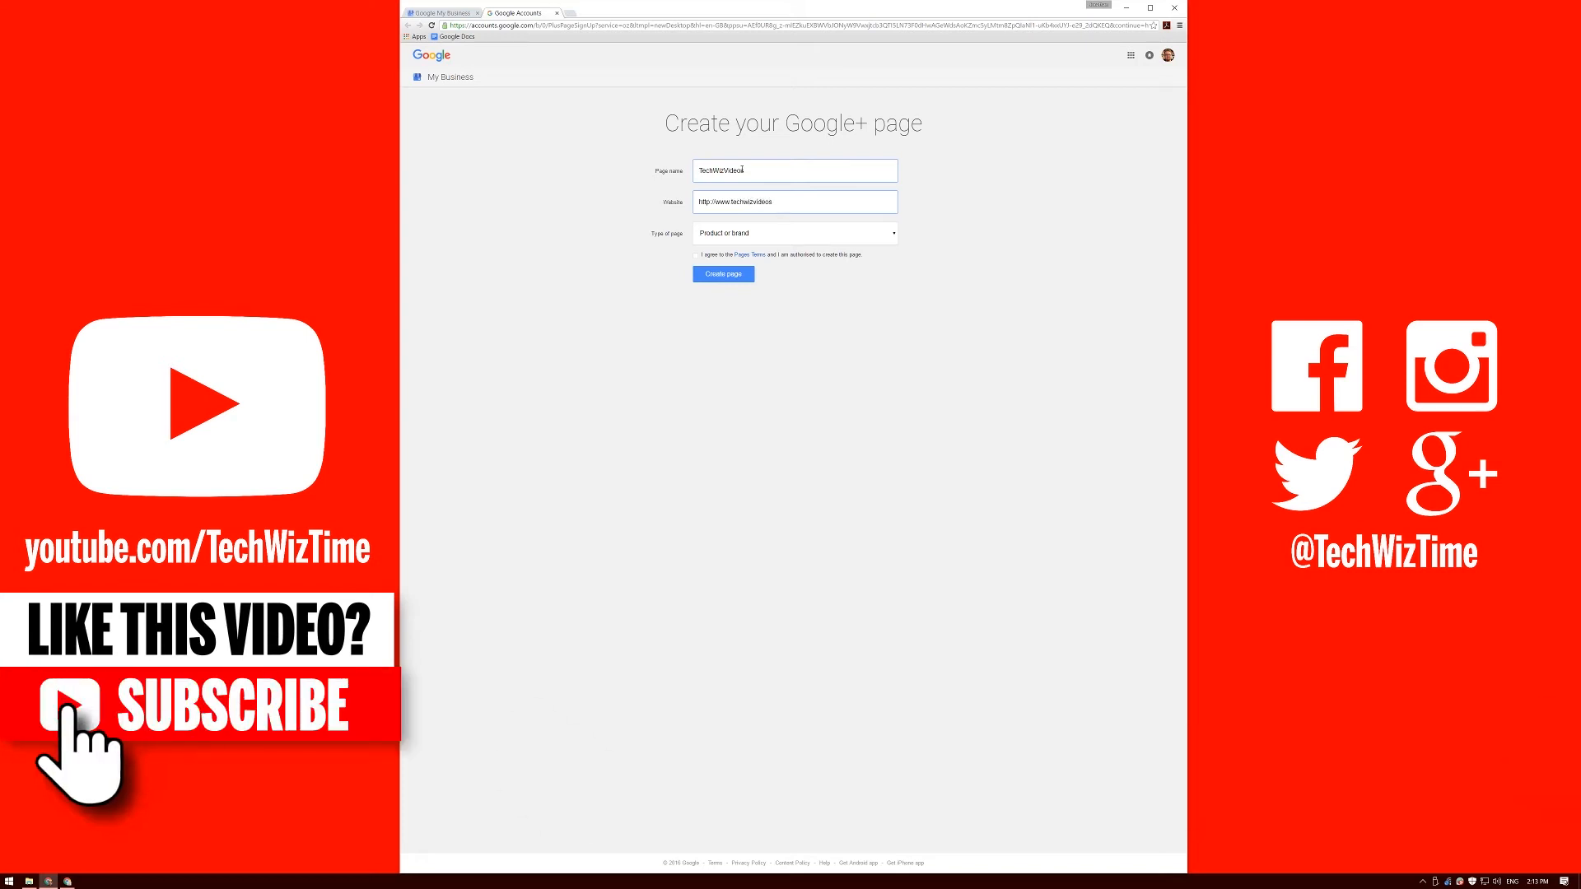
click(792, 233)
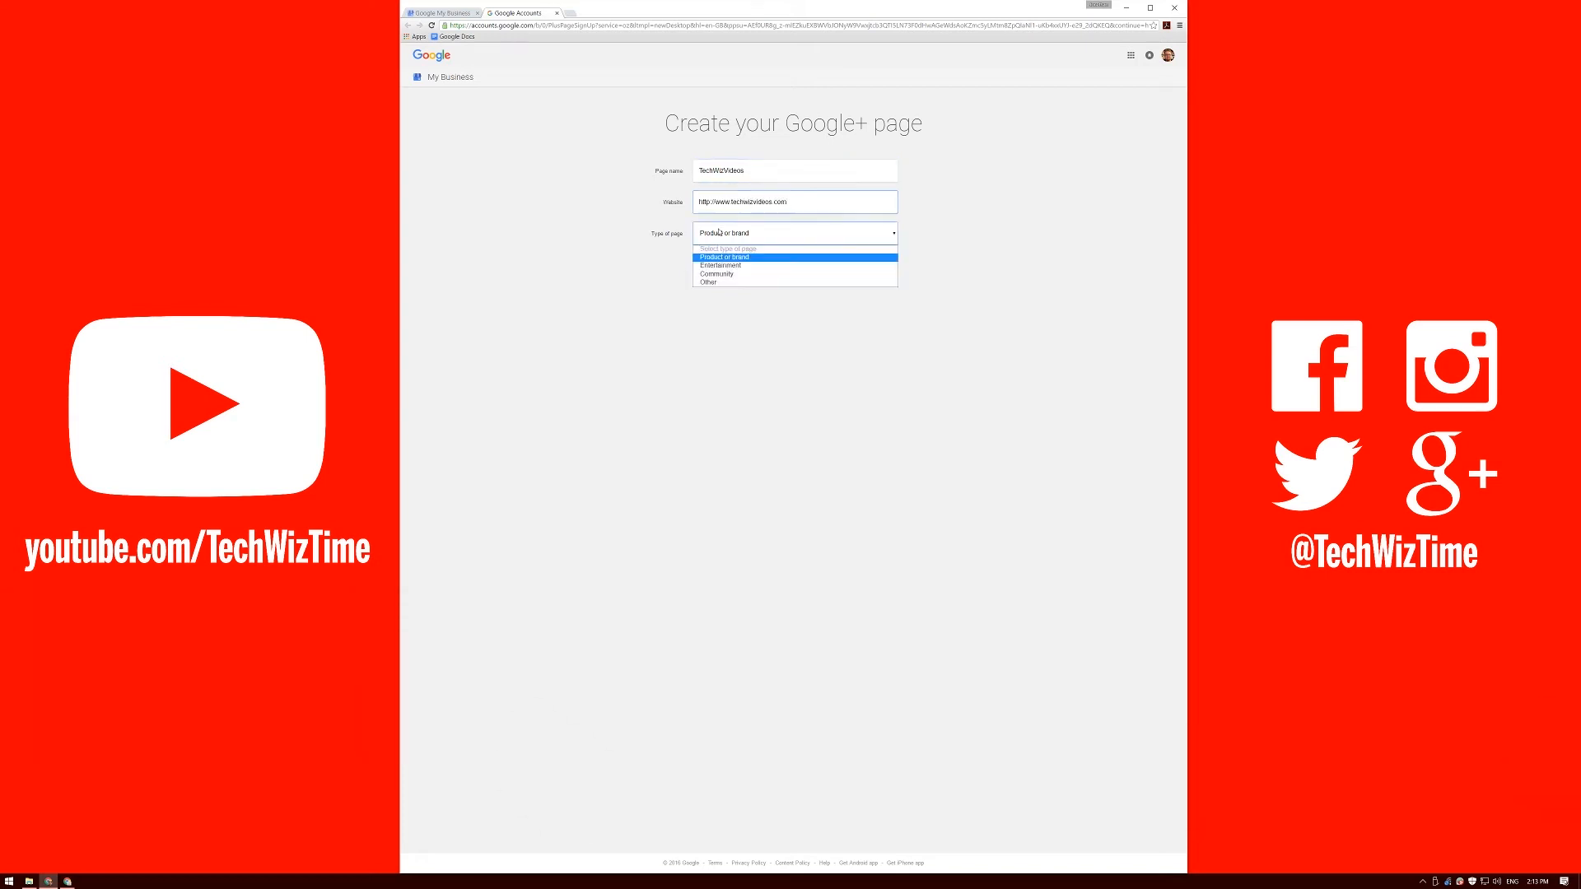
click(724, 256)
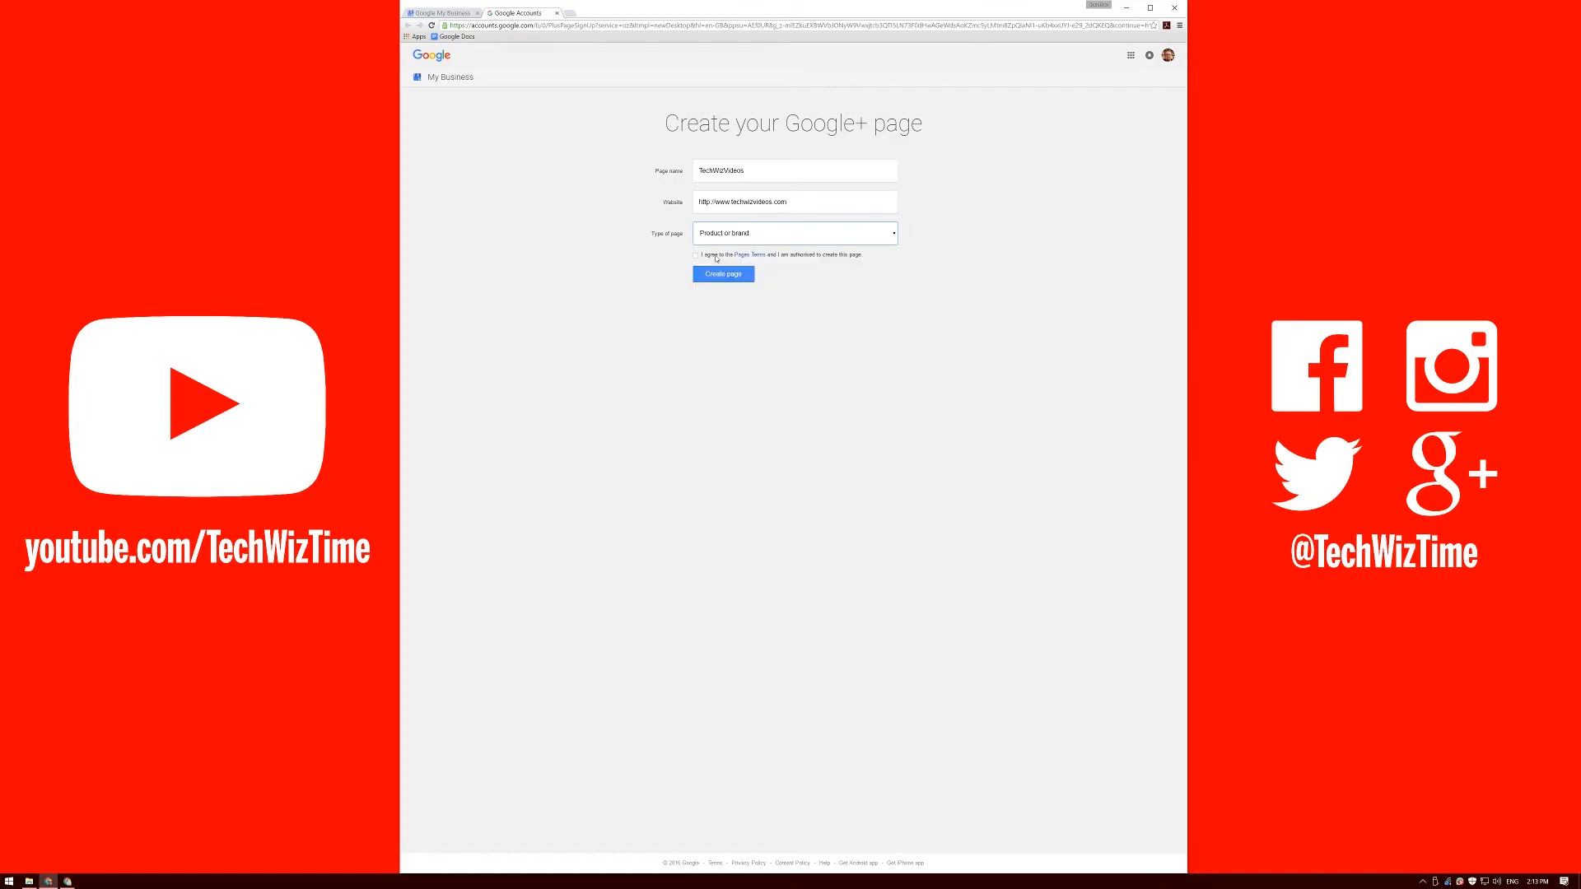
click(694, 254)
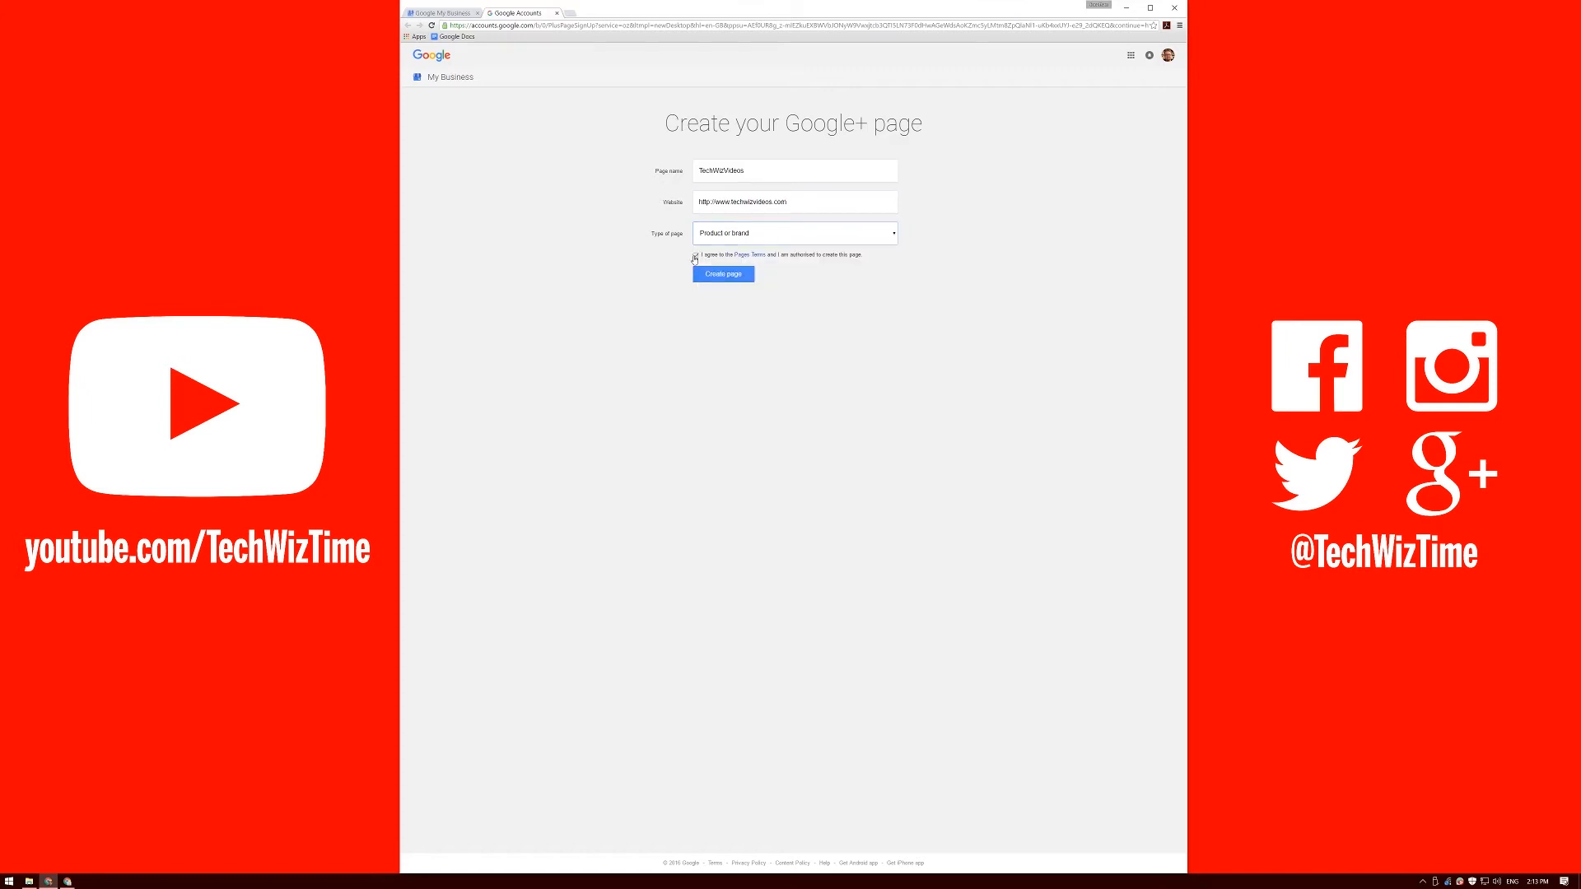
click(721, 274)
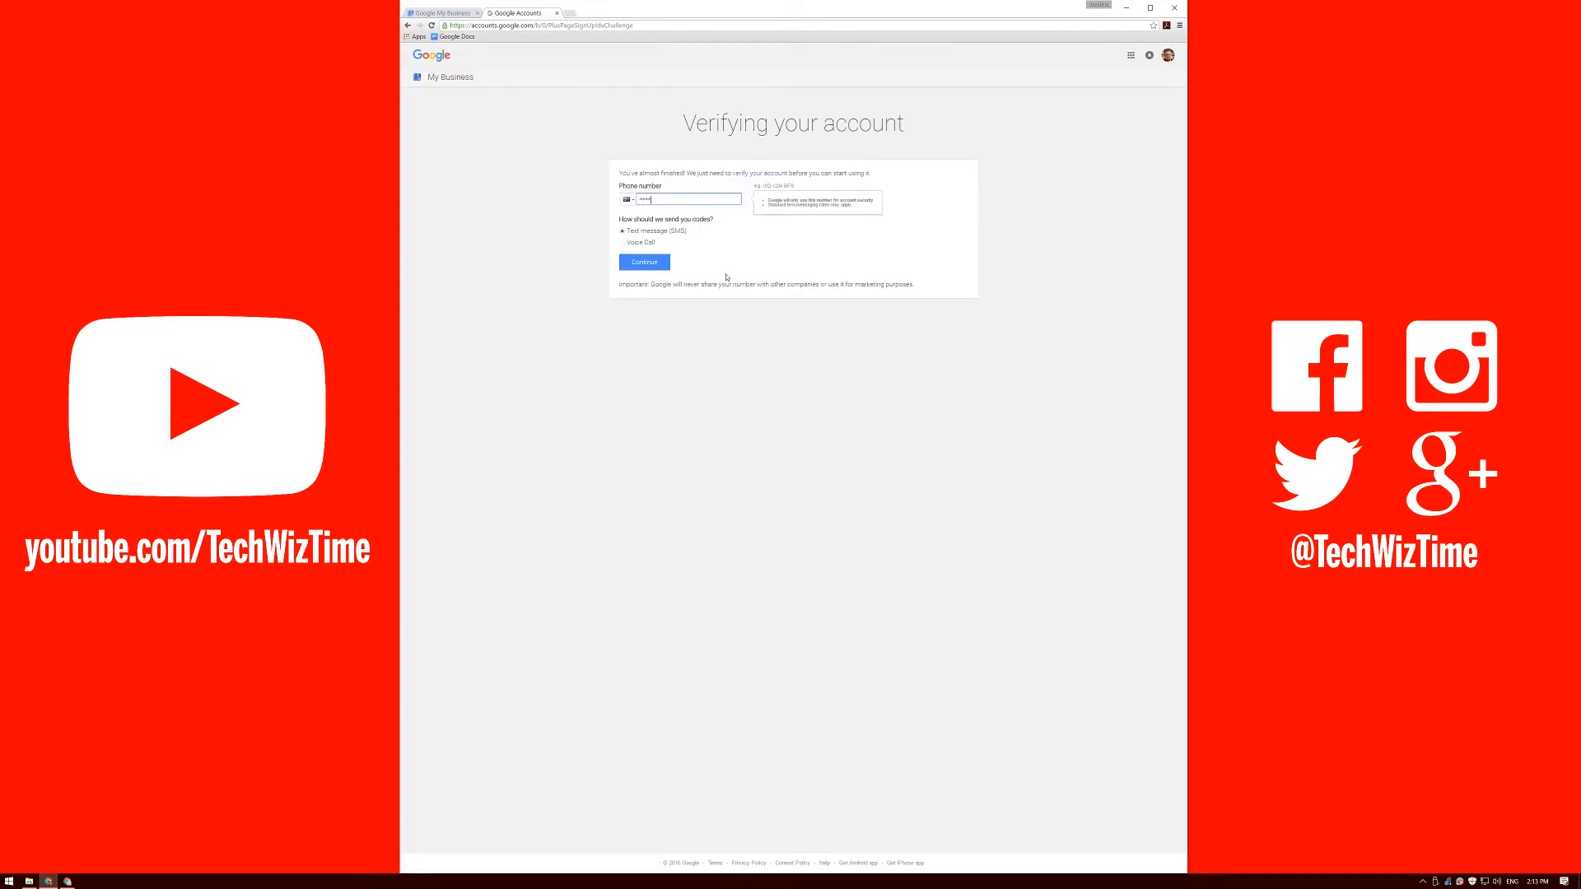
Enter the phone number, request the SMS code and submit the verification code
text(1234567890)
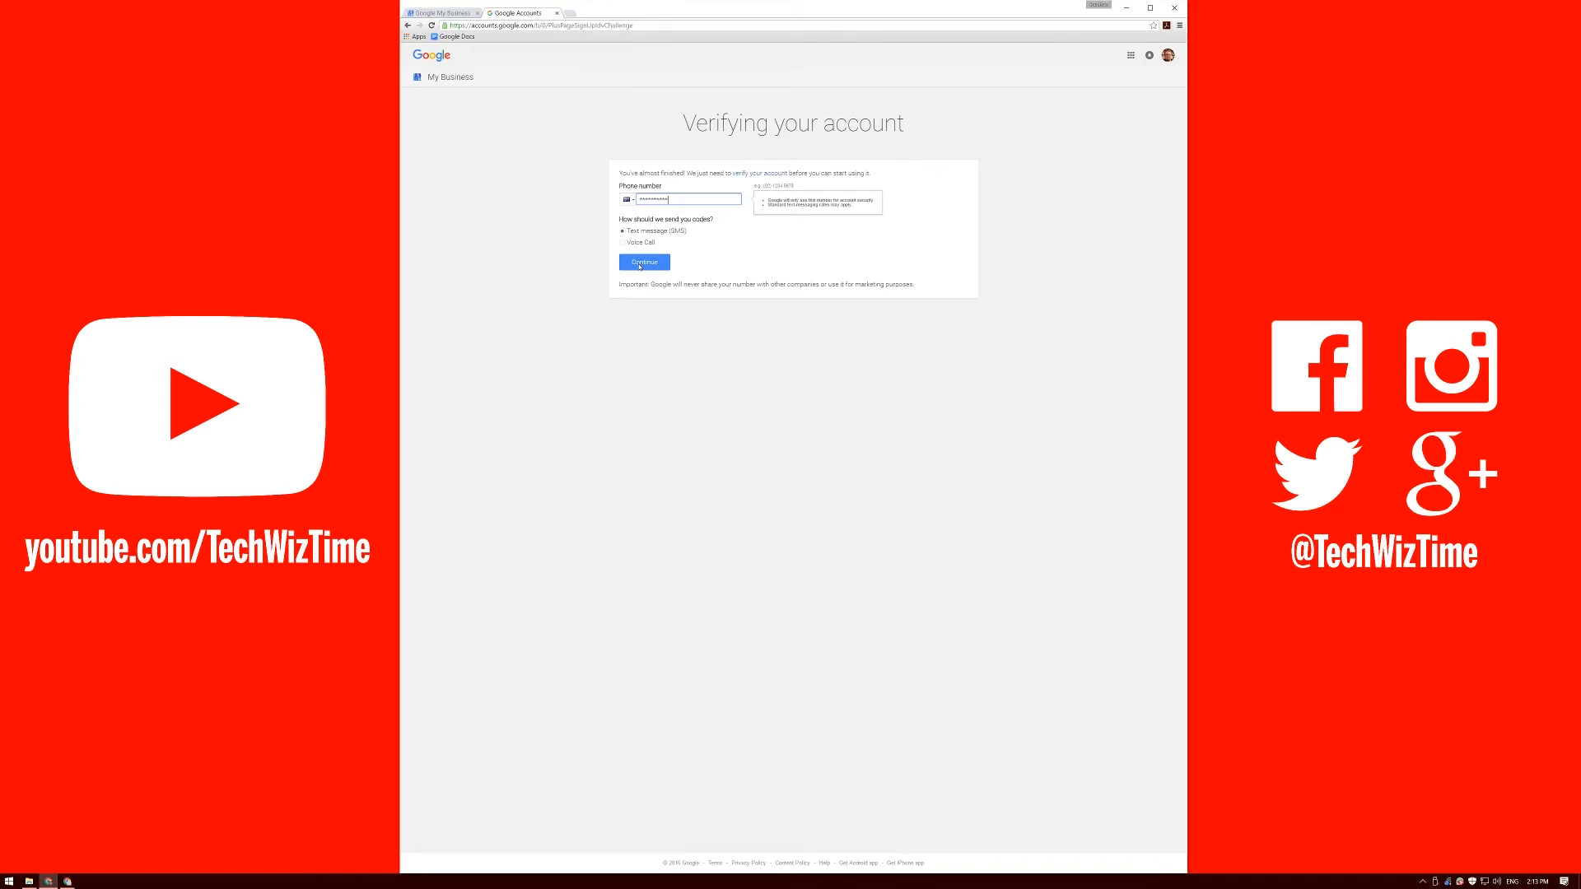
click(643, 262)
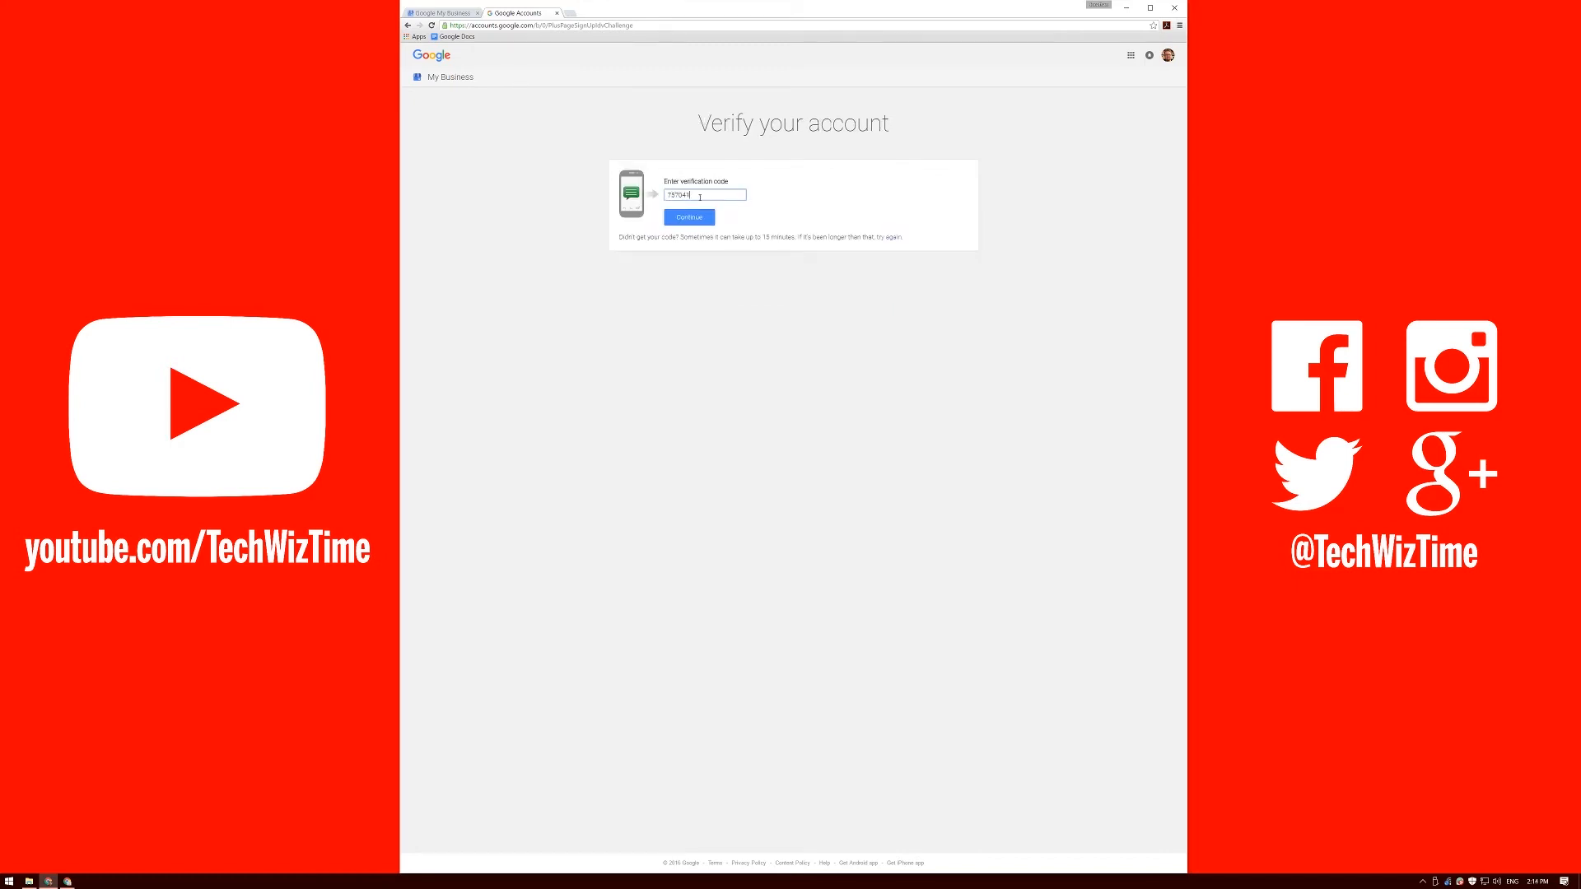
click(688, 216)
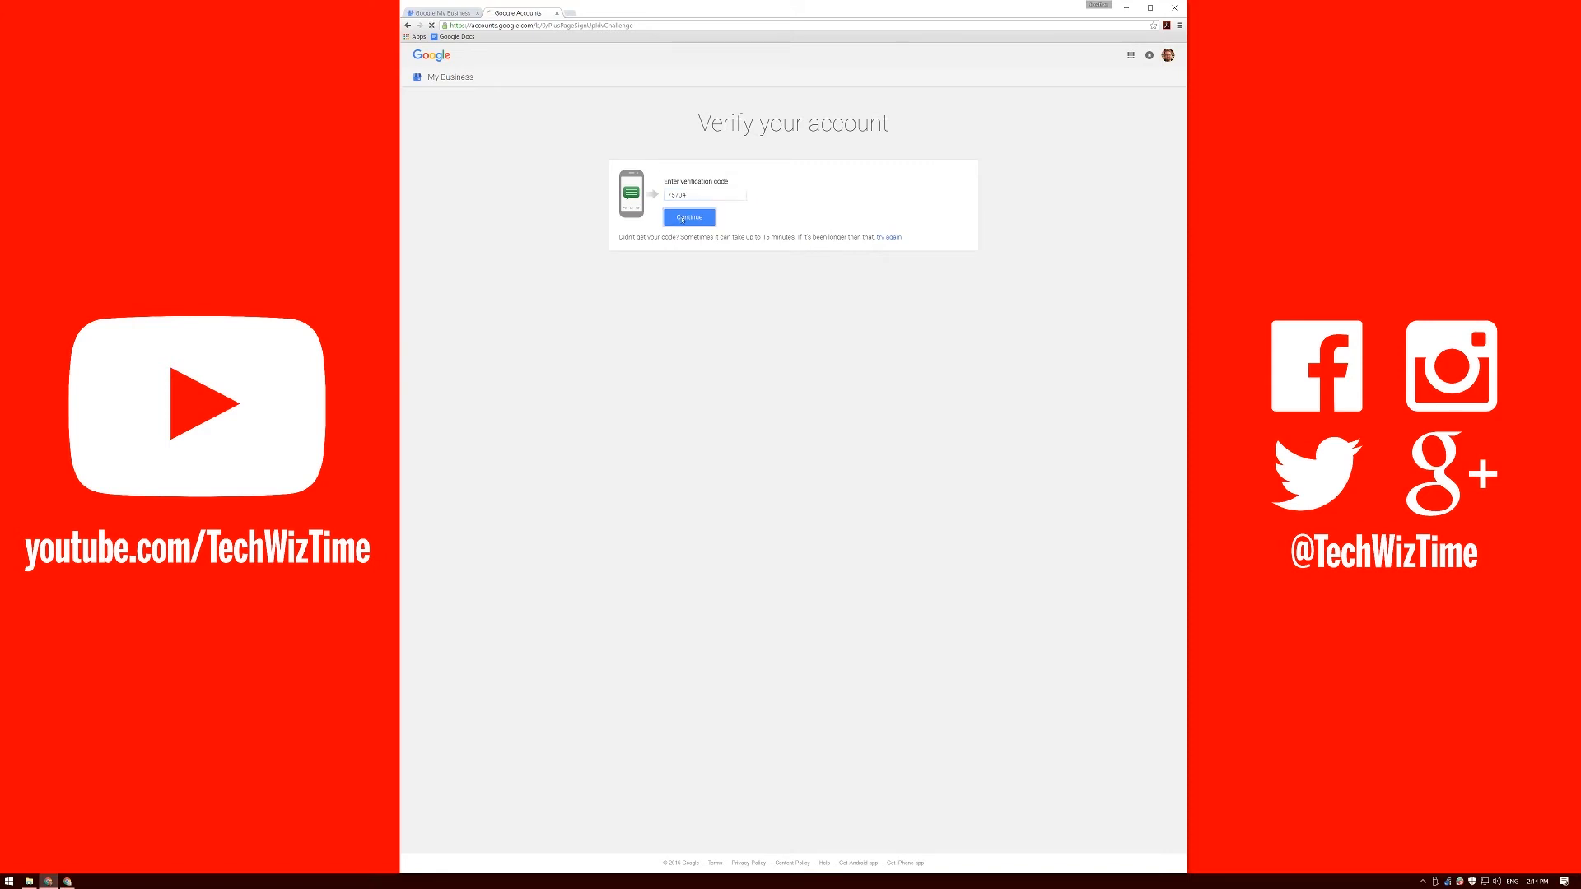
Manage the TechWizVideos page from the Brand Pages tab
click(688, 217)
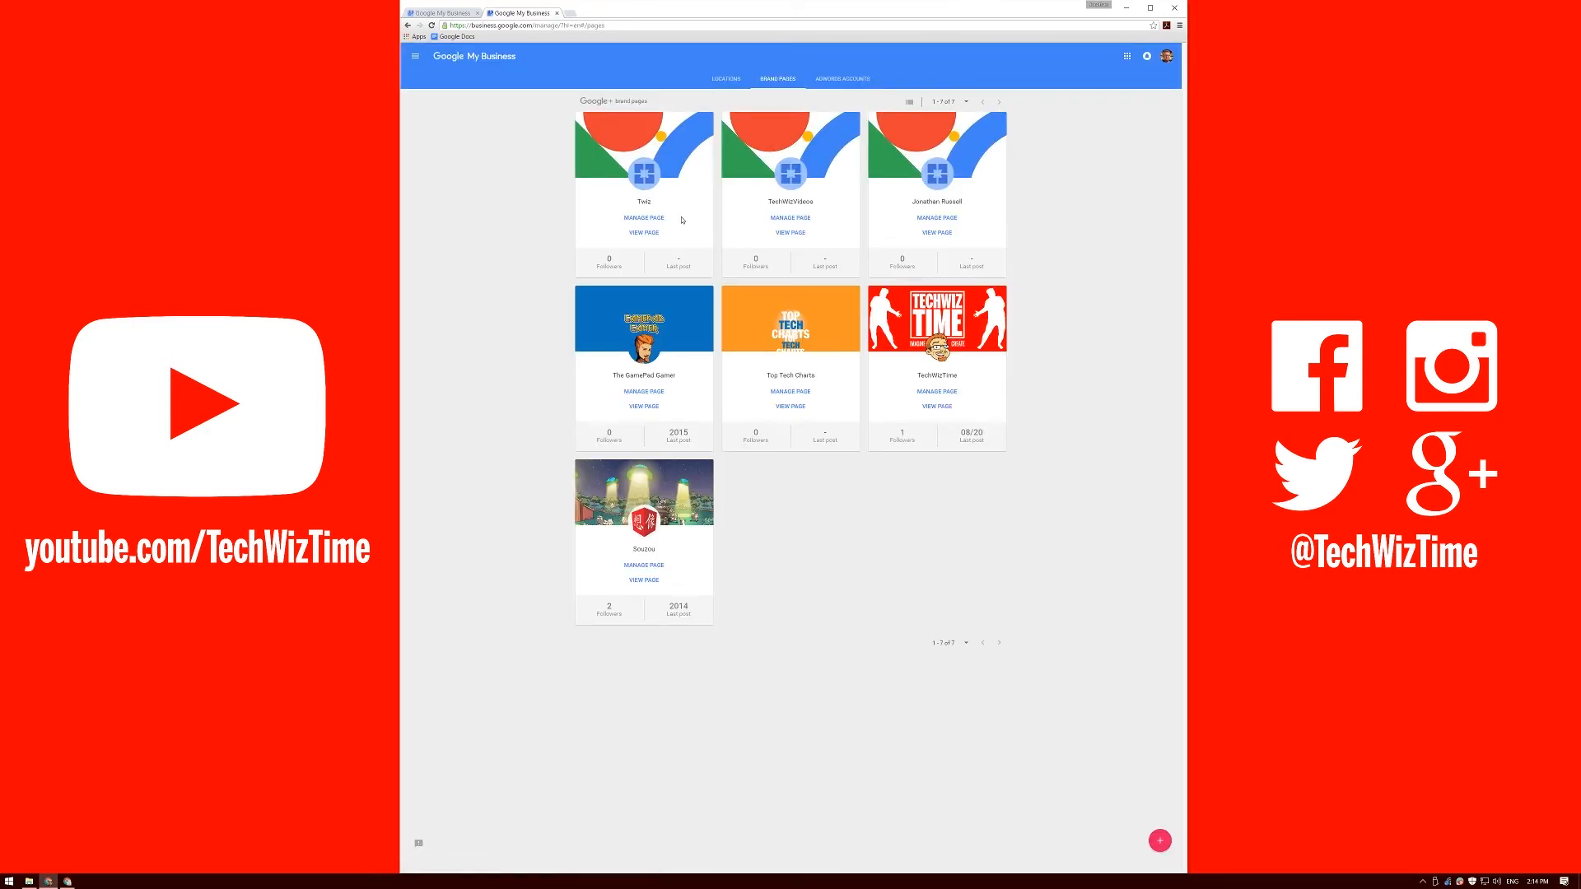
mouse_move(749, 220)
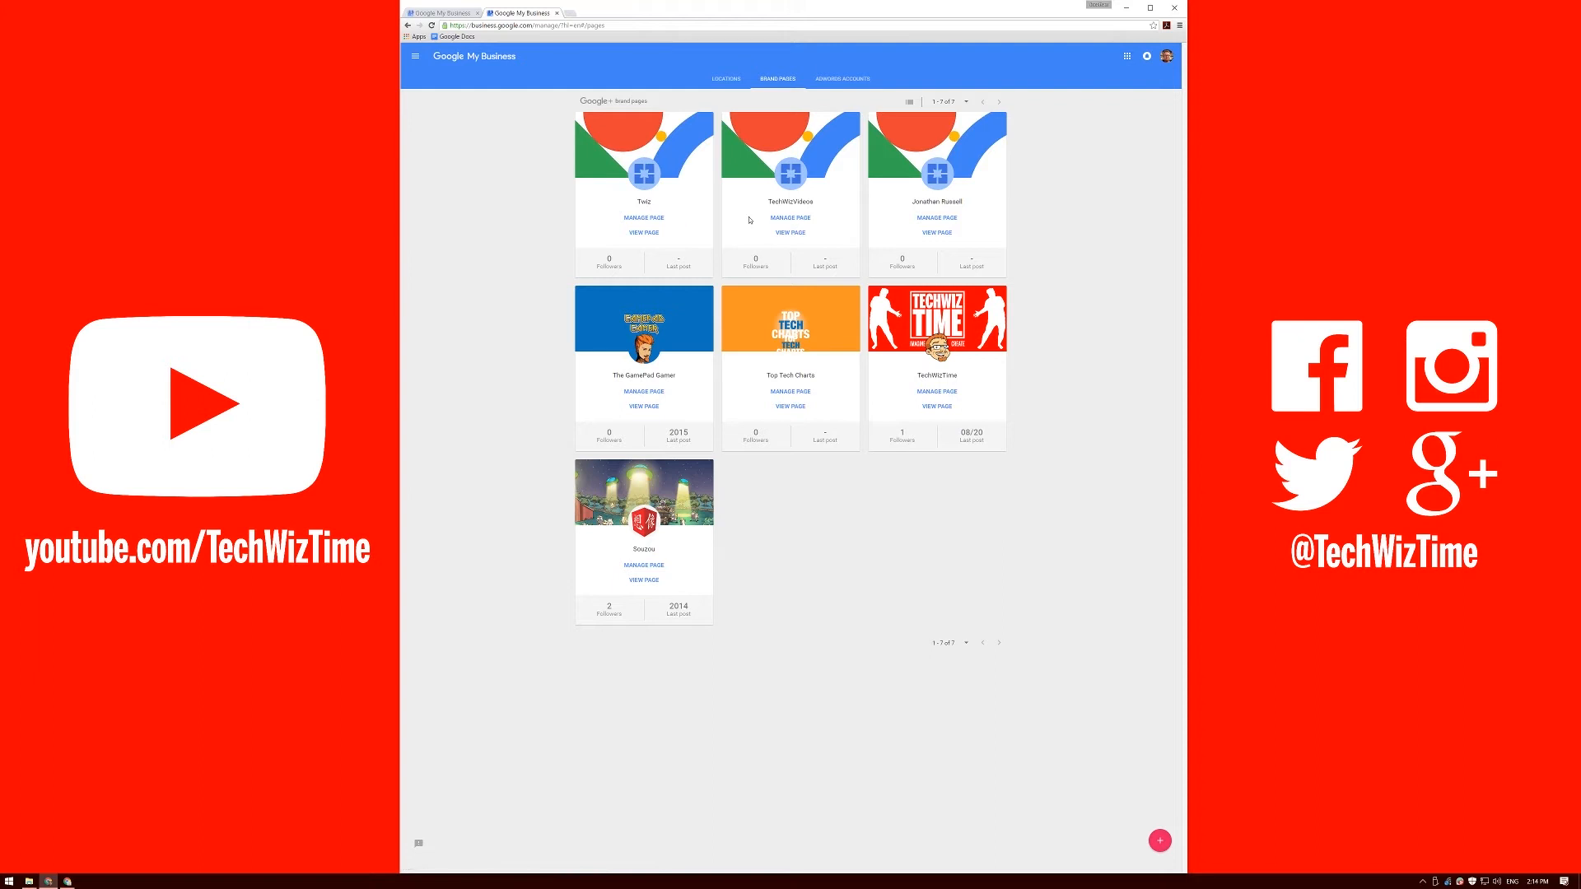
click(789, 218)
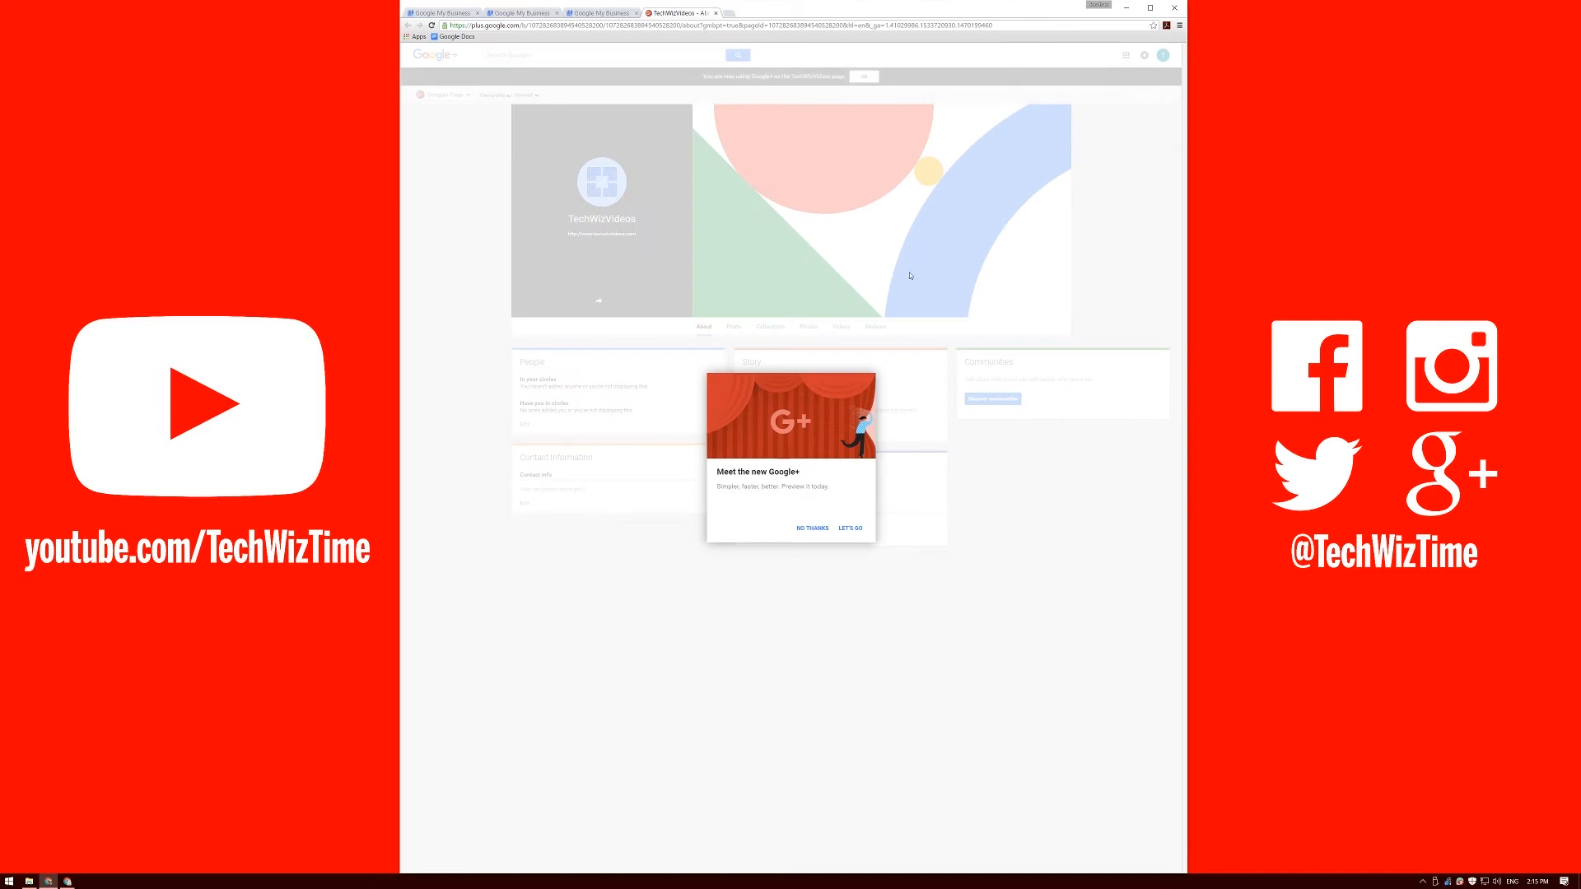
Decline the new Google+ preview, then begin linking the website and sign up to verify it
click(810, 527)
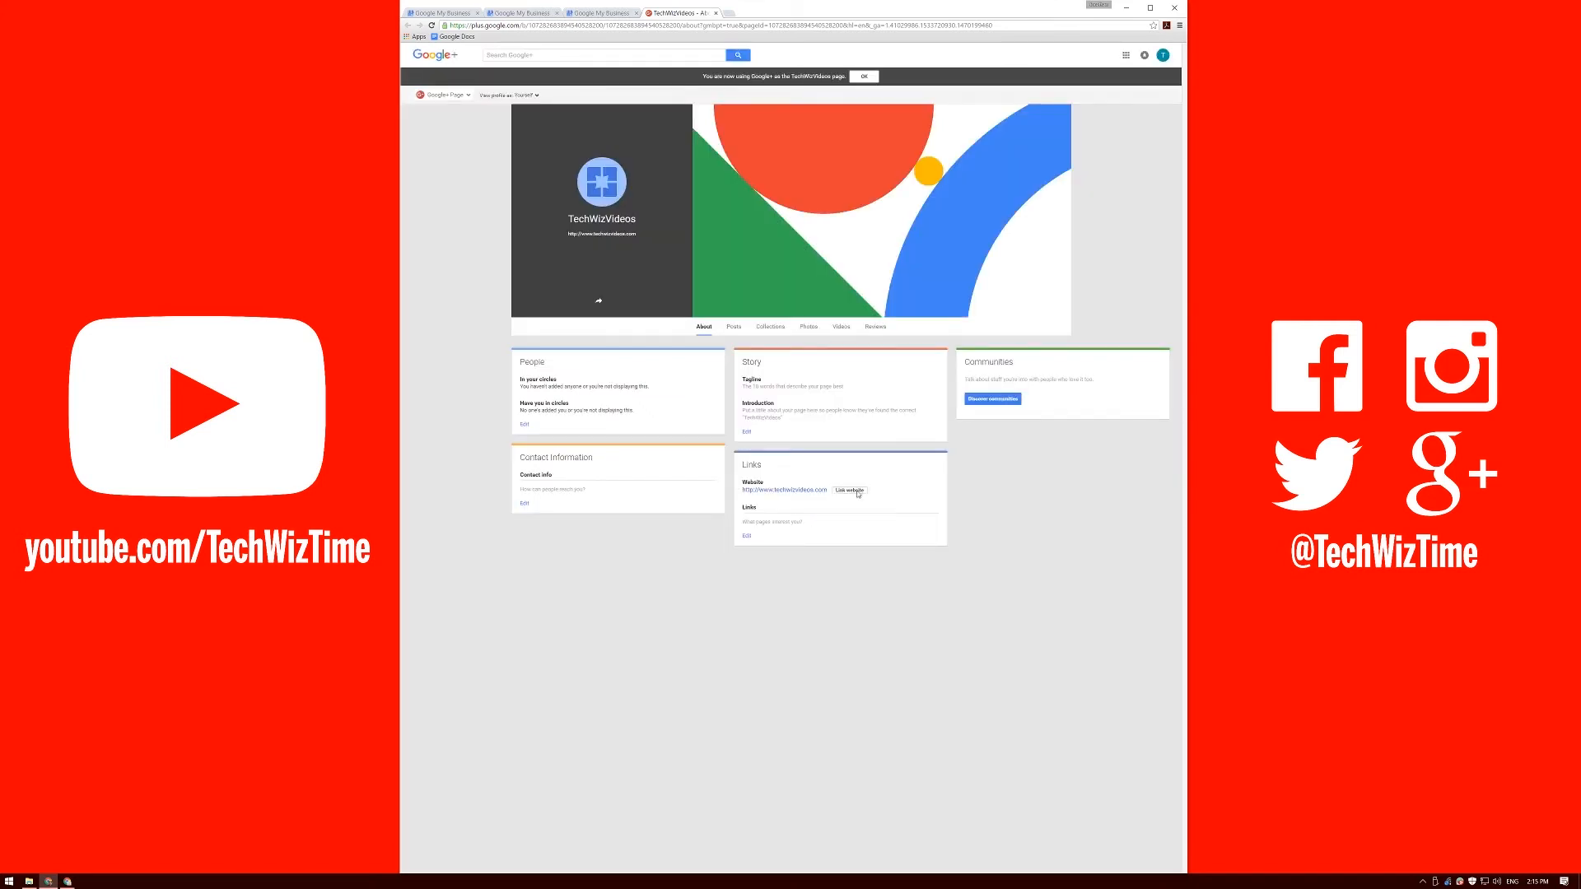
mouse_move(849, 490)
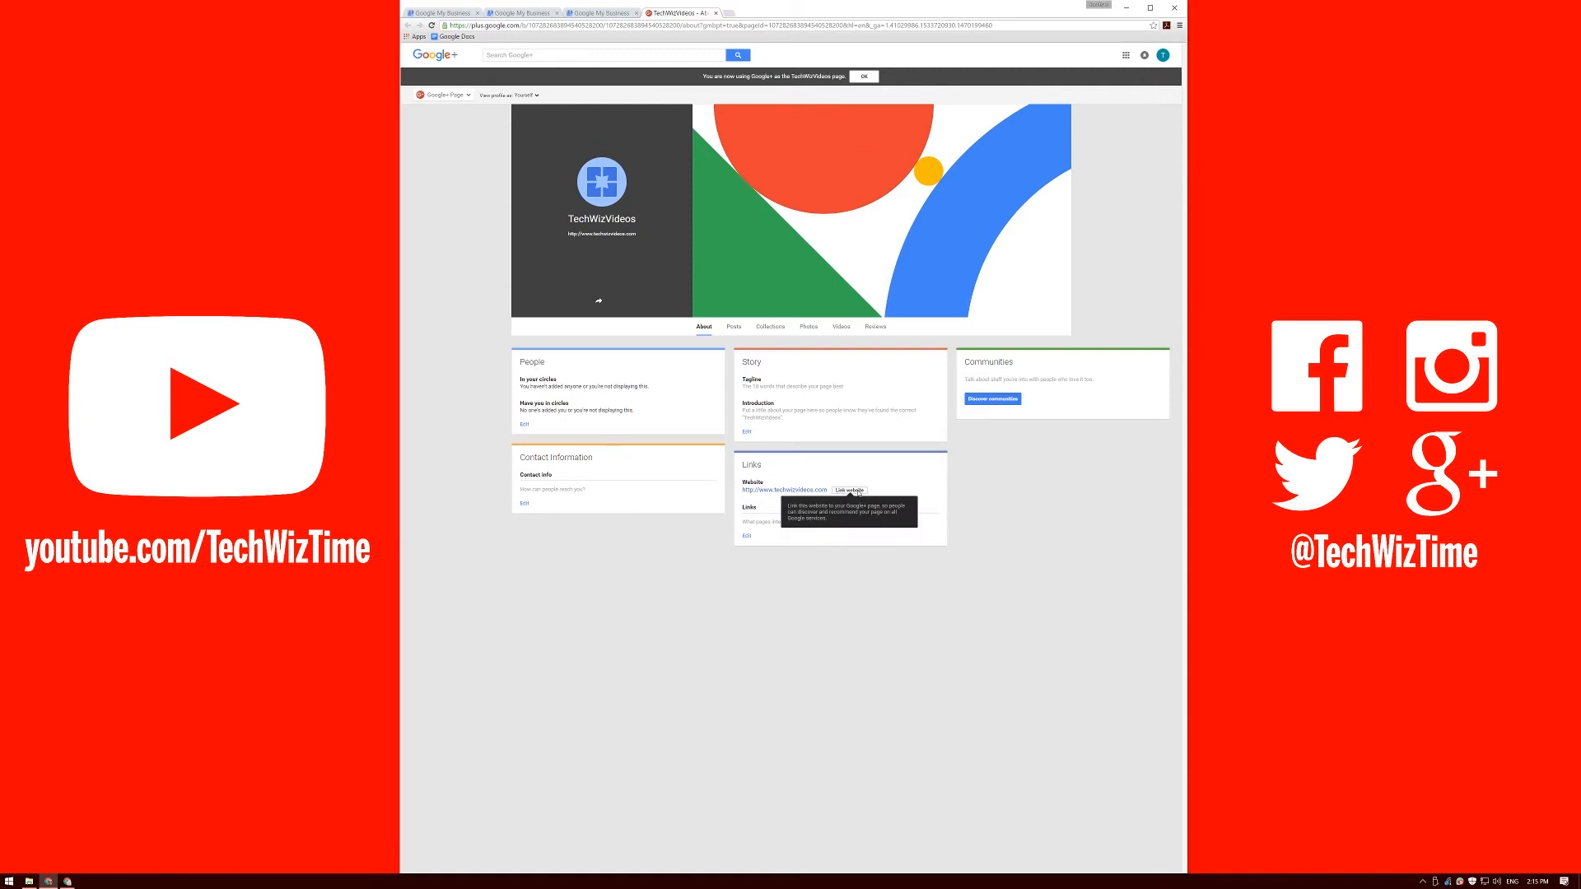
click(850, 490)
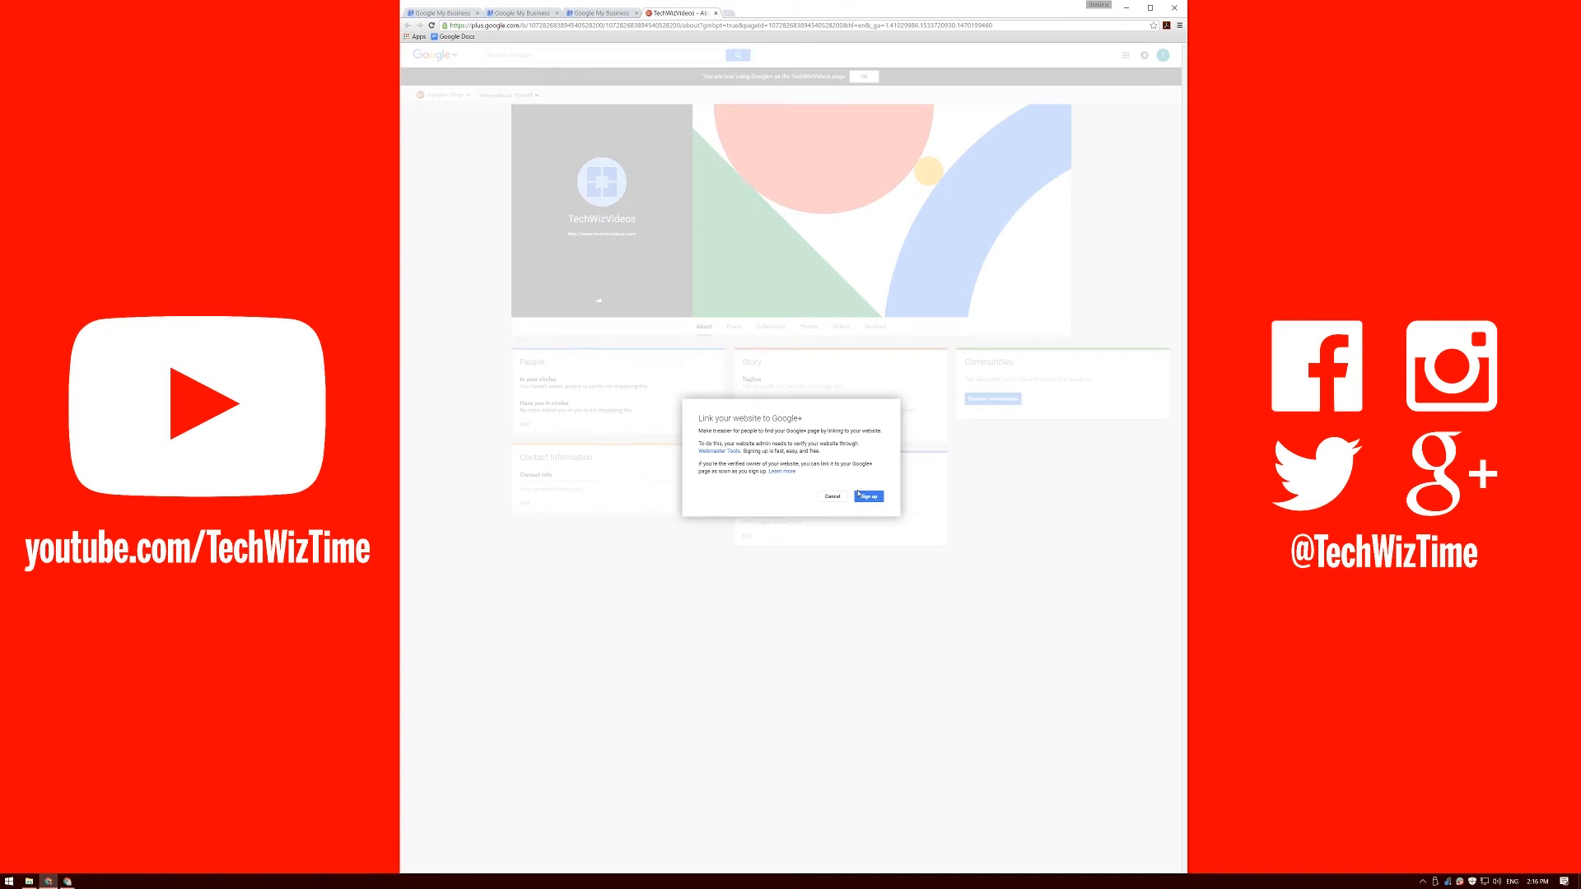
mouse_move(825, 444)
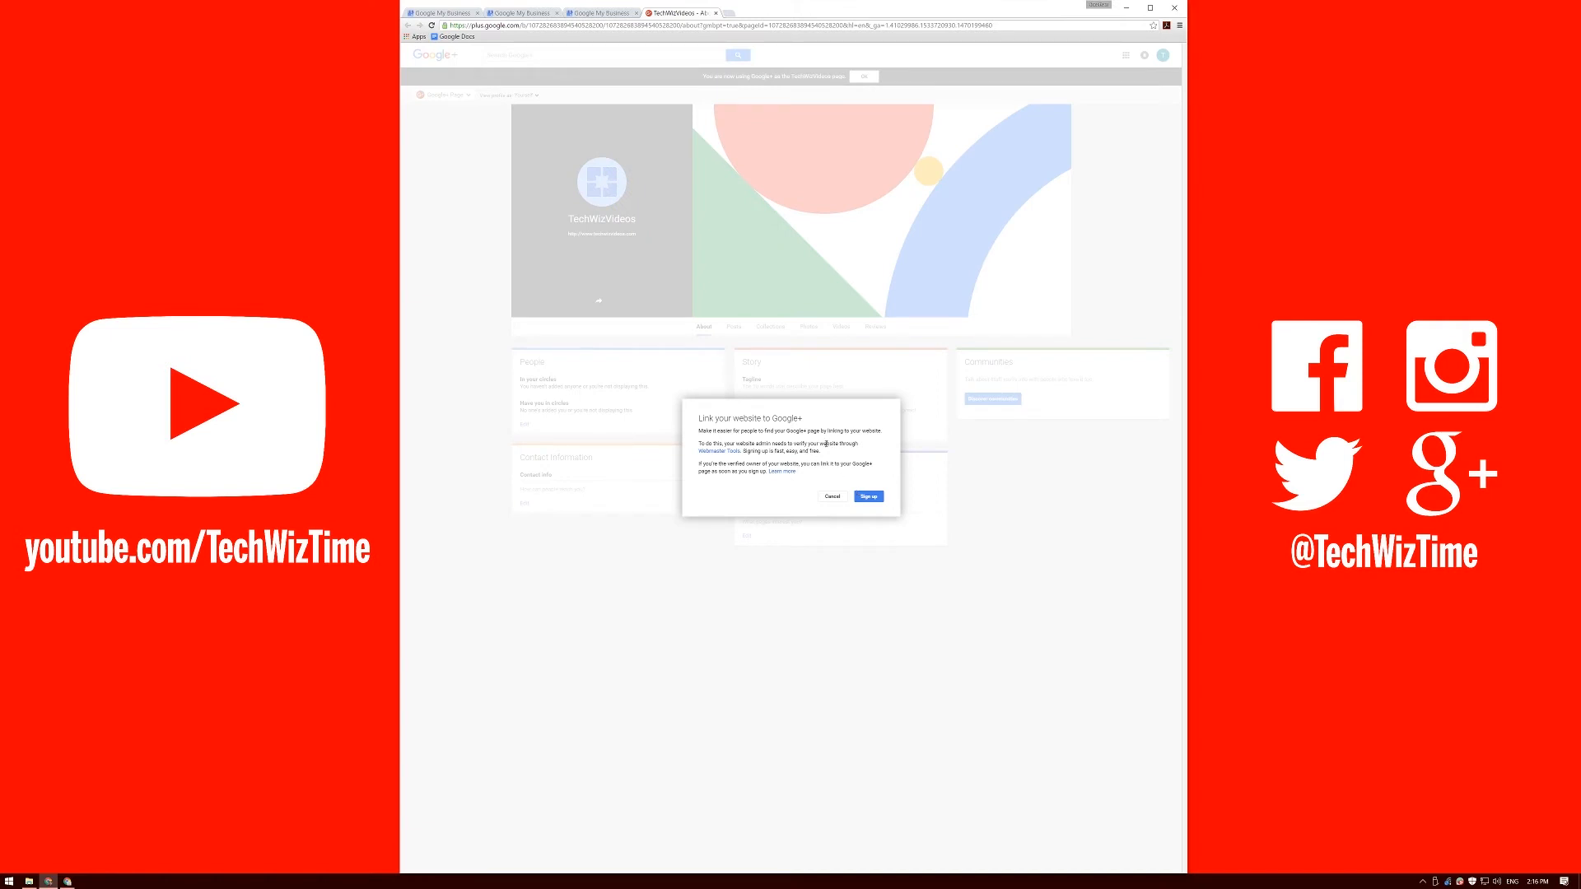
click(866, 496)
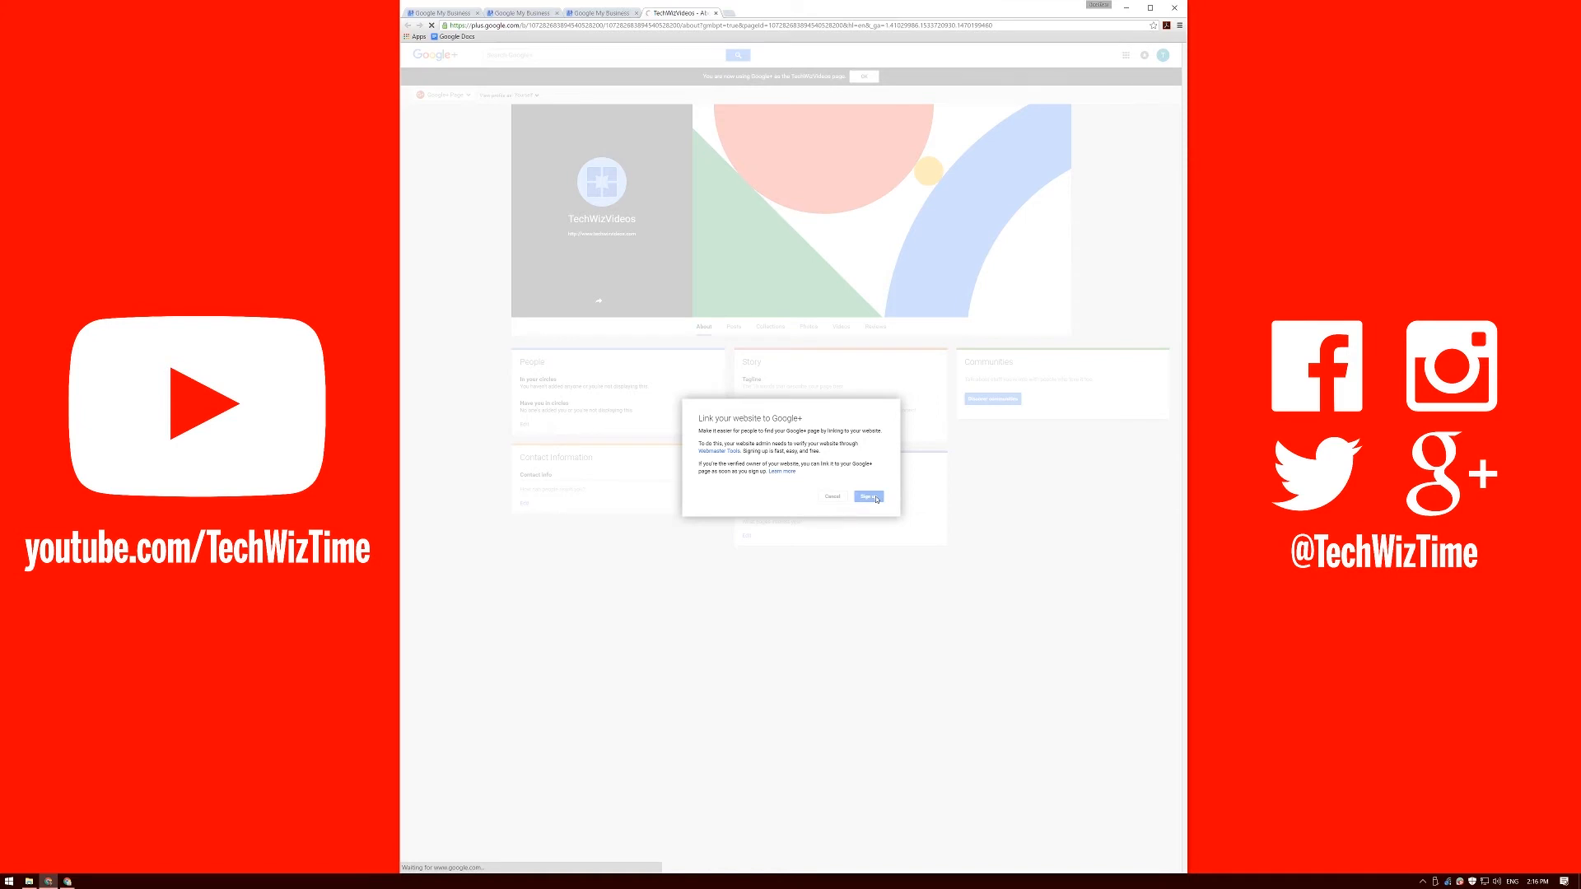
Verify techwizvideos.com in Webmaster Central via the HTML file and reCAPTCHA check
click(867, 496)
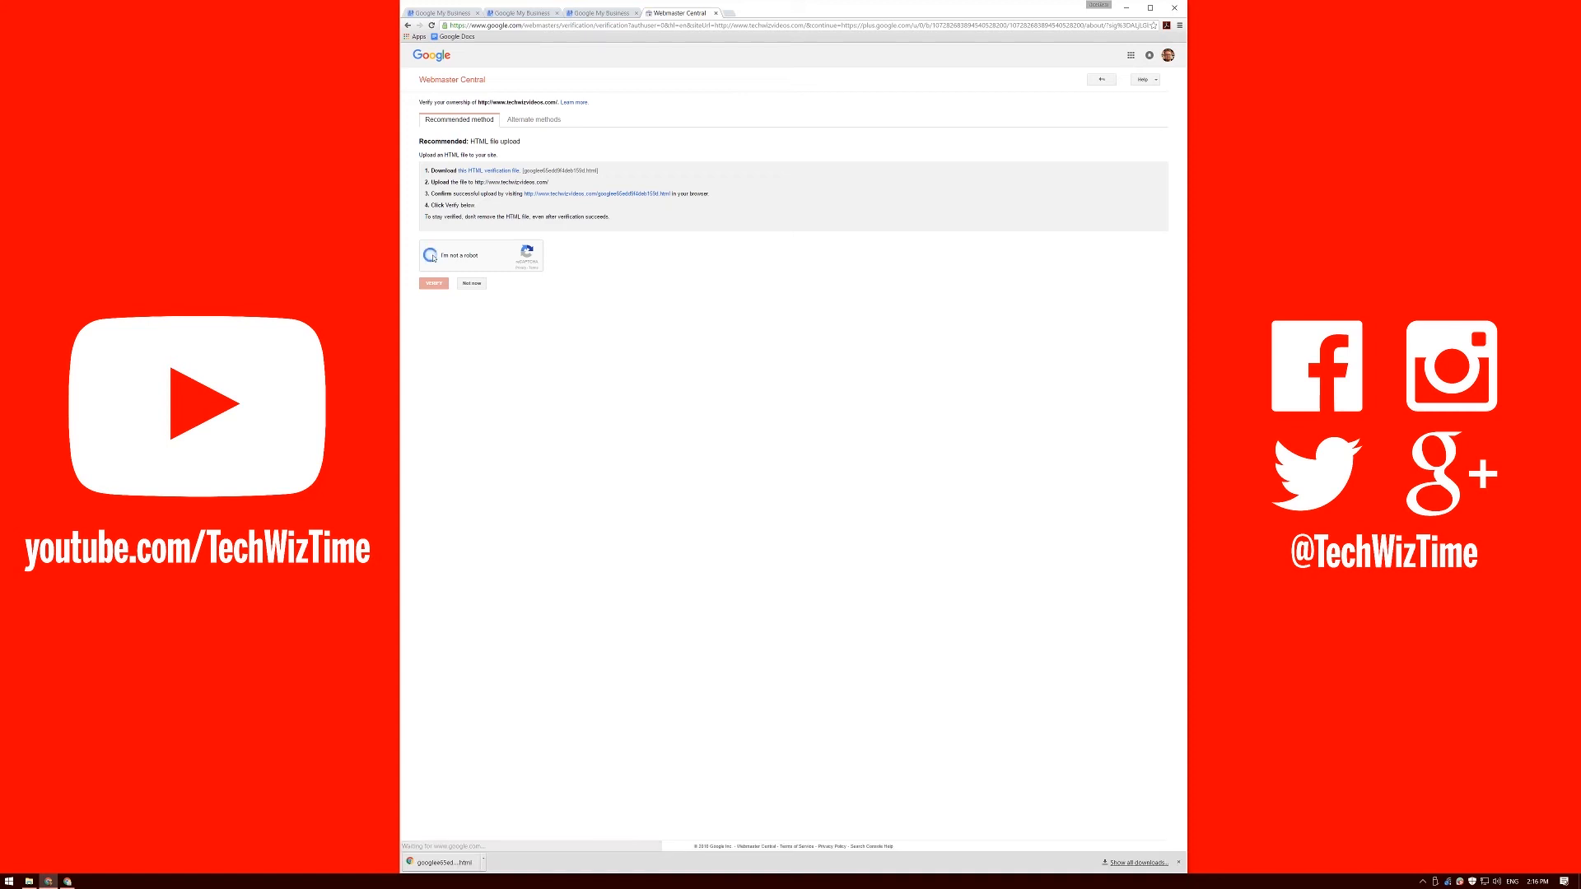
click(430, 254)
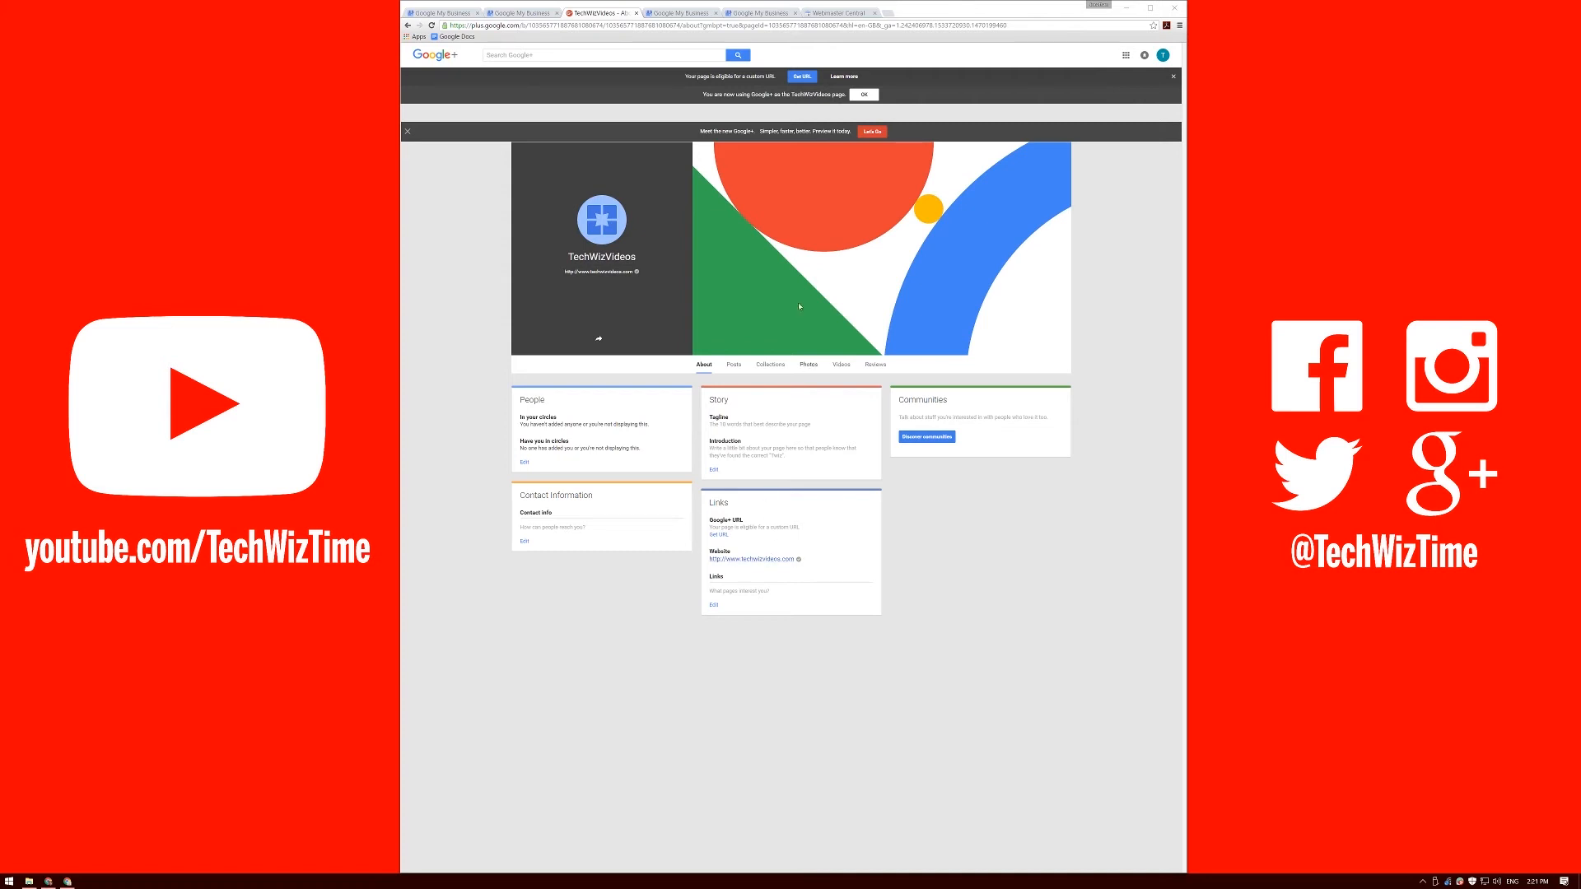
mouse_move(762, 86)
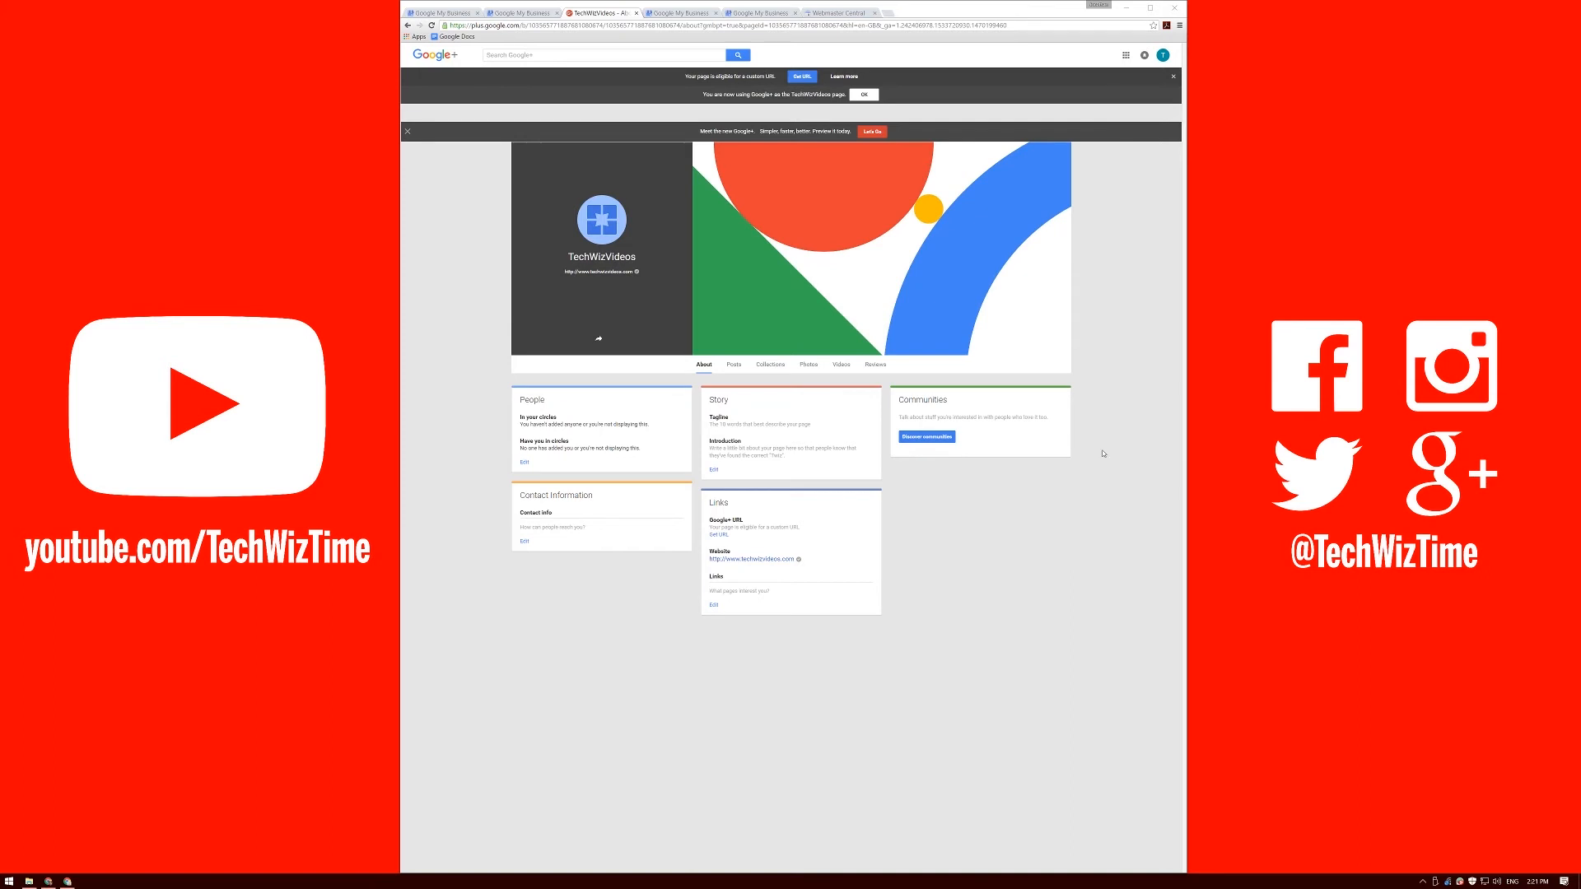
Get the proposed +TechWizVideos custom URL, accepting the Terms of Service
click(801, 76)
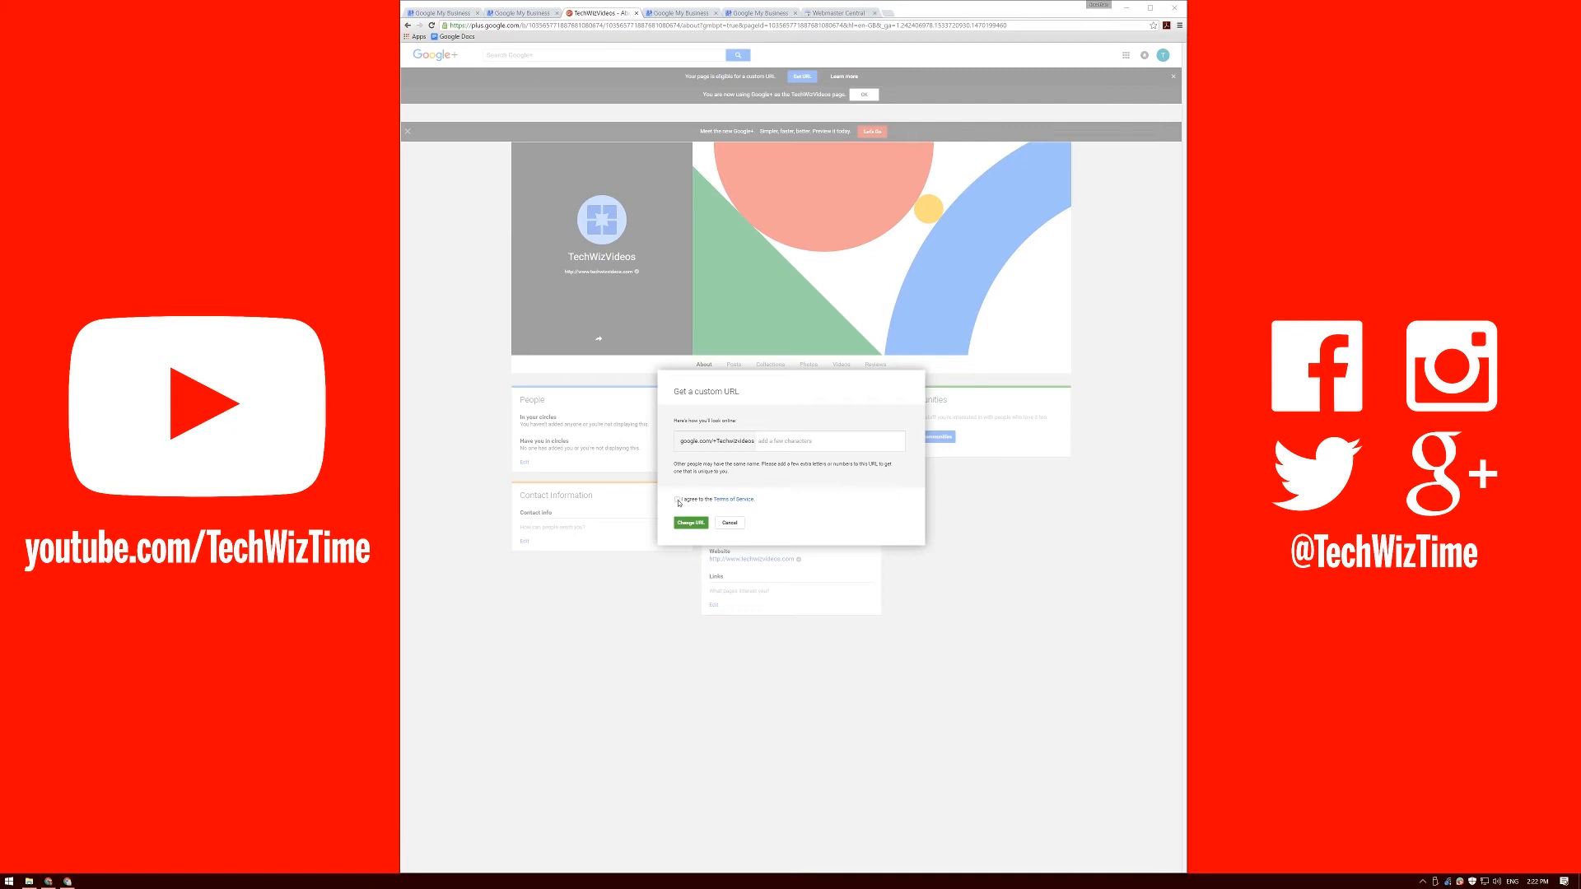
click(676, 499)
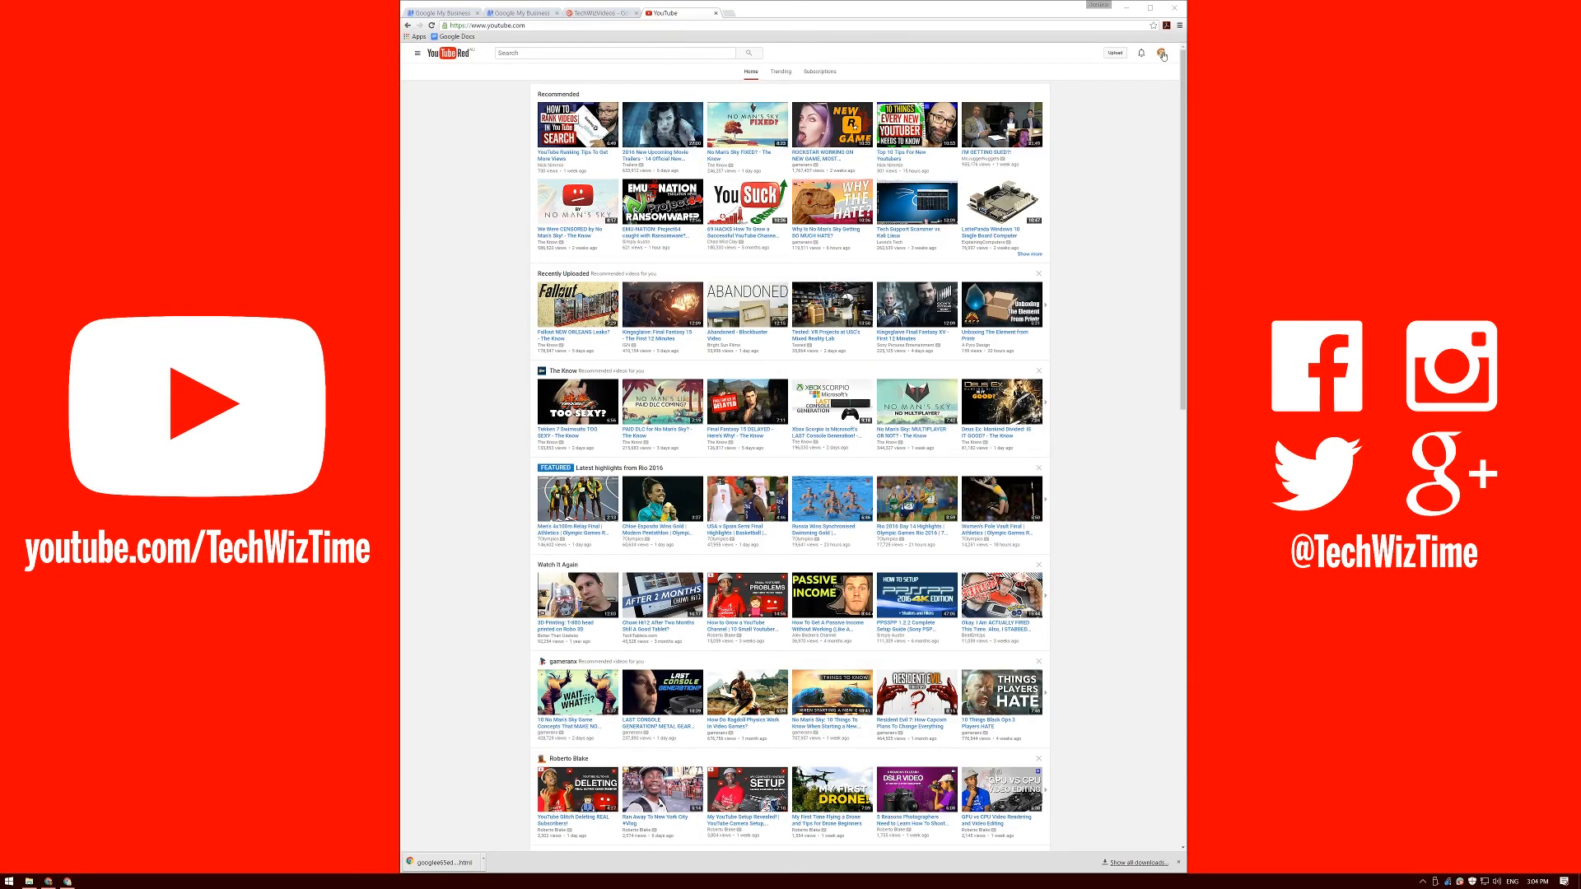
Reach the Move YouTube channel page through account Settings and the Advanced options
click(1161, 53)
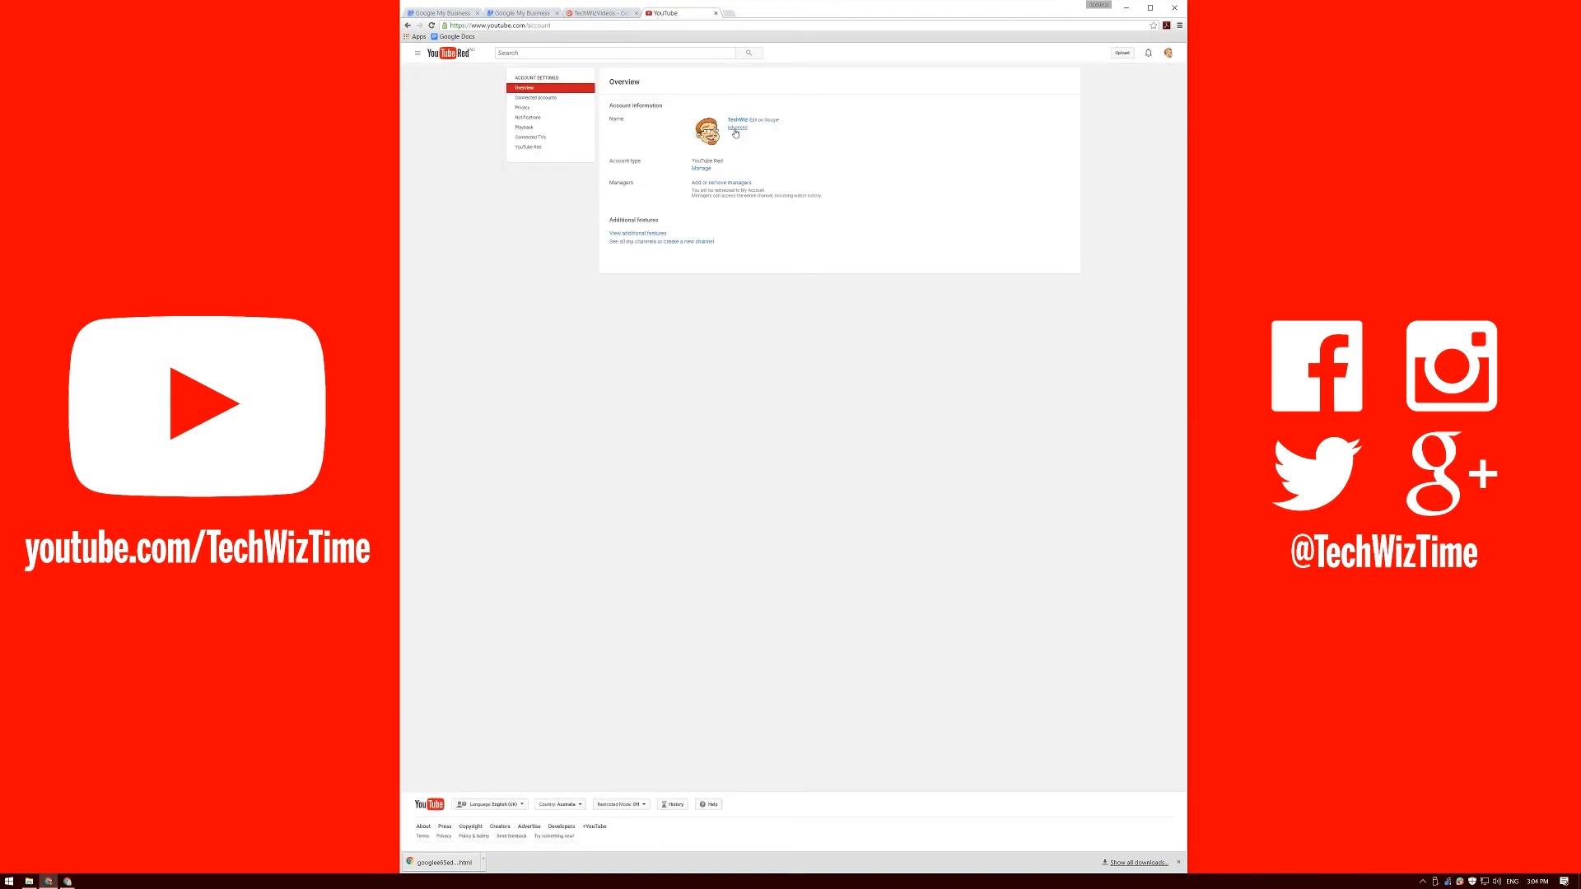
click(737, 129)
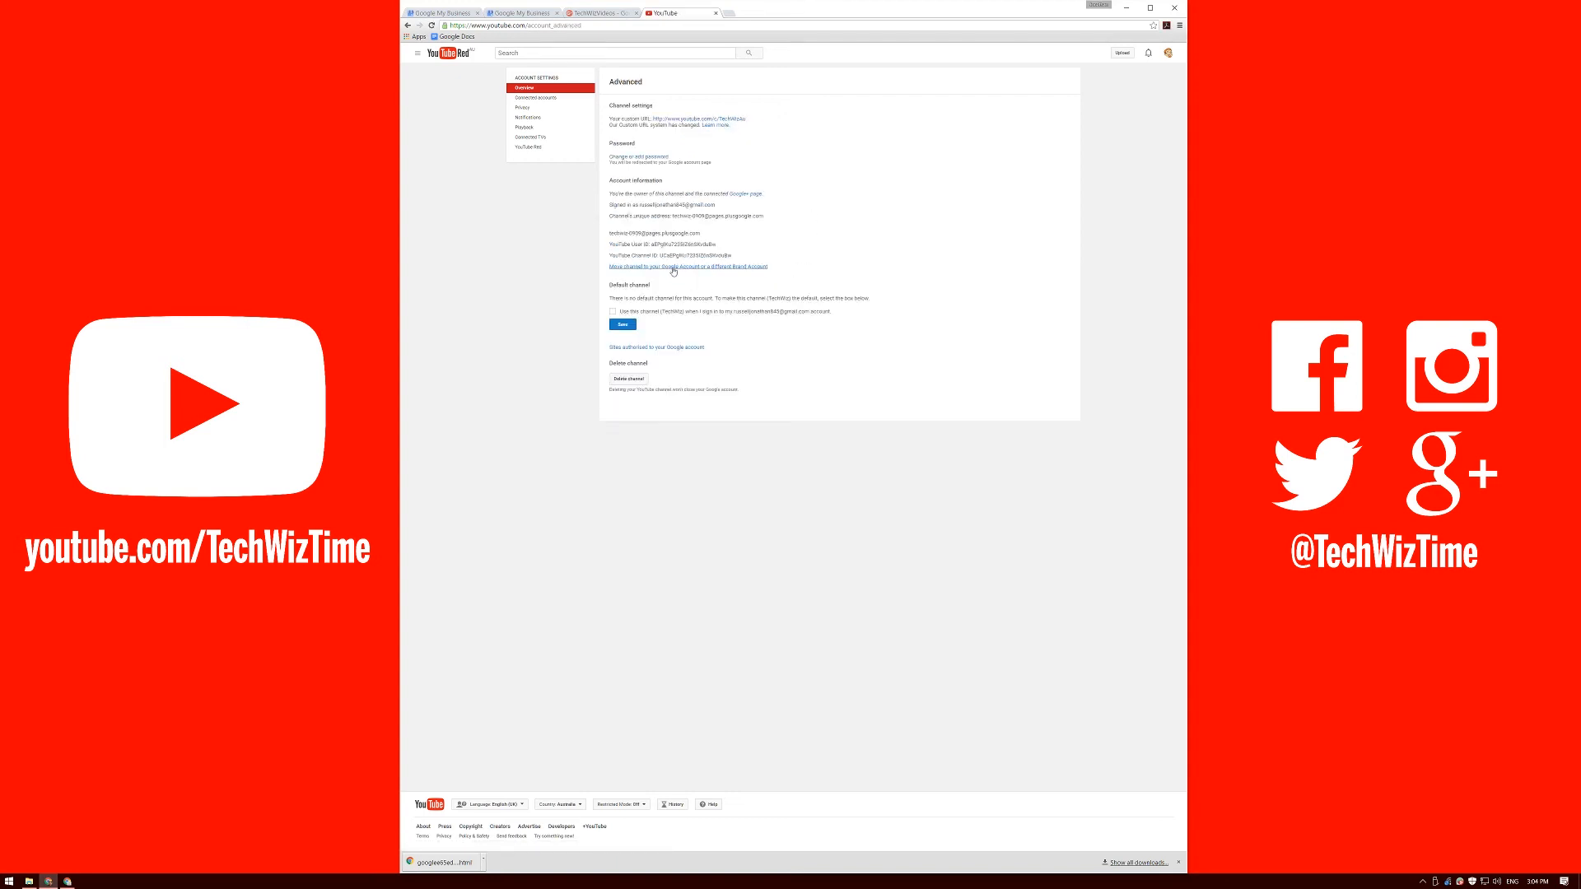
mouse_move(688, 266)
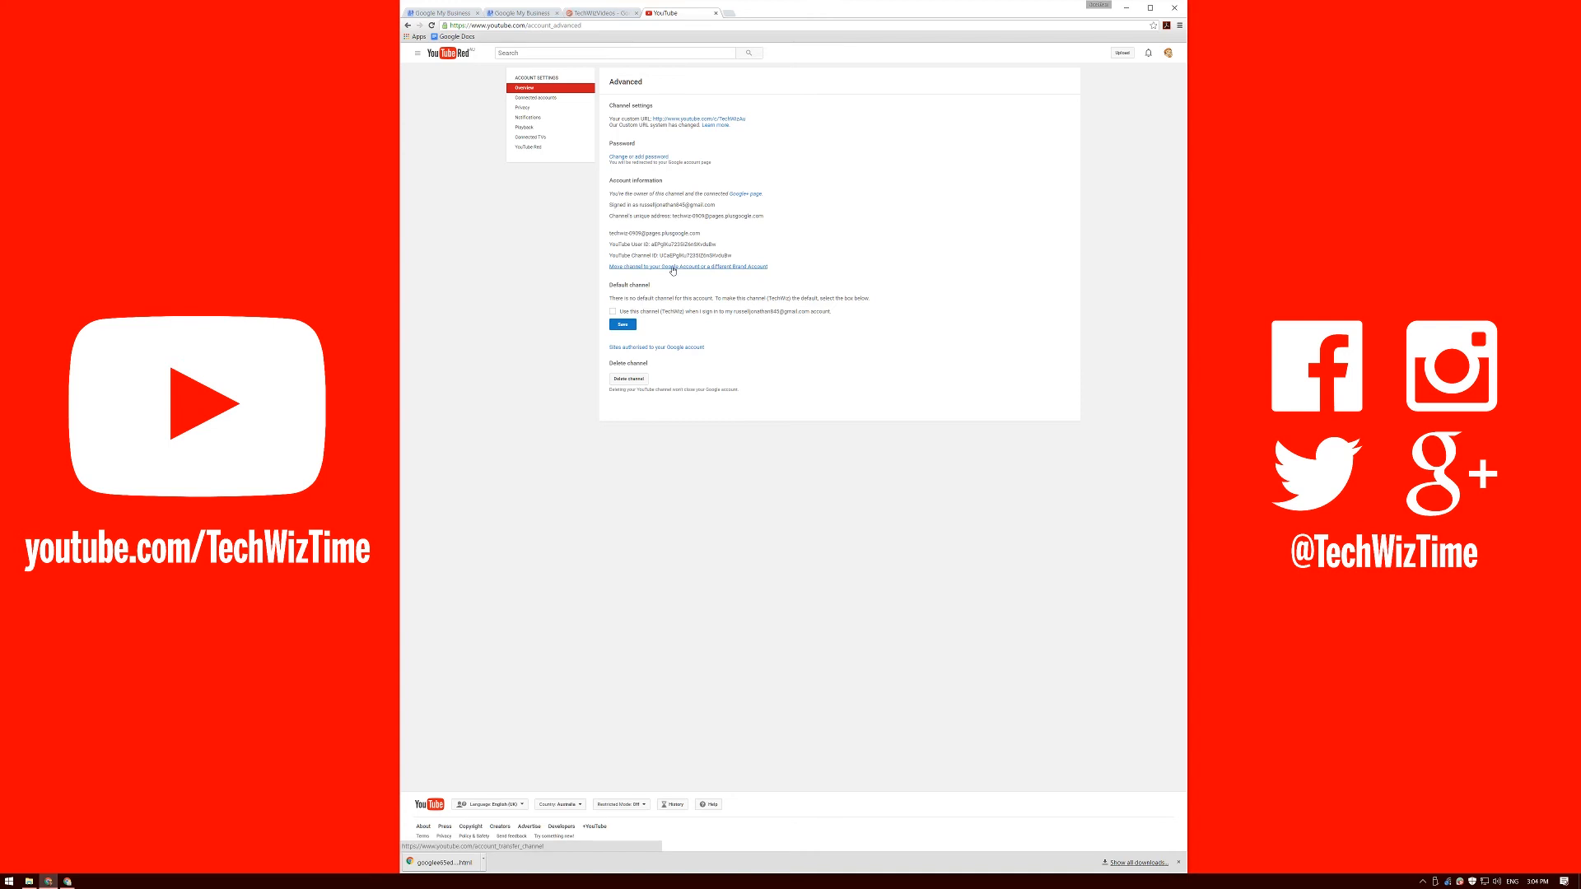
click(688, 266)
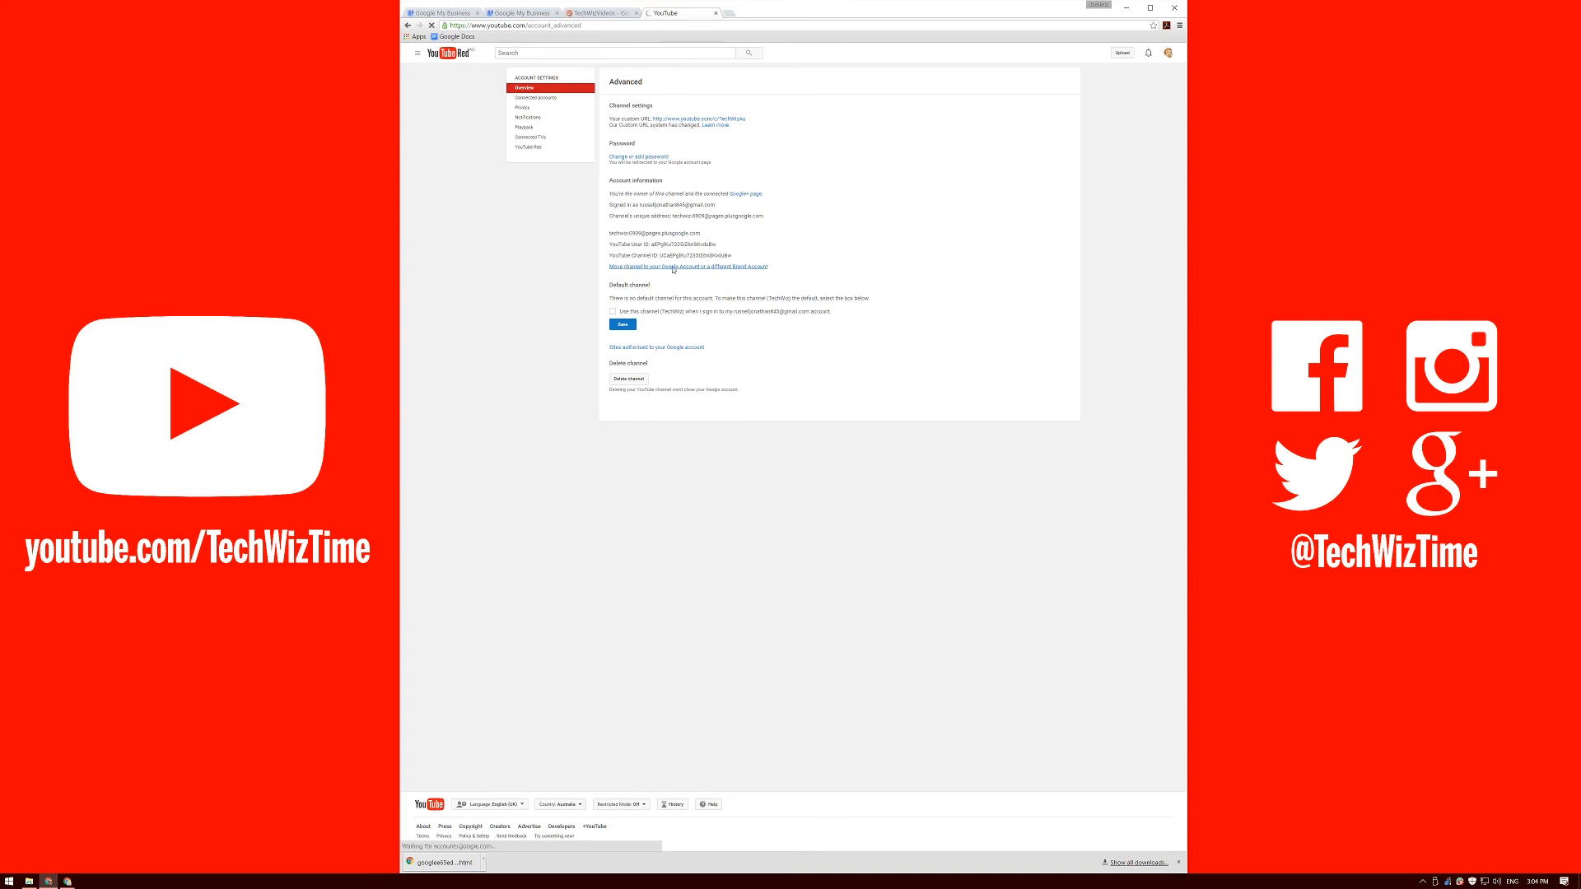
click(688, 266)
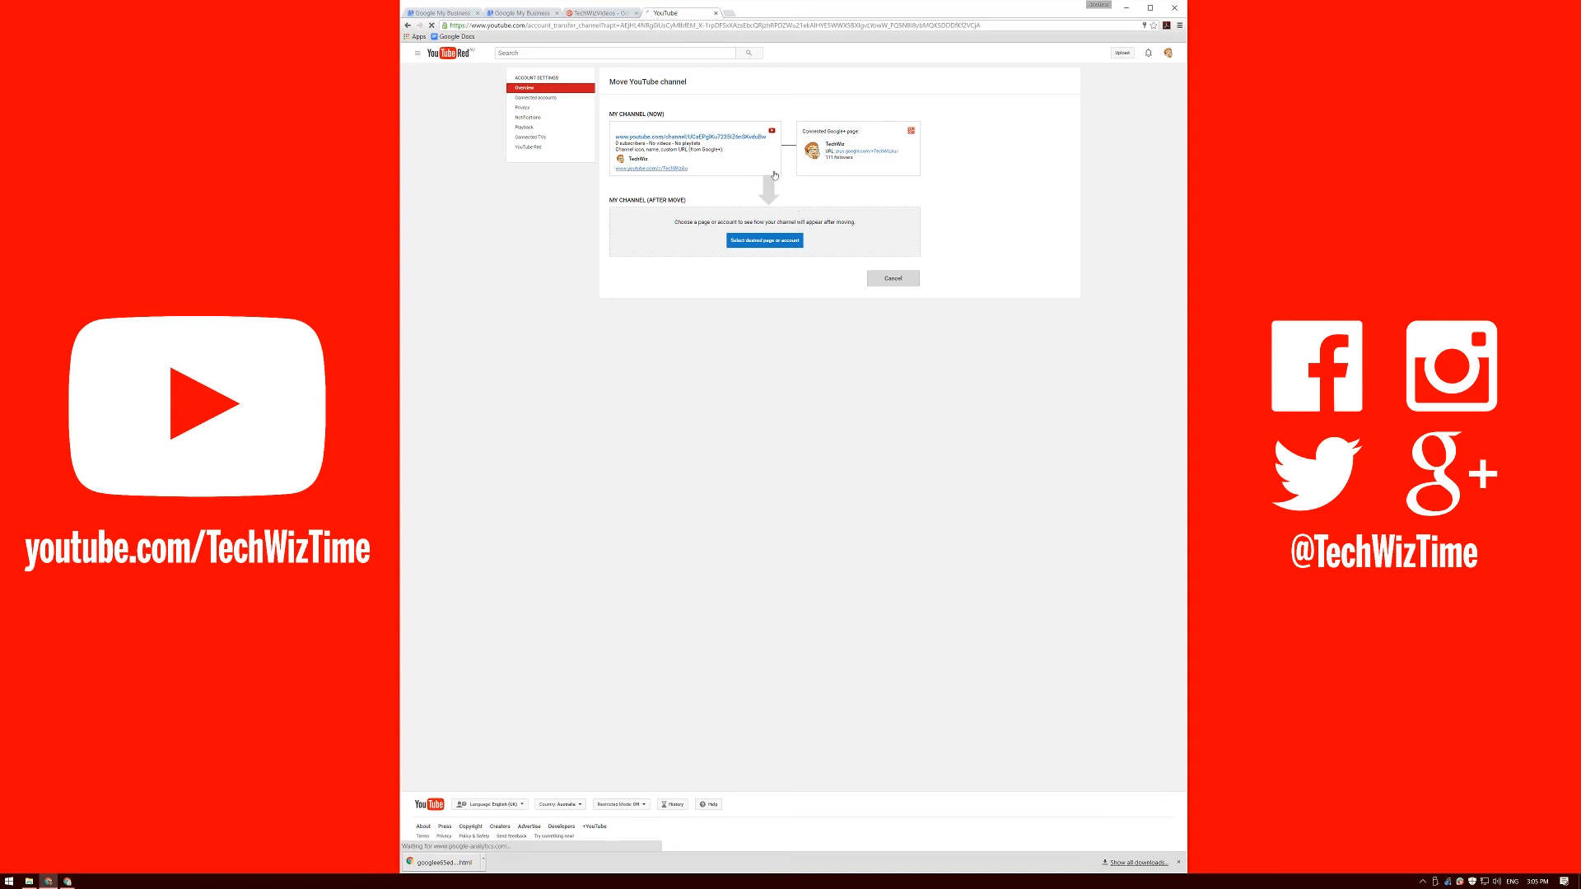
mouse_move(715, 194)
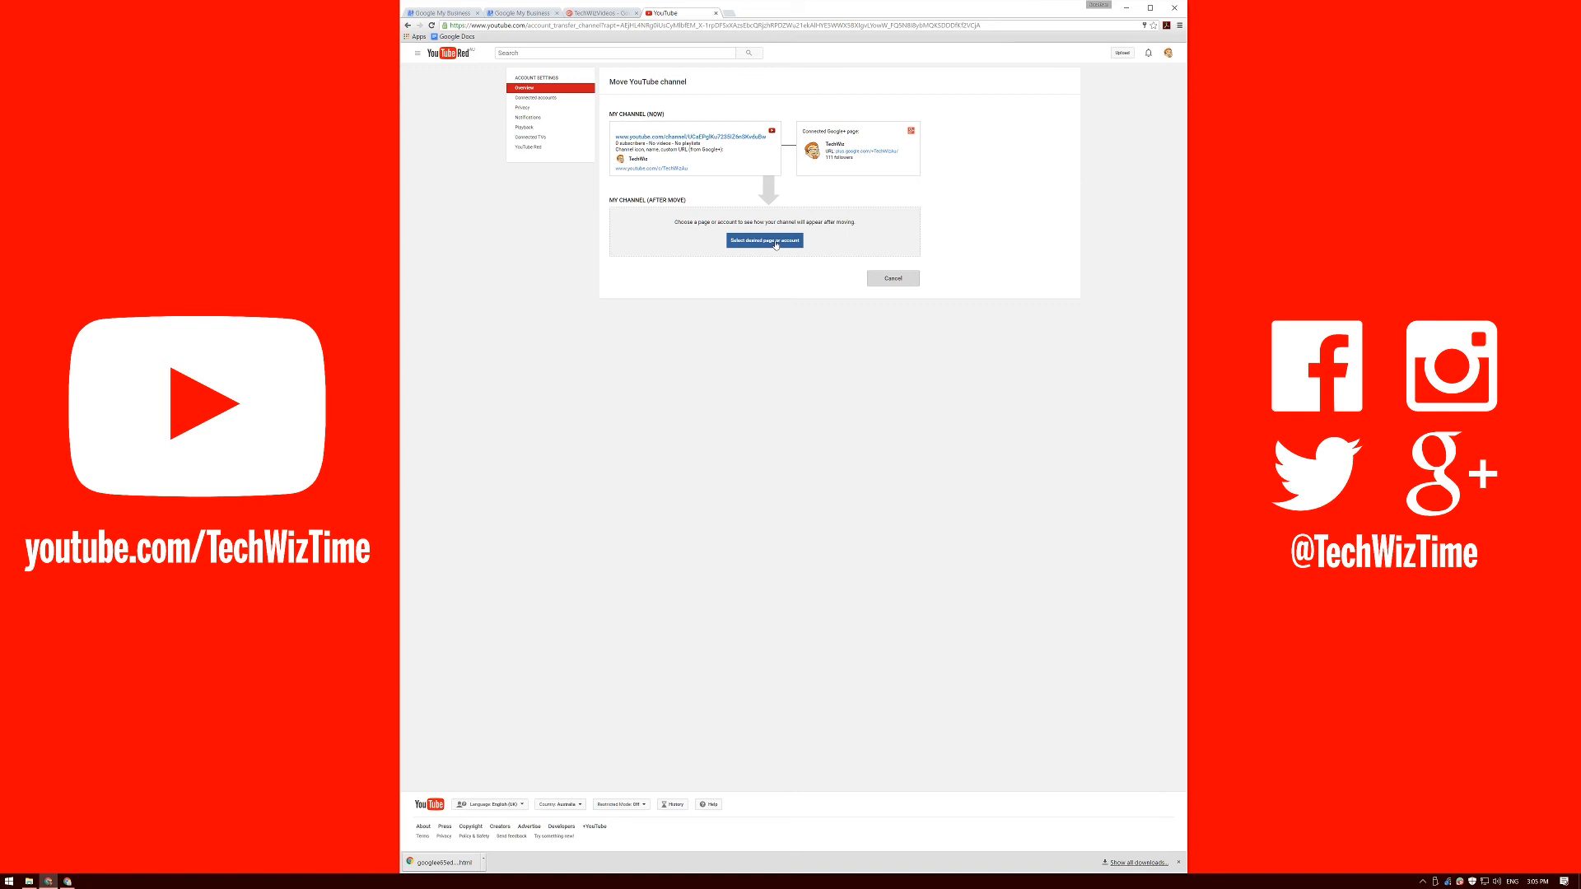
Choose TechWizVideos from the list of pages as the channel's destination
click(764, 240)
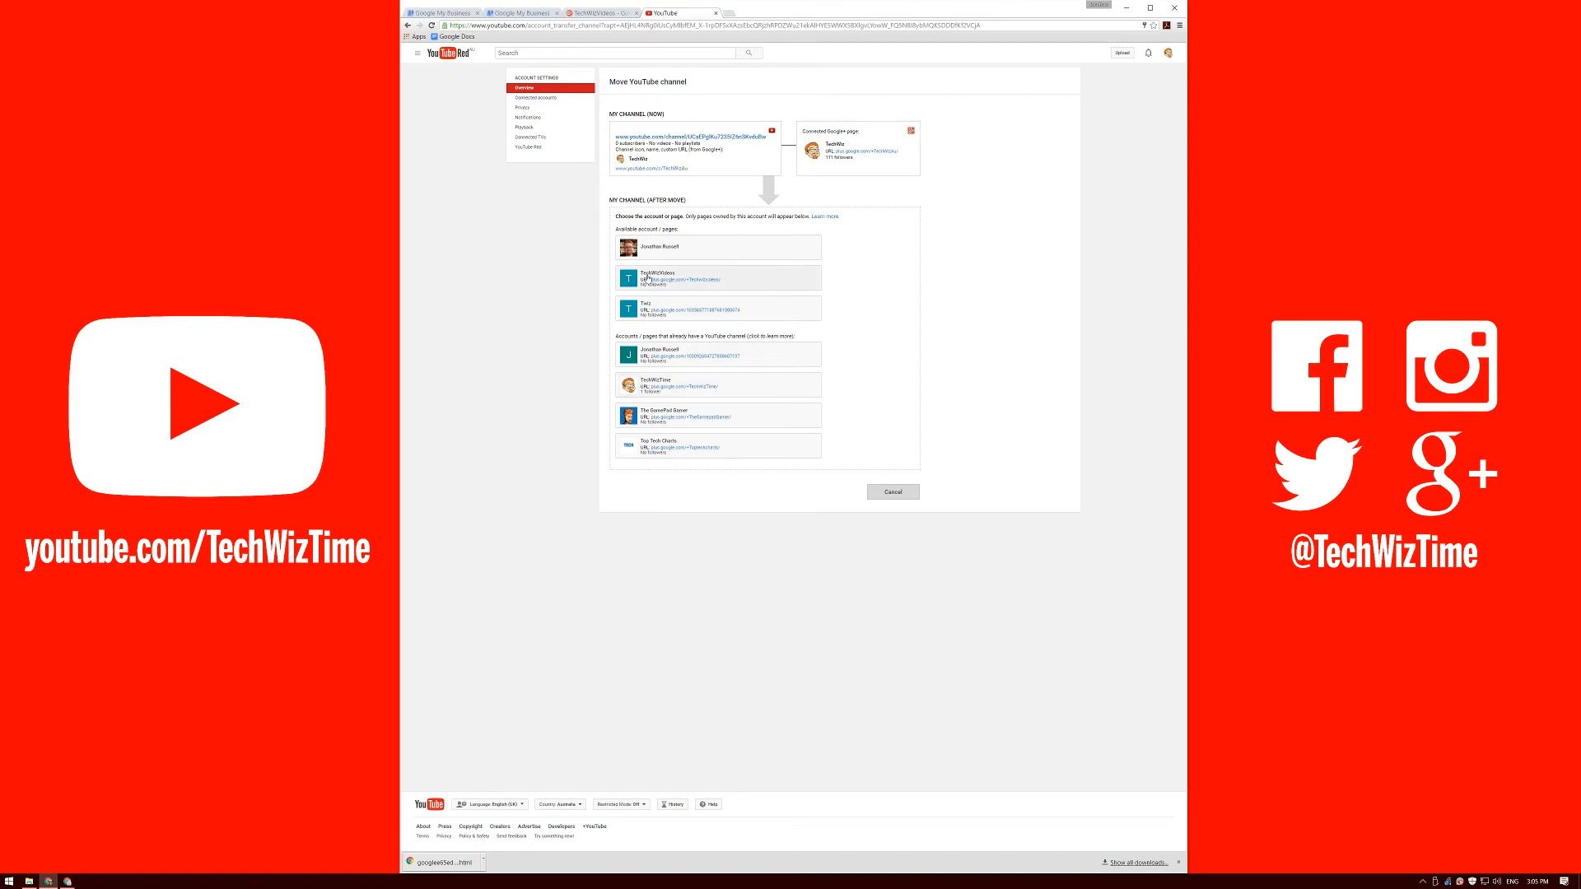
mouse_move(785, 280)
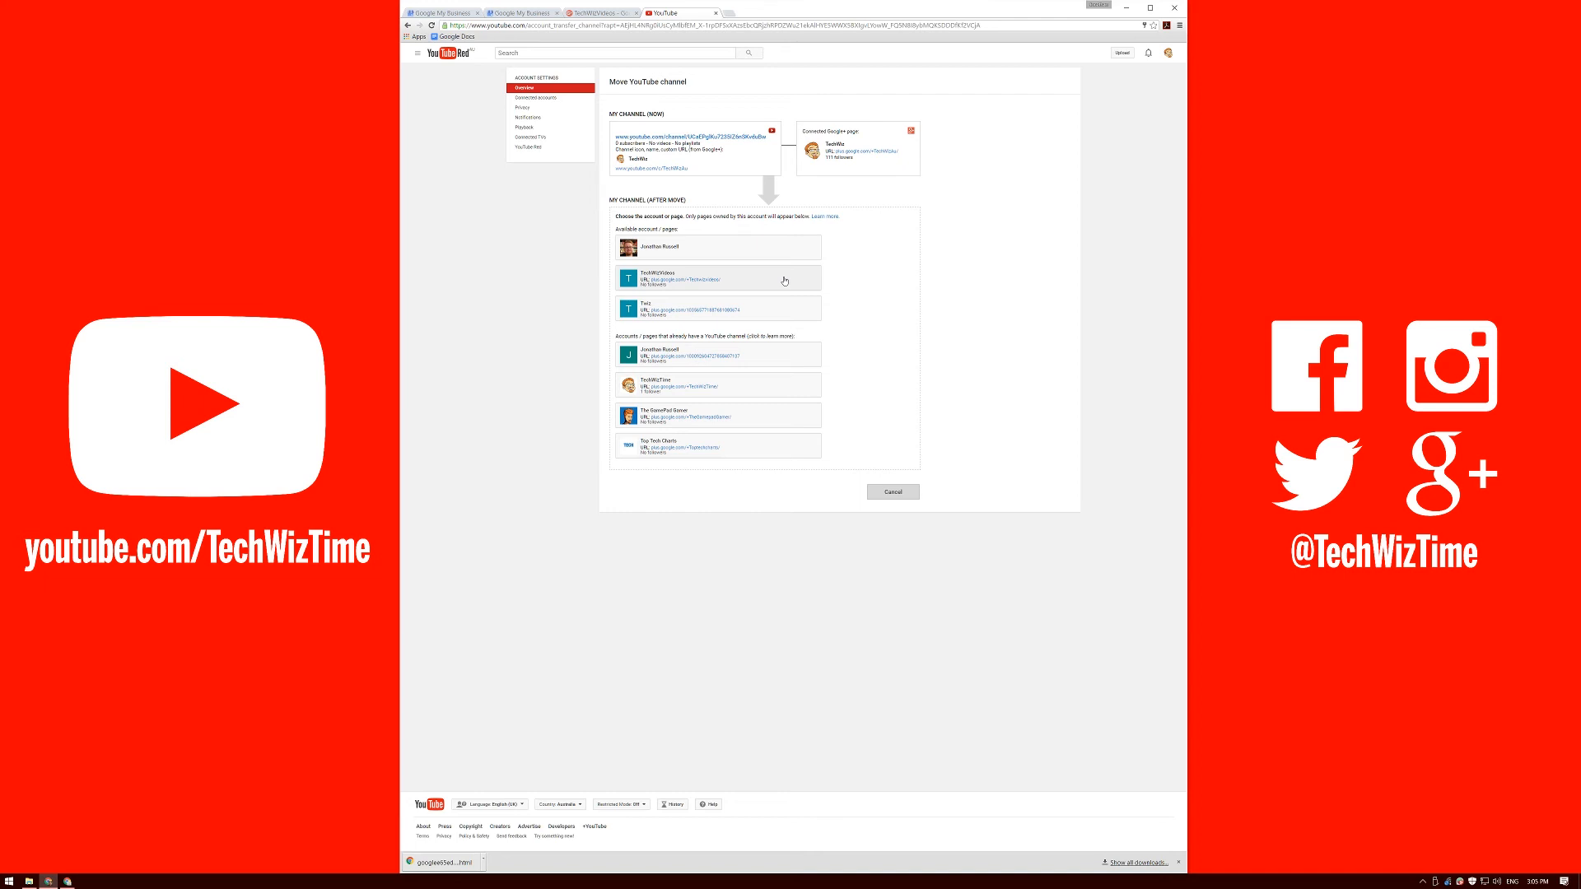
click(717, 278)
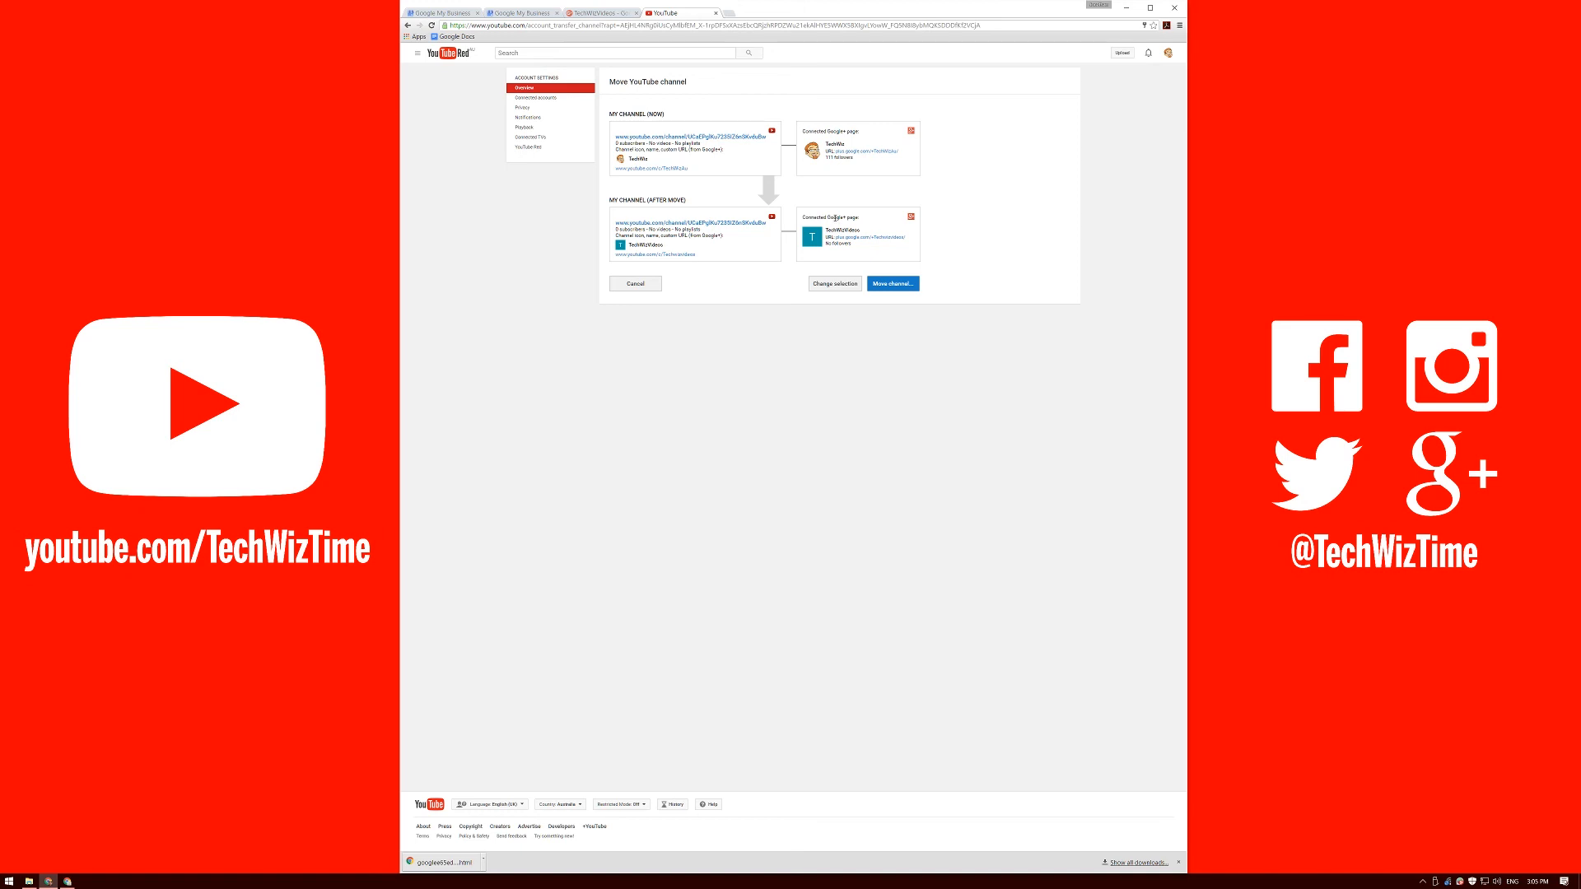
Move the channel to the TechWizVideos Google+ page and confirm it in the dialog
click(891, 283)
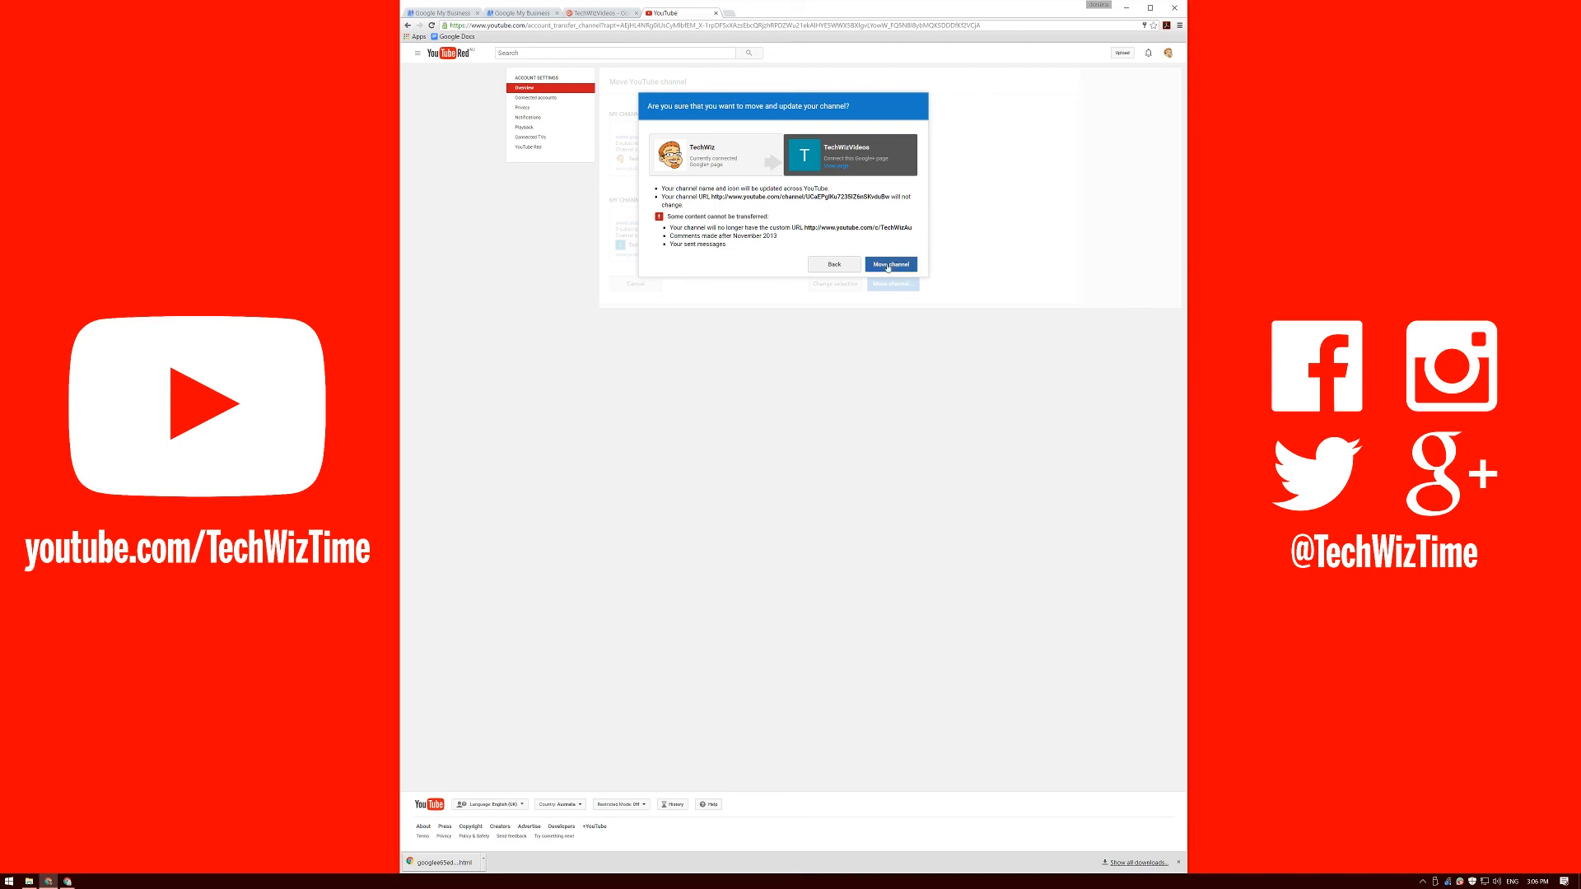
click(889, 264)
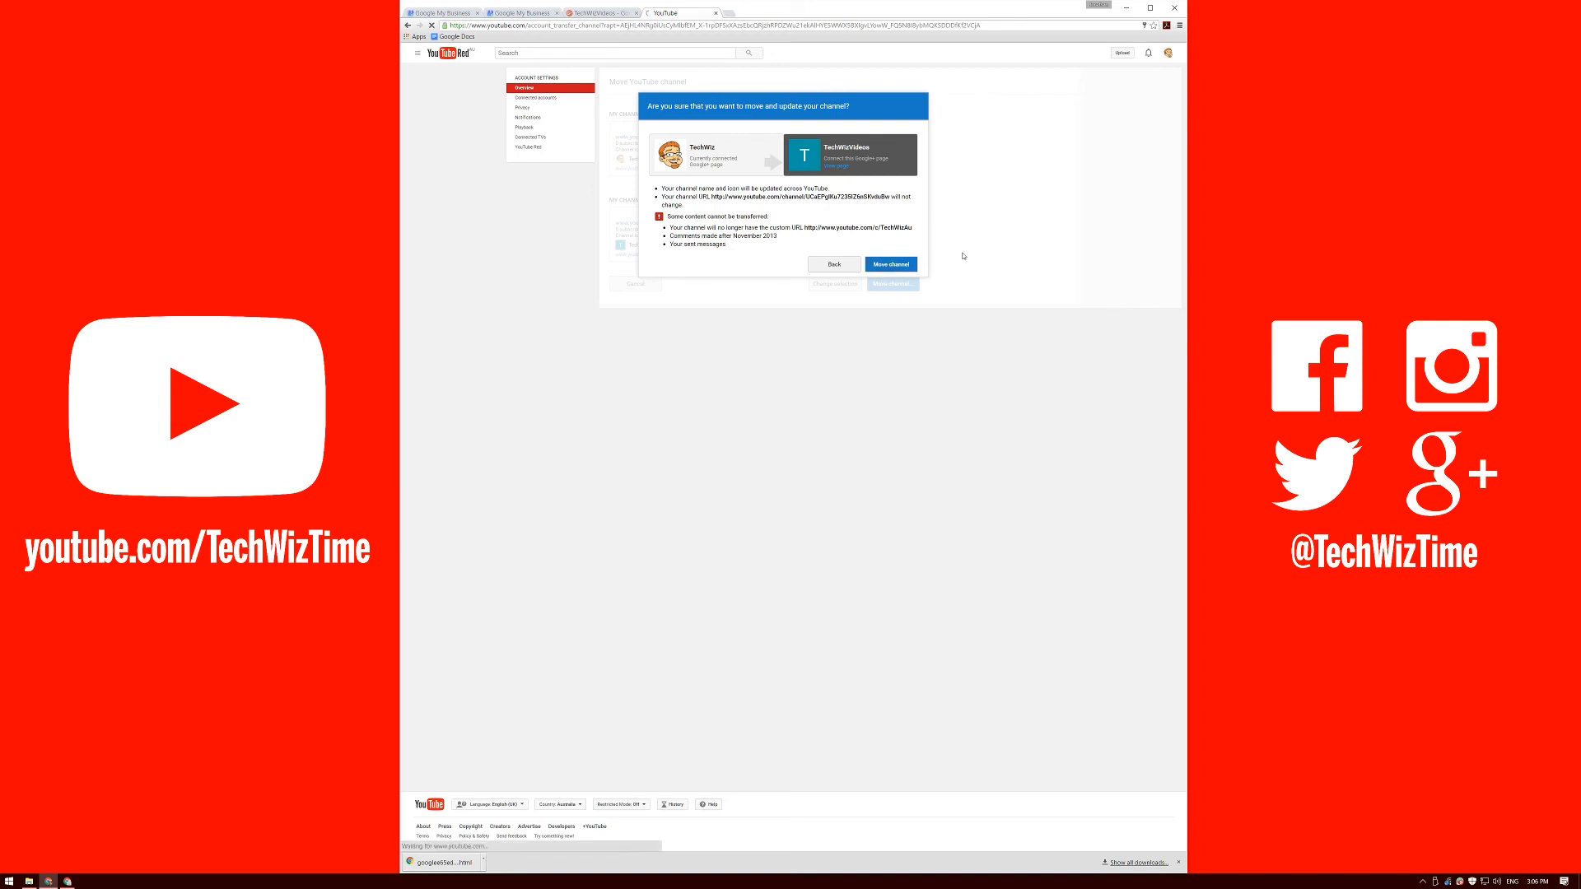
click(889, 263)
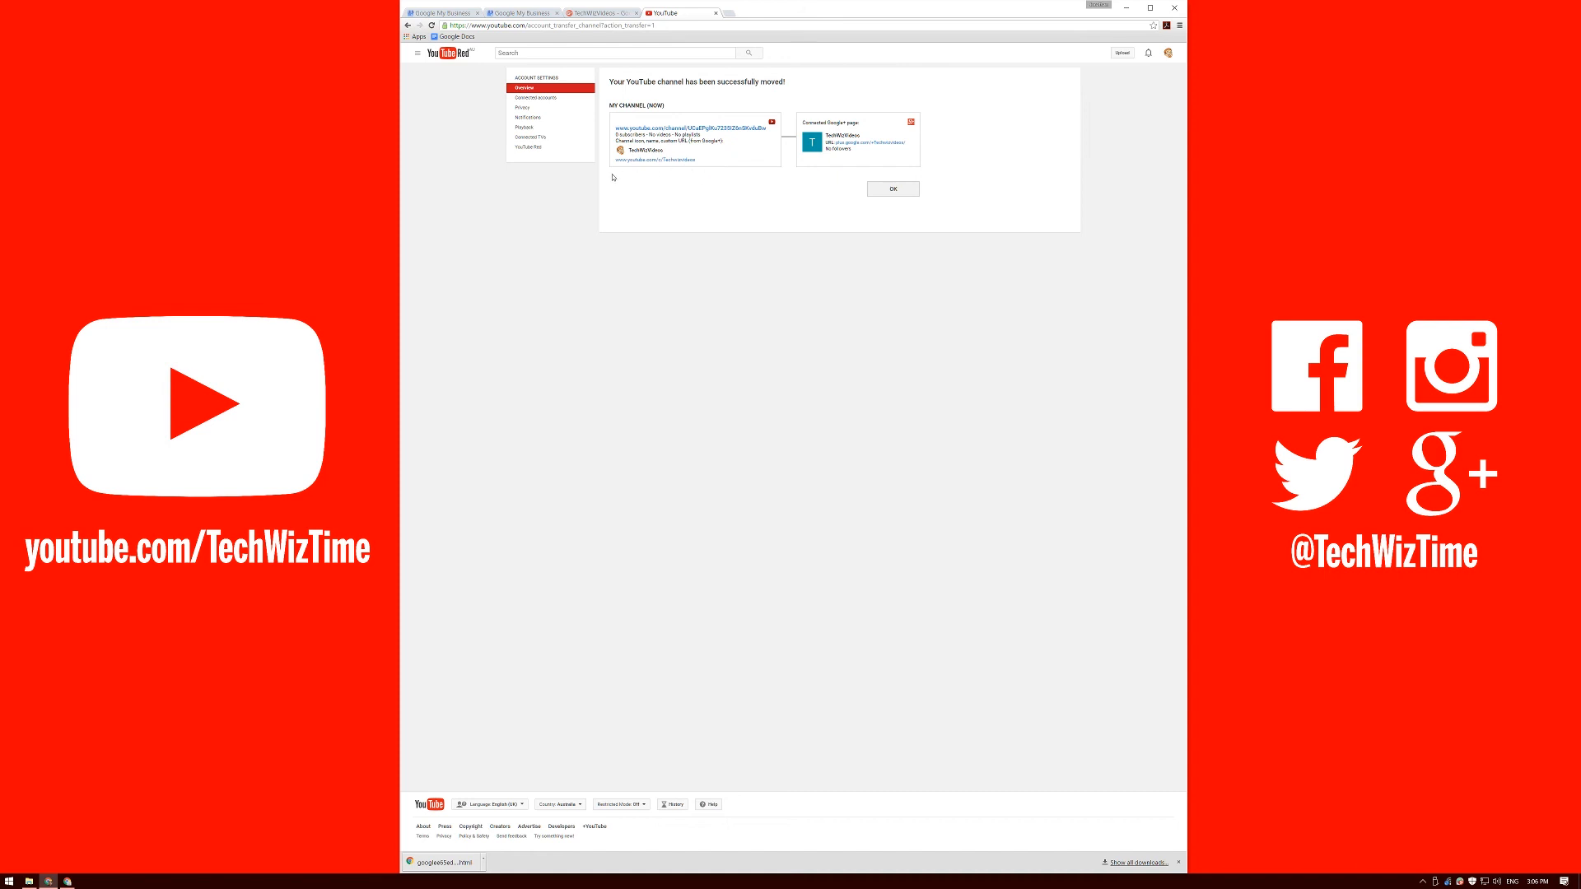
mouse_move(832, 191)
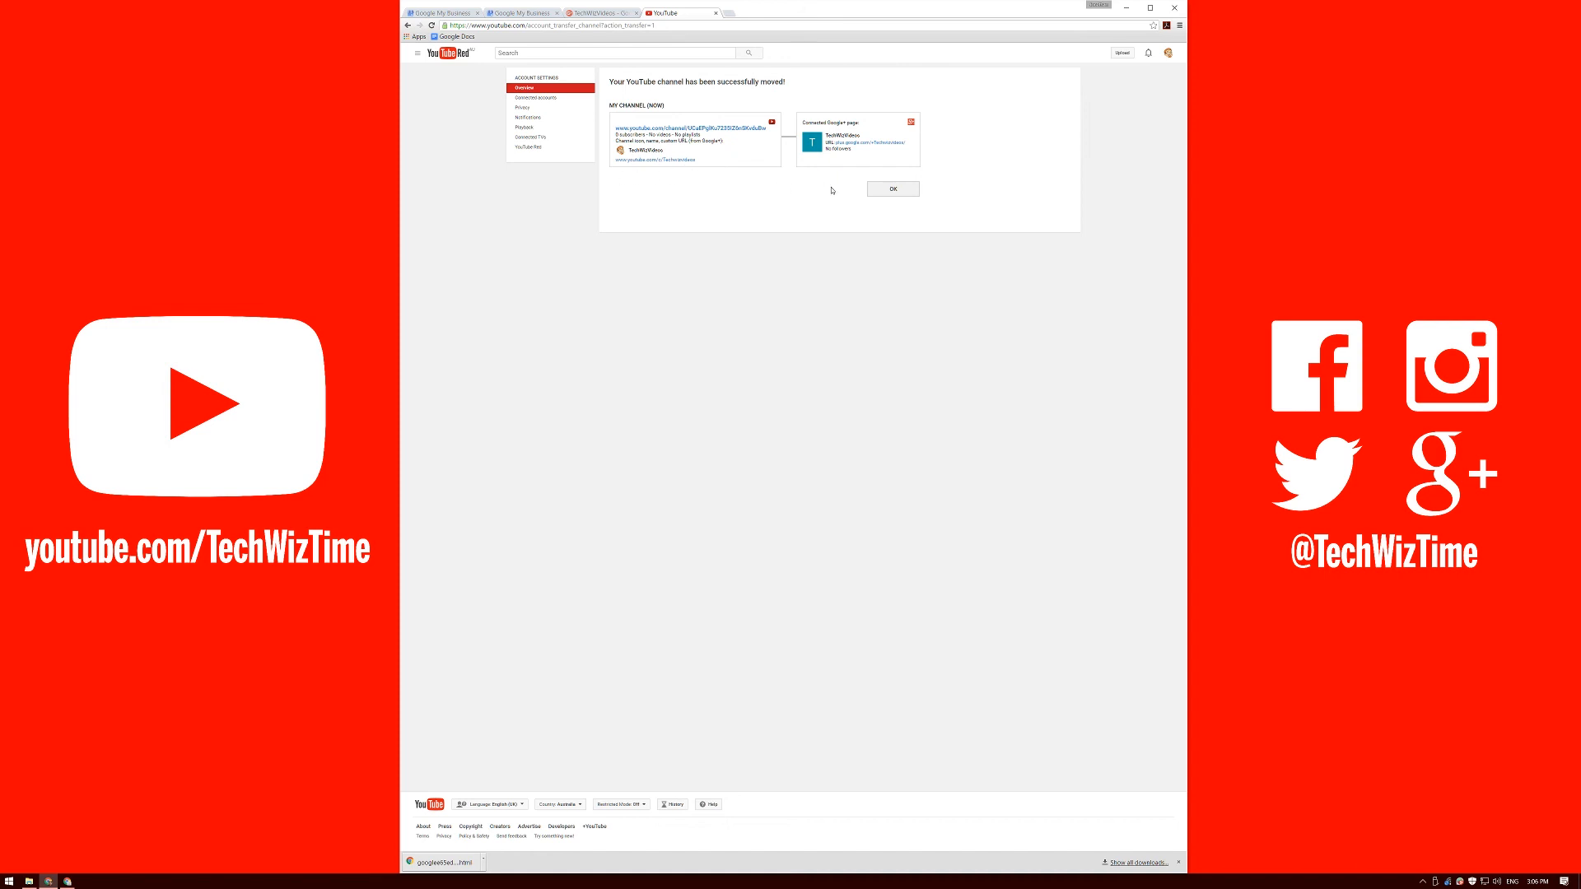
Acknowledge the 'successfully moved' notice with OK, reaching the account chooser
click(891, 188)
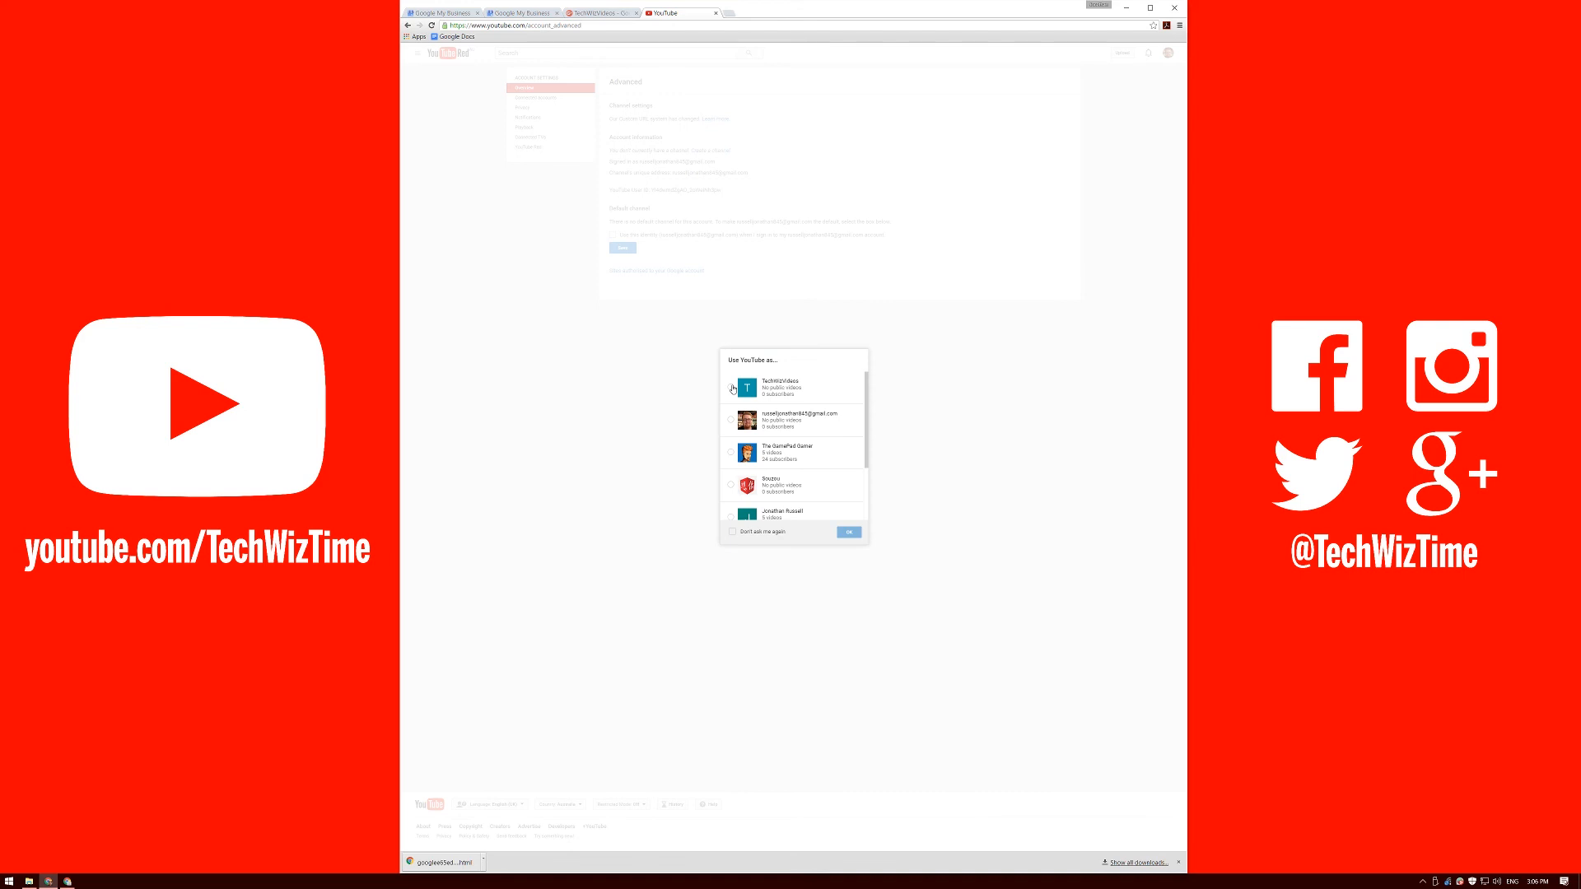